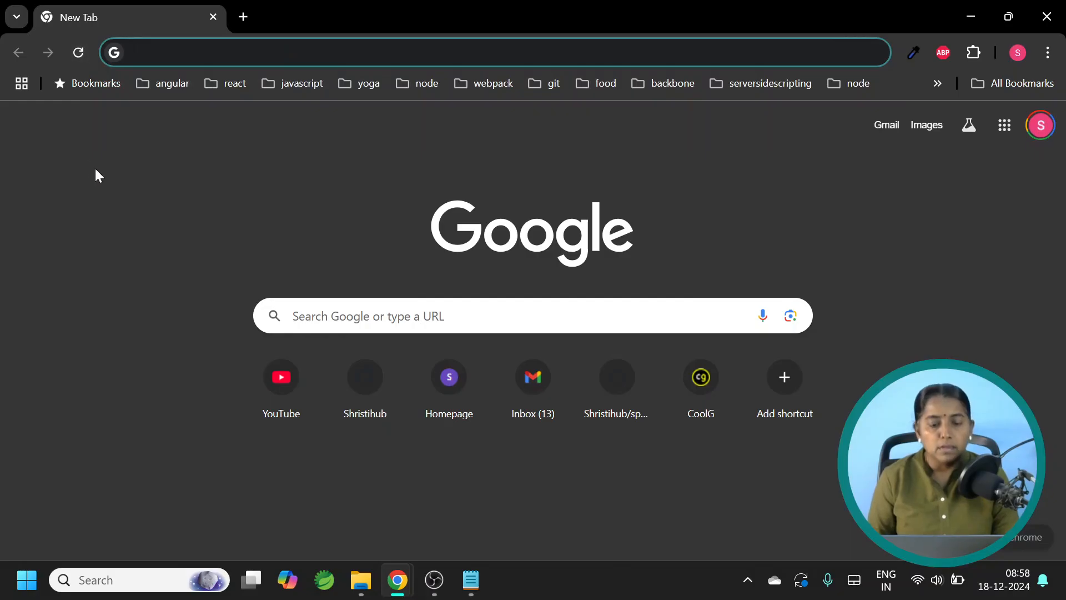
mouse_move(93, 171)
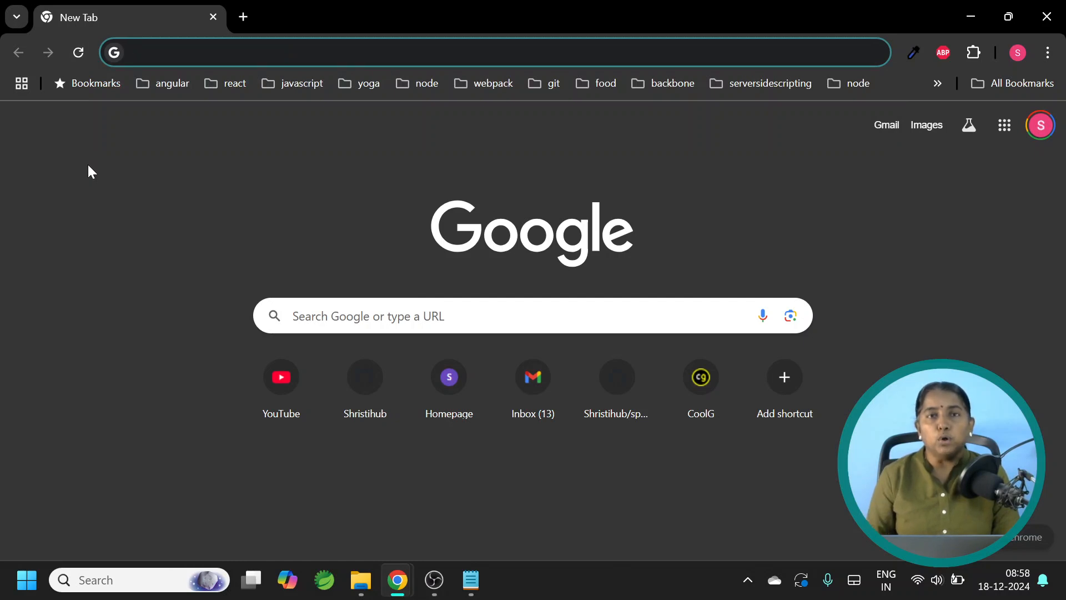
Step: Download the Spring Tool Suite 4.27.0 Windows x86_64 zip from spring.io/tools into springbootsoftwares
text(download spring tool suite)
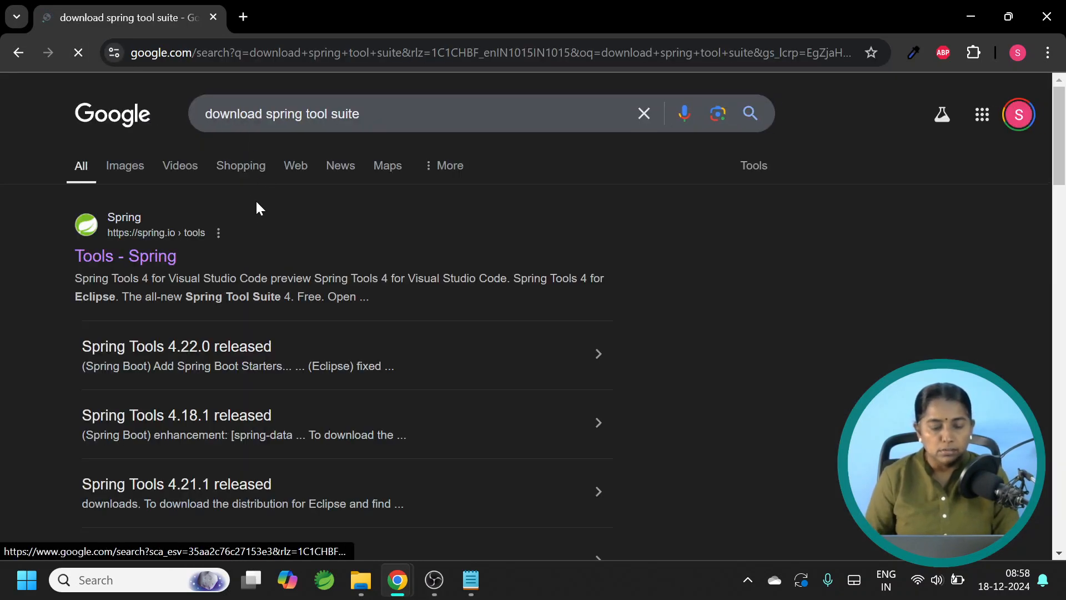
mouse_move(281, 219)
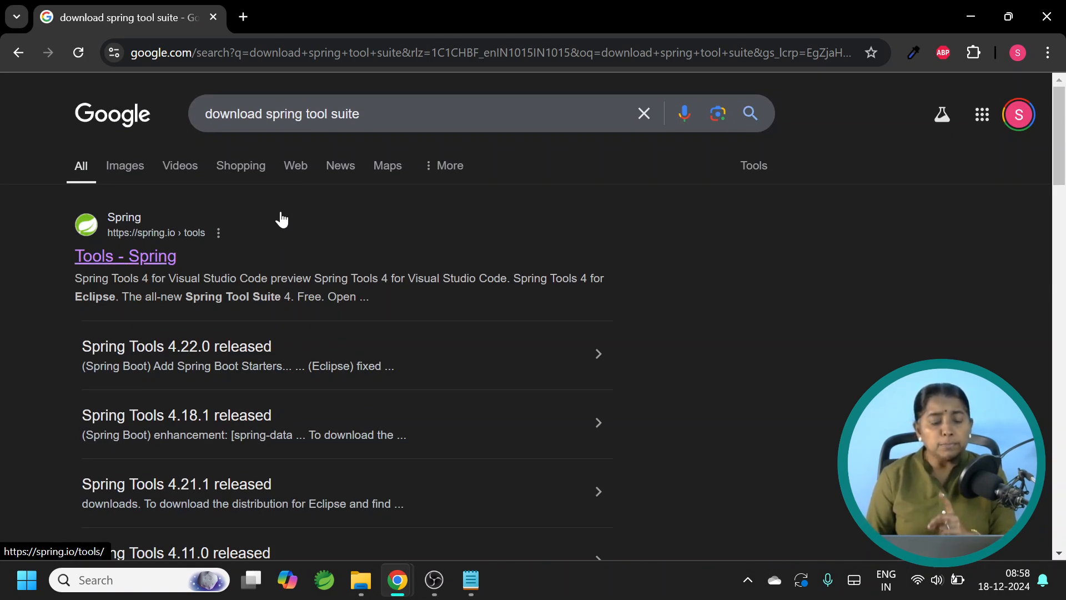
mouse_move(170, 260)
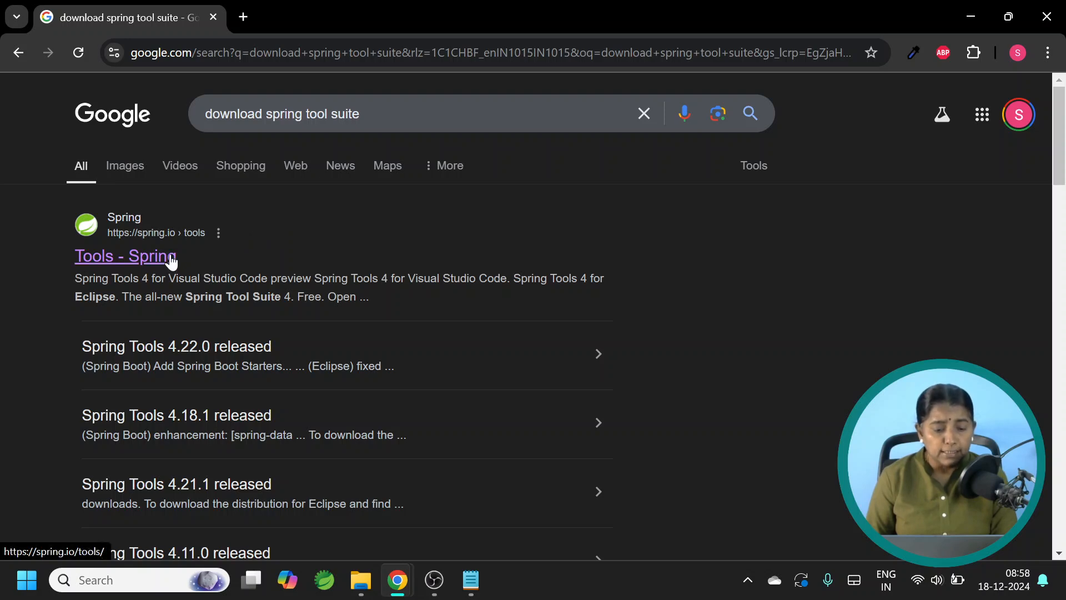
click(125, 256)
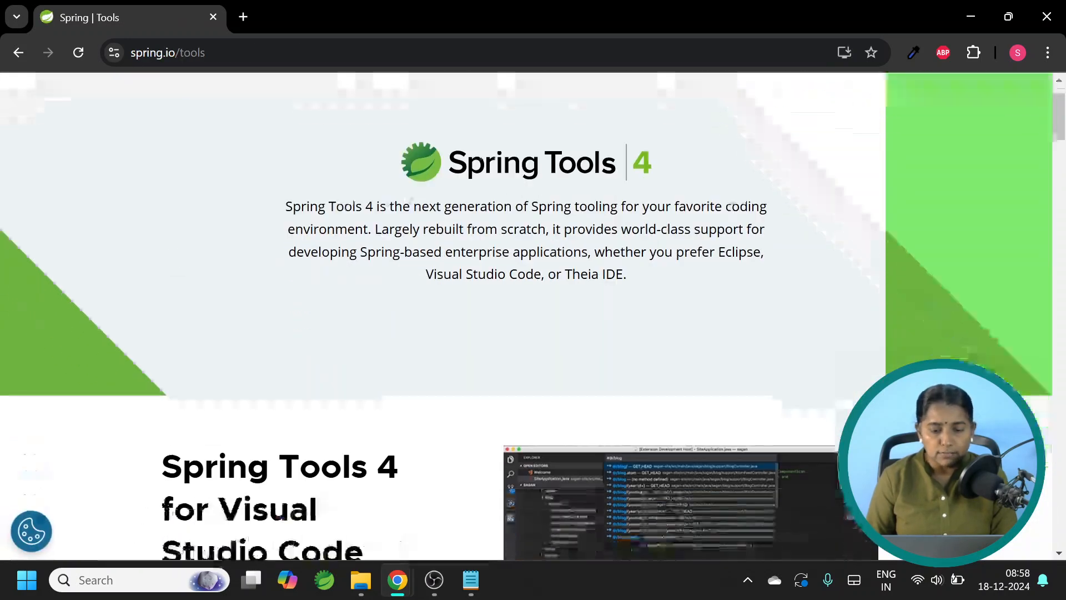
scroll(down, 3)
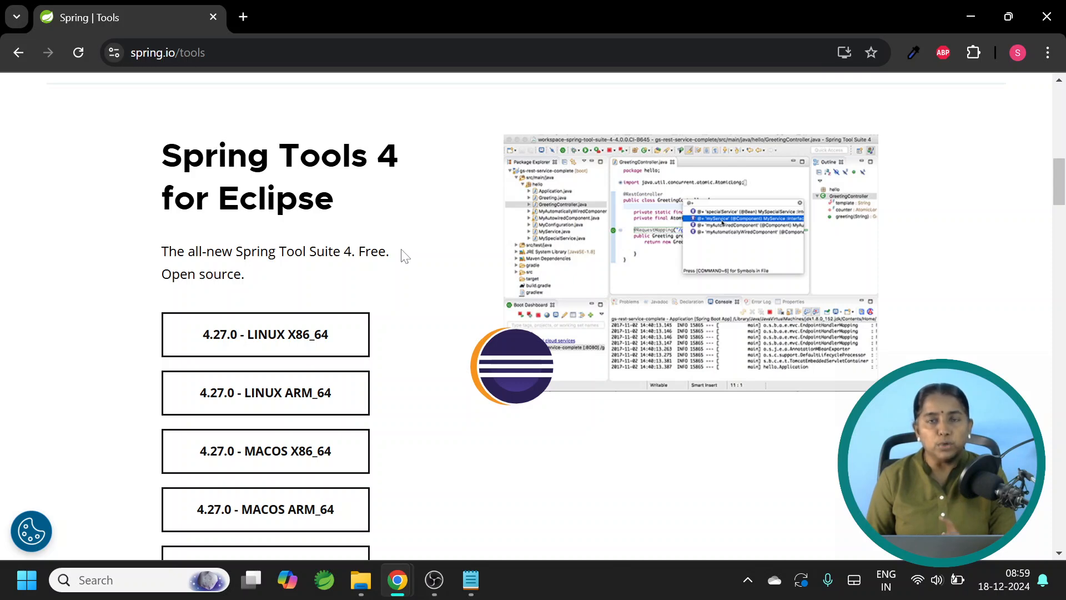
scroll(down, 3)
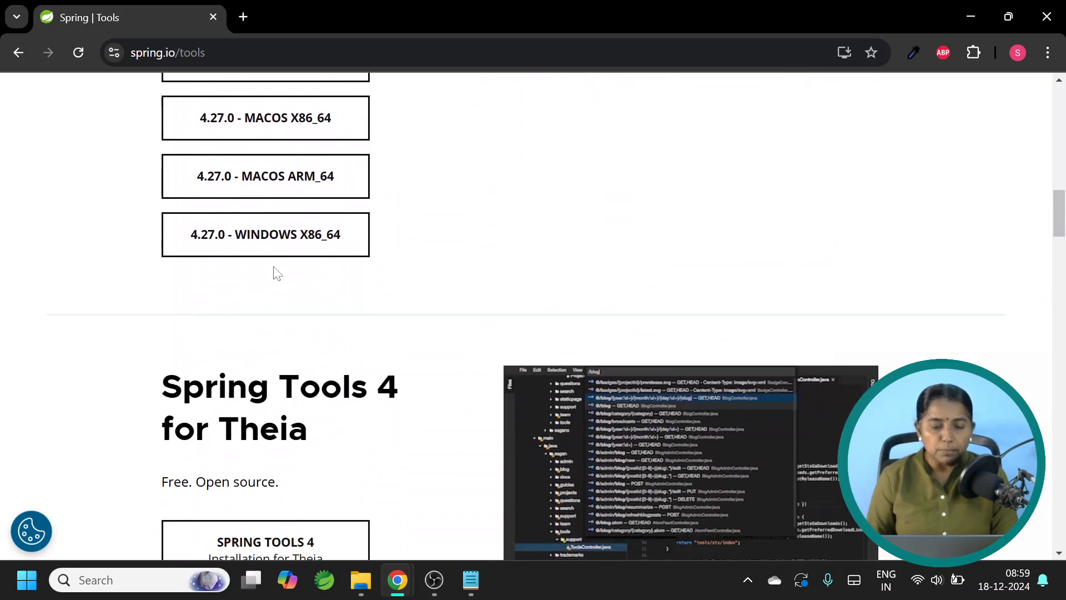
click(265, 234)
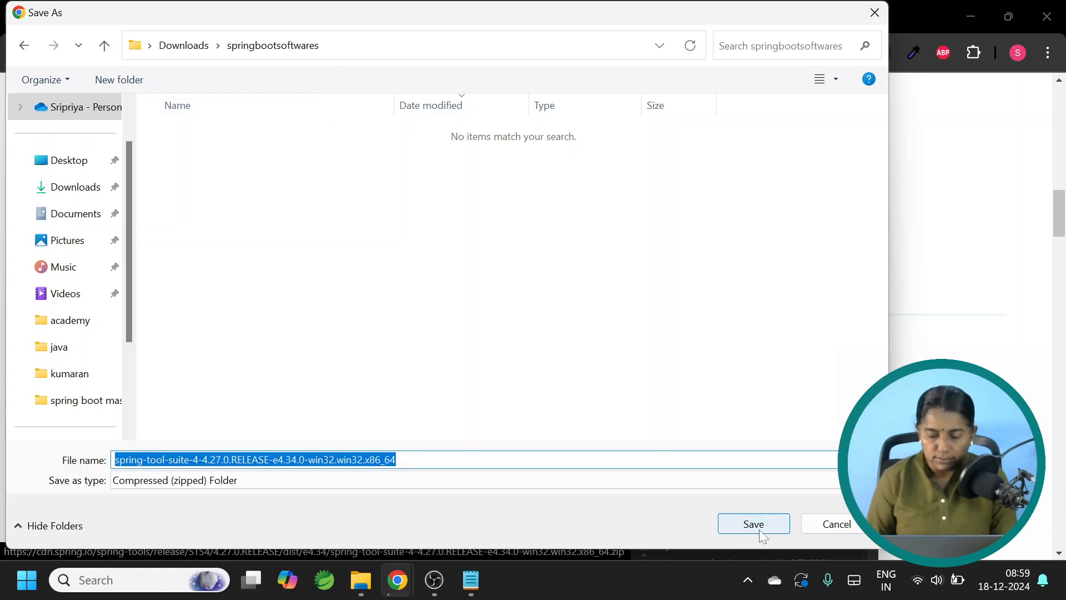
click(753, 523)
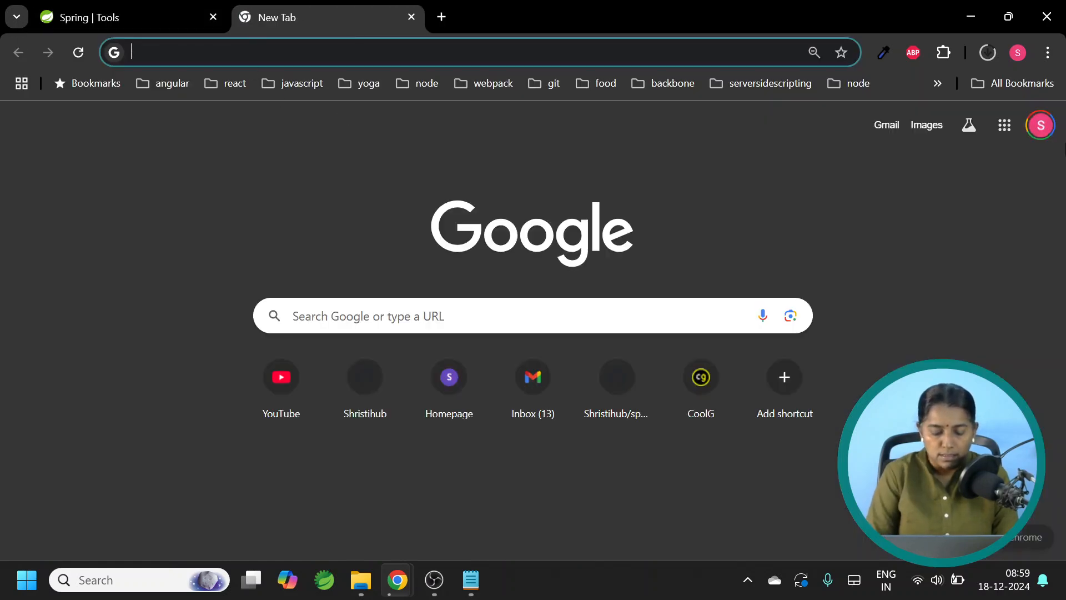
Step: Reach the MySQL Installer for Windows page via the MySQL Community (GPL) downloads
text(mysql download)
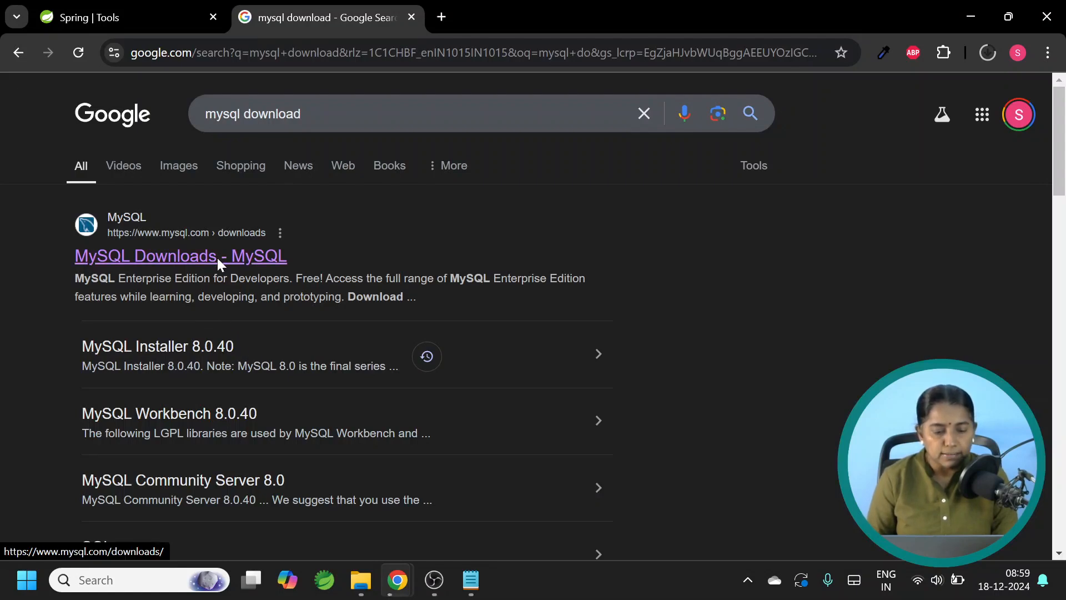
click(180, 256)
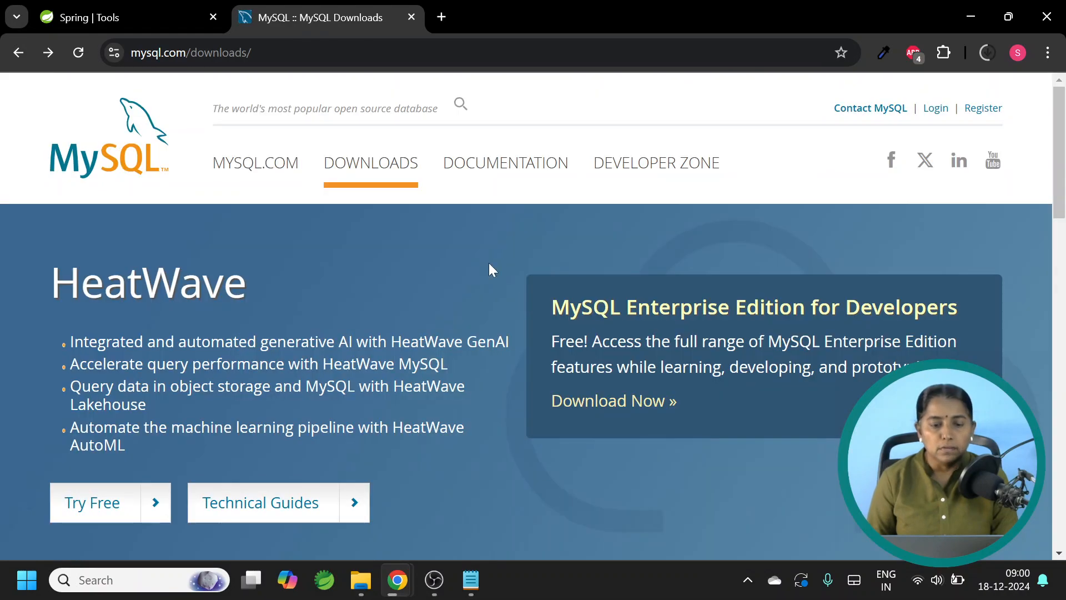
scroll(down, 3)
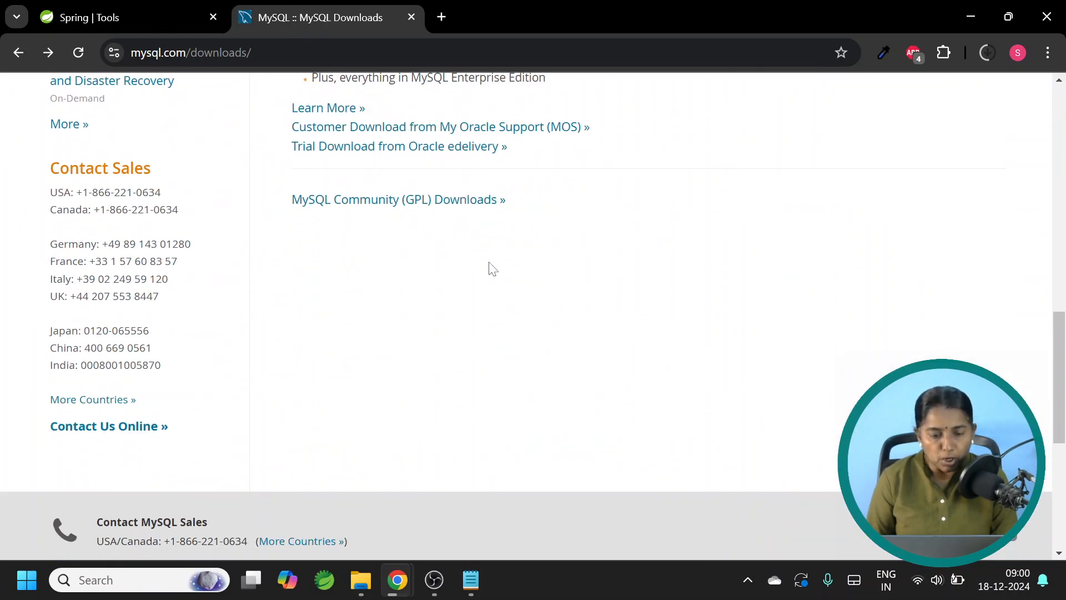
mouse_move(366, 207)
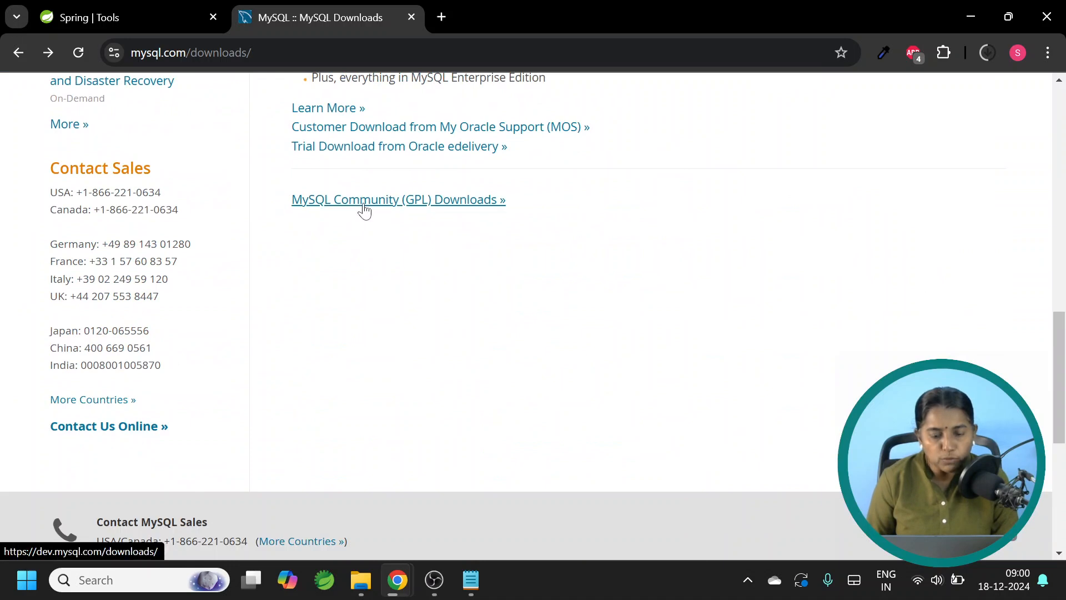
click(398, 199)
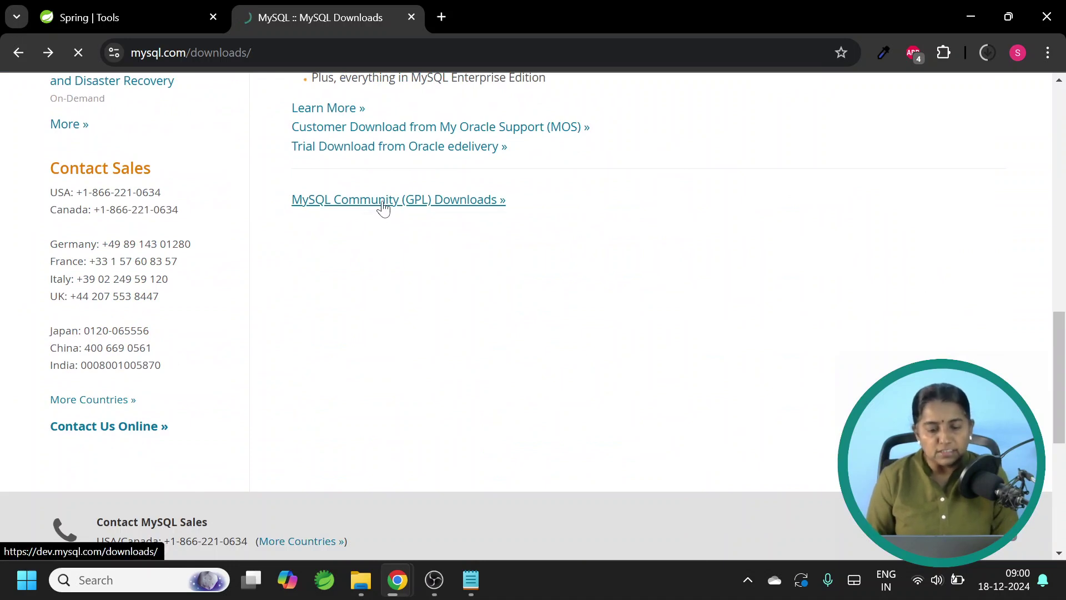
click(399, 198)
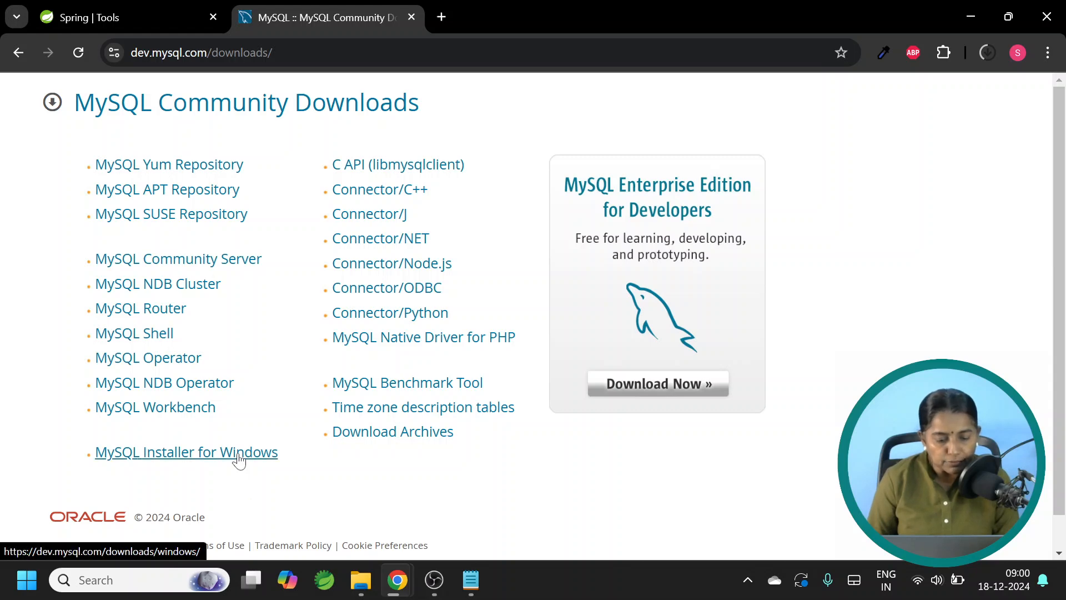
click(185, 452)
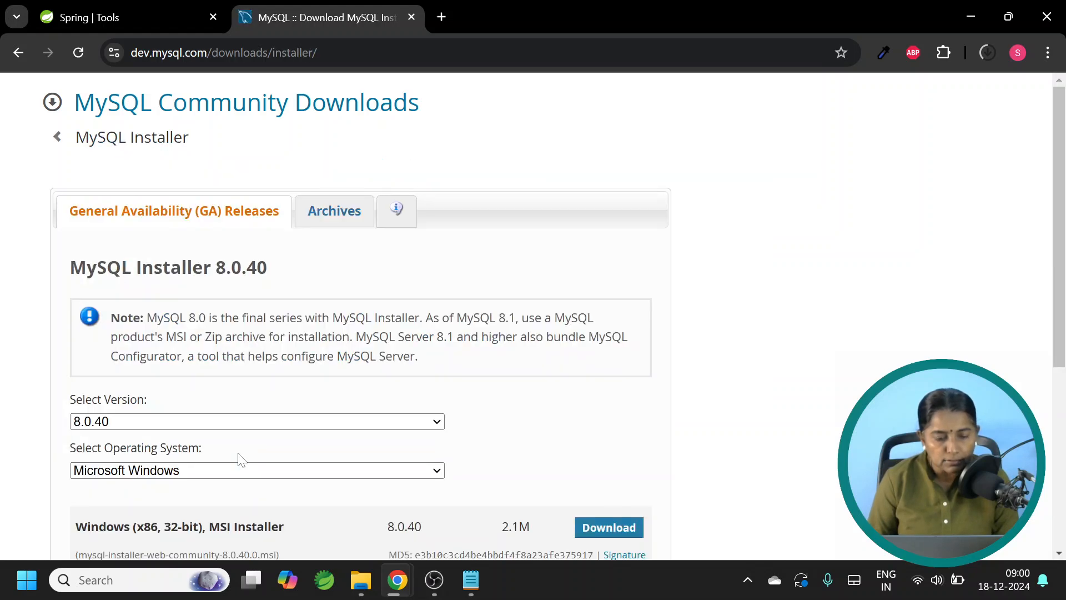
scroll(down, 3)
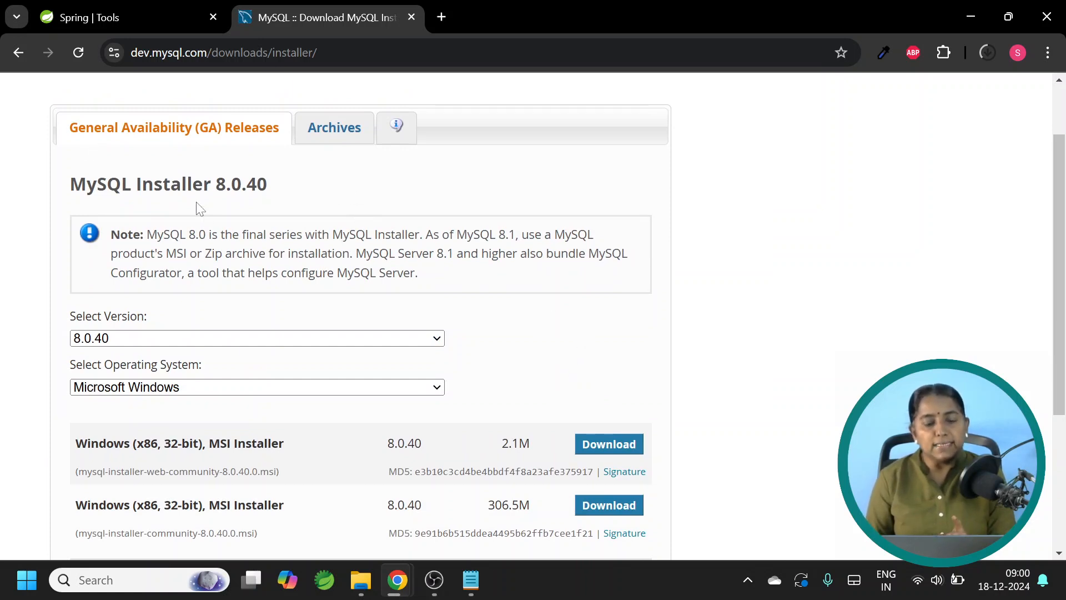
scroll(down, 3)
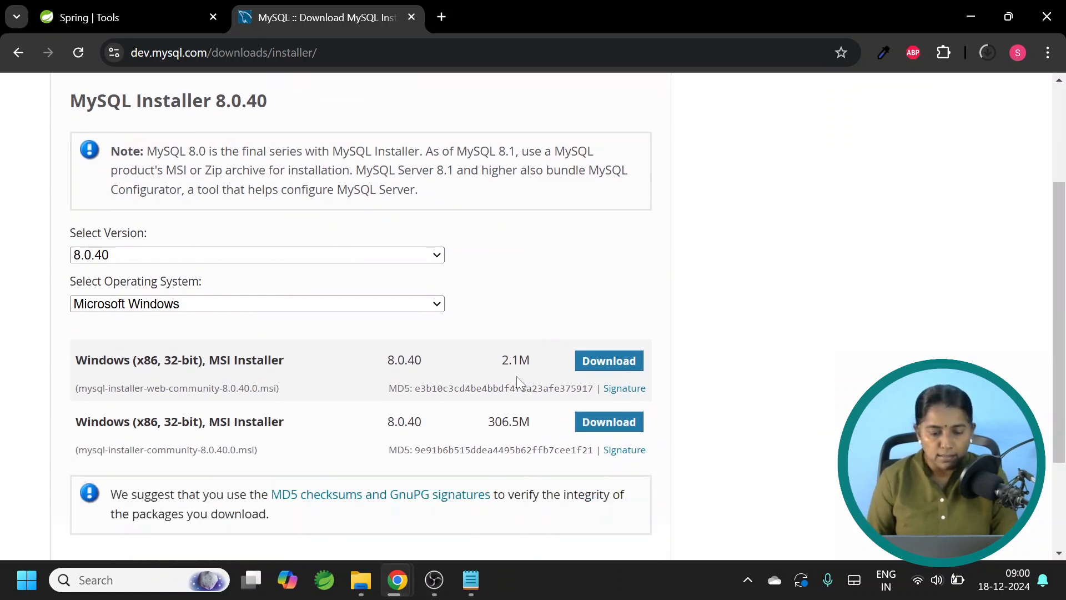
mouse_move(608, 360)
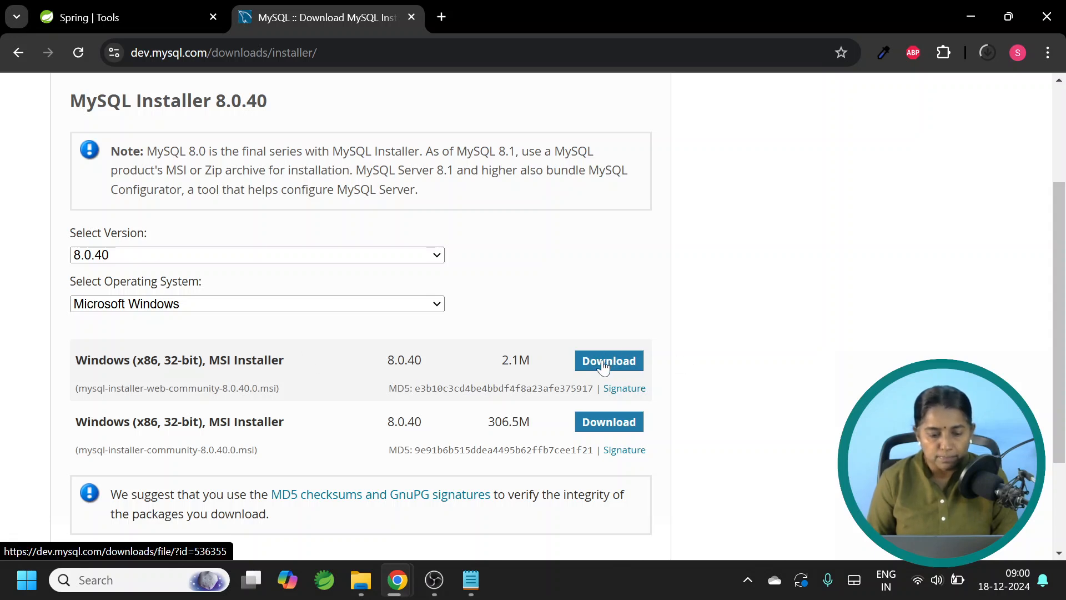
Step: Download the 2.1M web MSI installer into springbootsoftwares, skipping the Oracle login
click(608, 360)
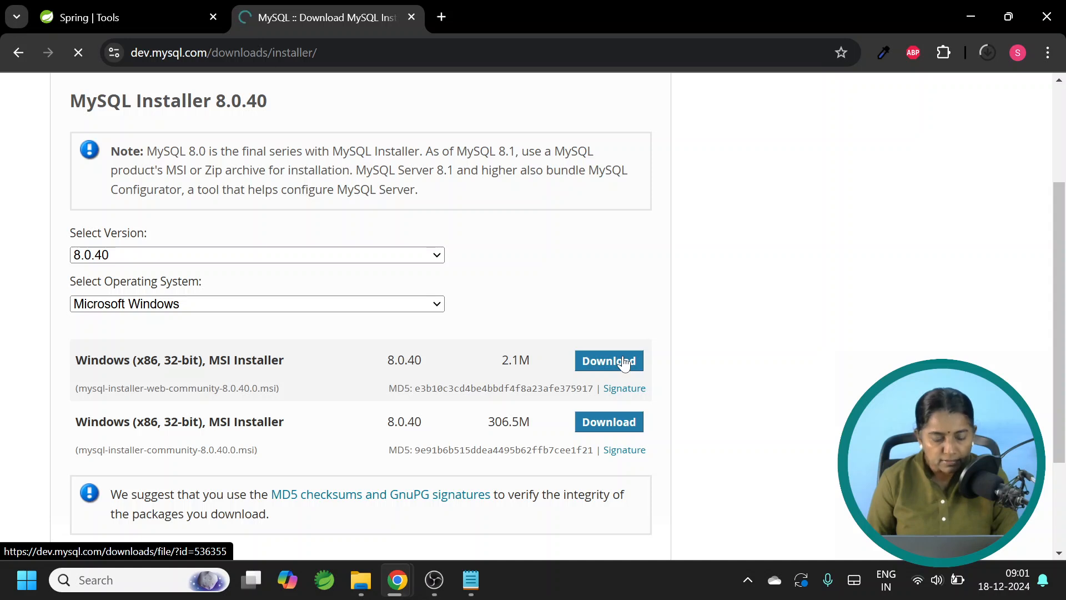
click(607, 361)
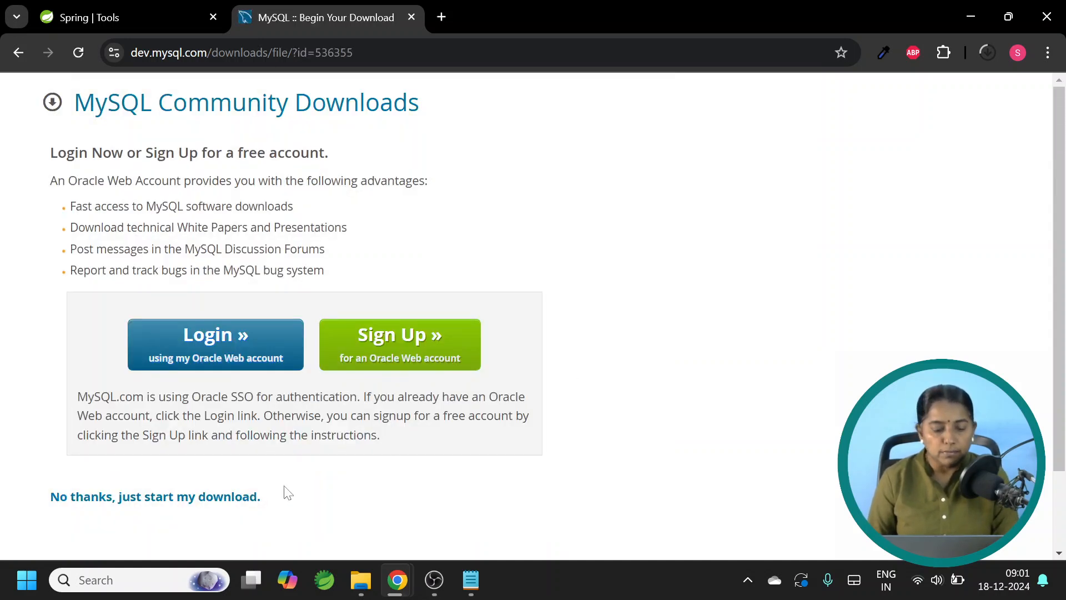
mouse_move(656, 218)
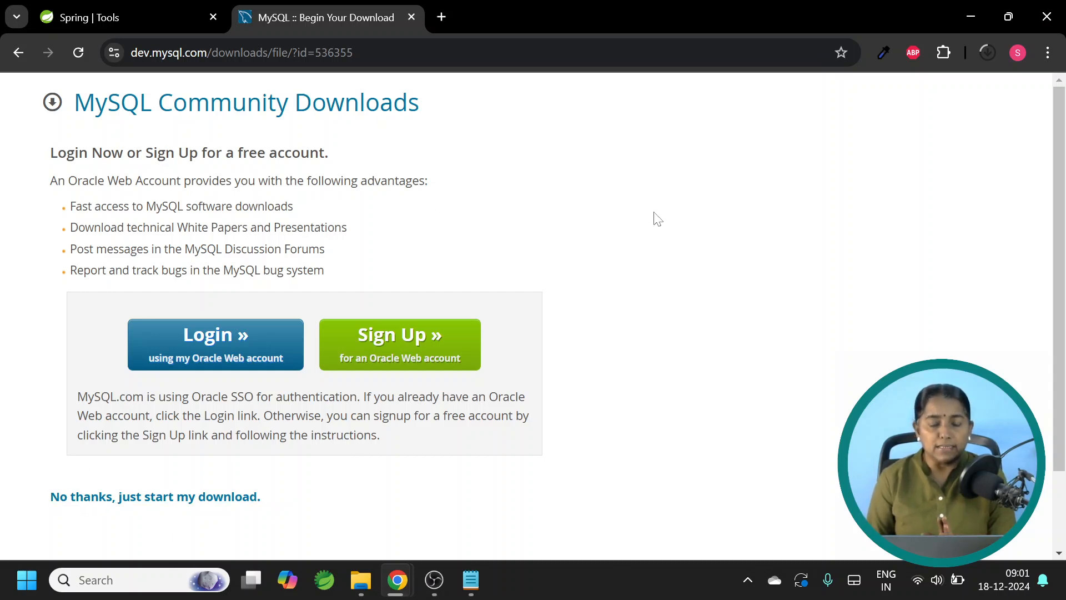
mouse_move(156, 496)
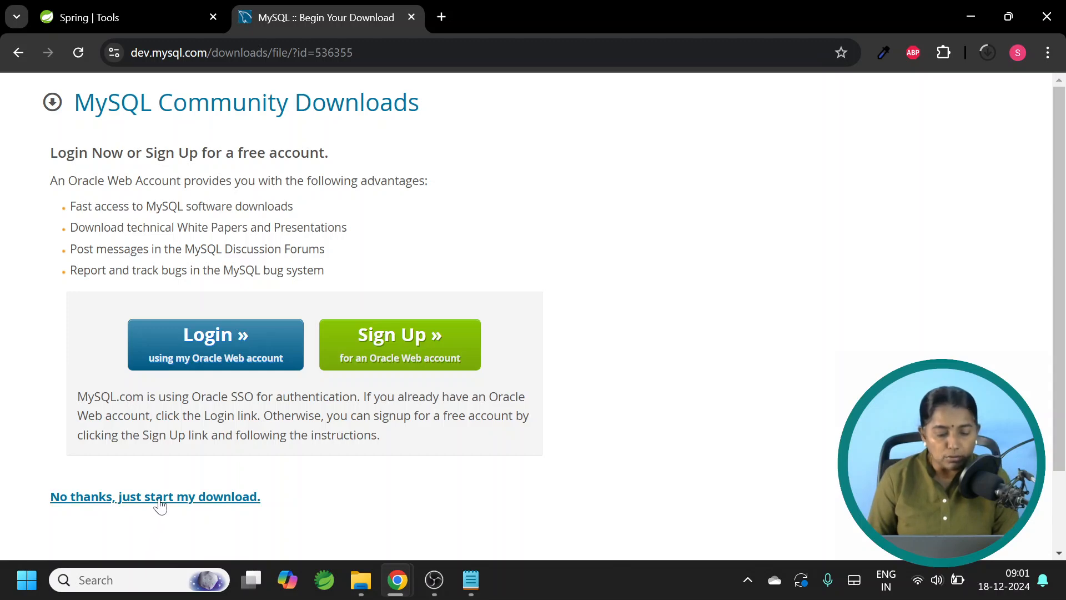
click(154, 497)
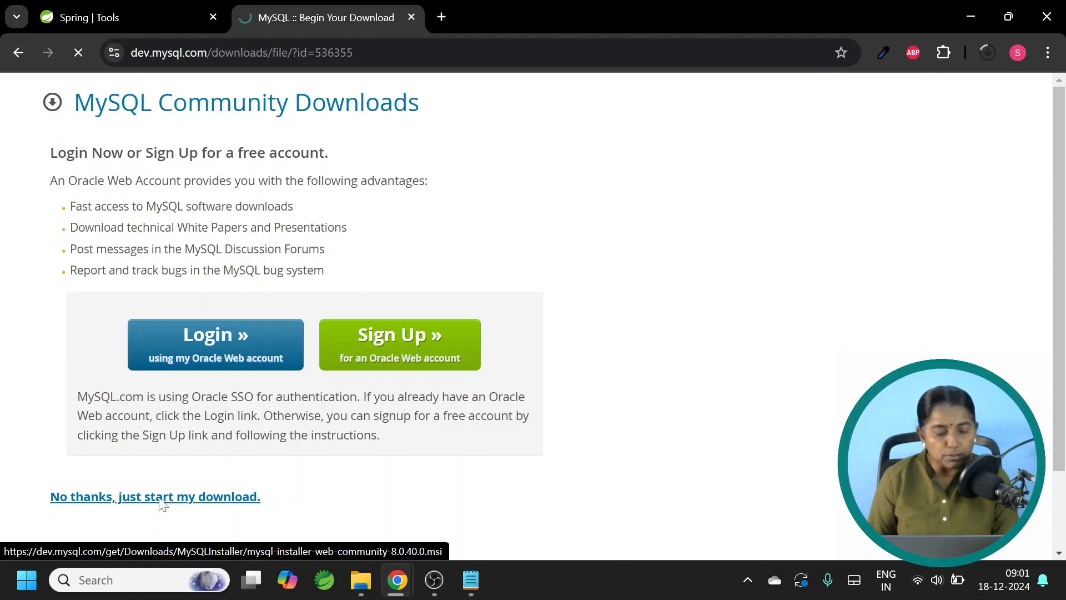
click(154, 496)
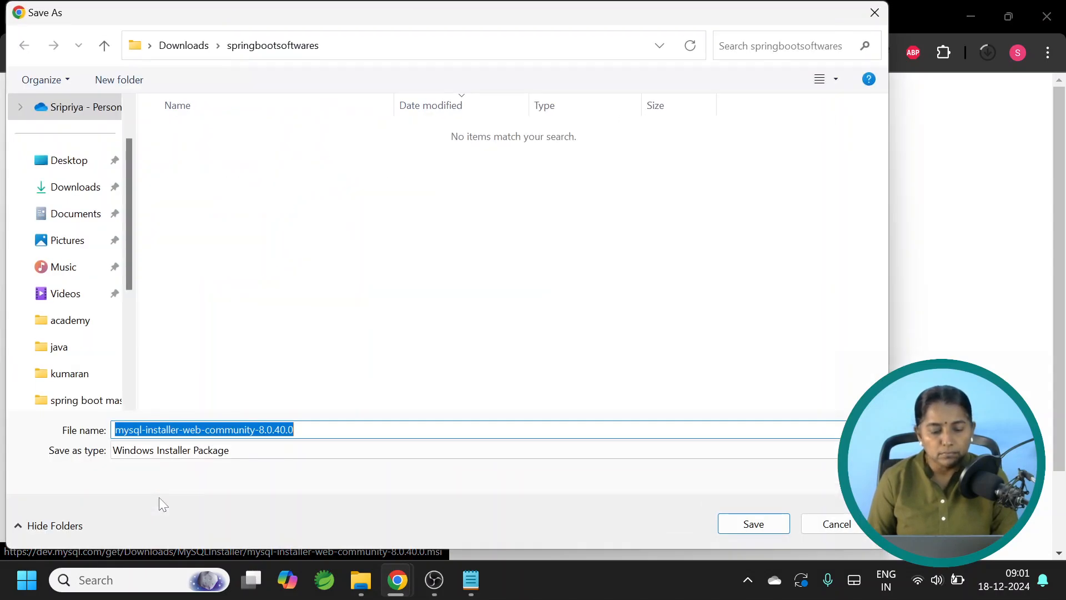
mouse_move(643, 524)
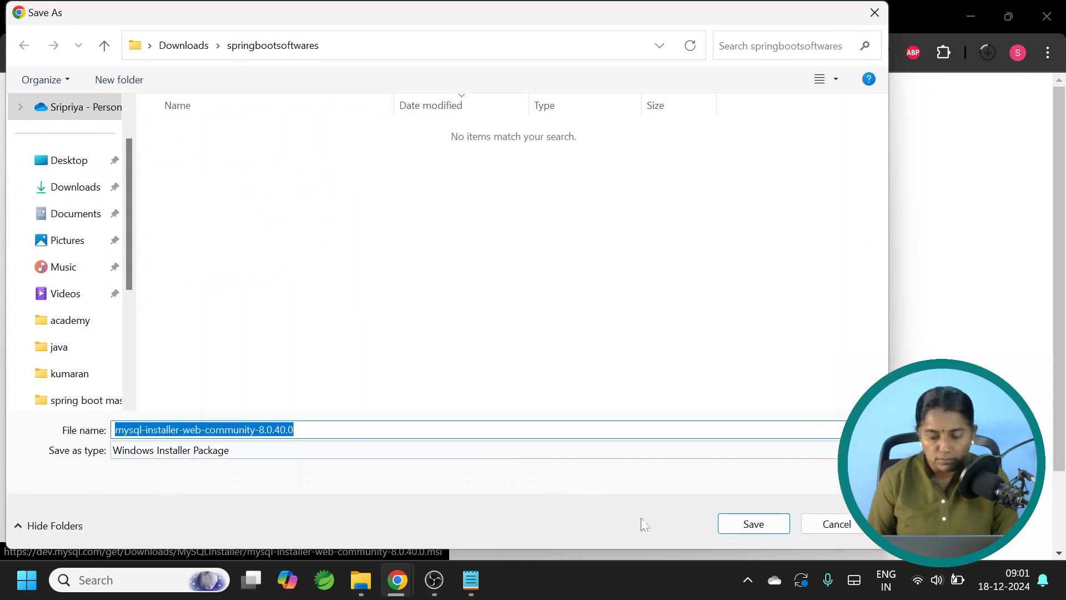
click(753, 523)
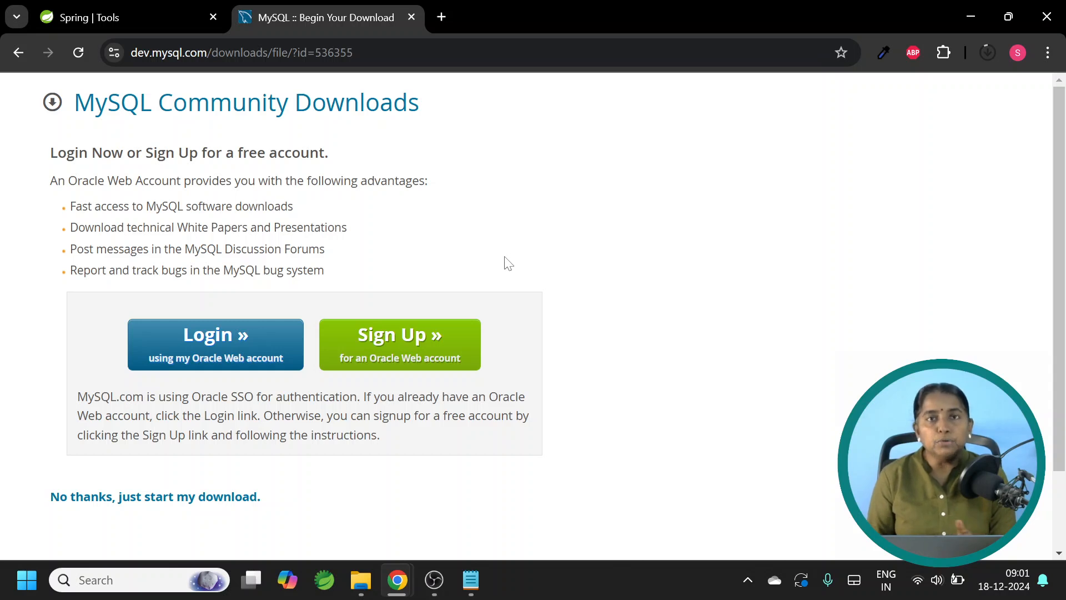
mouse_move(394, 152)
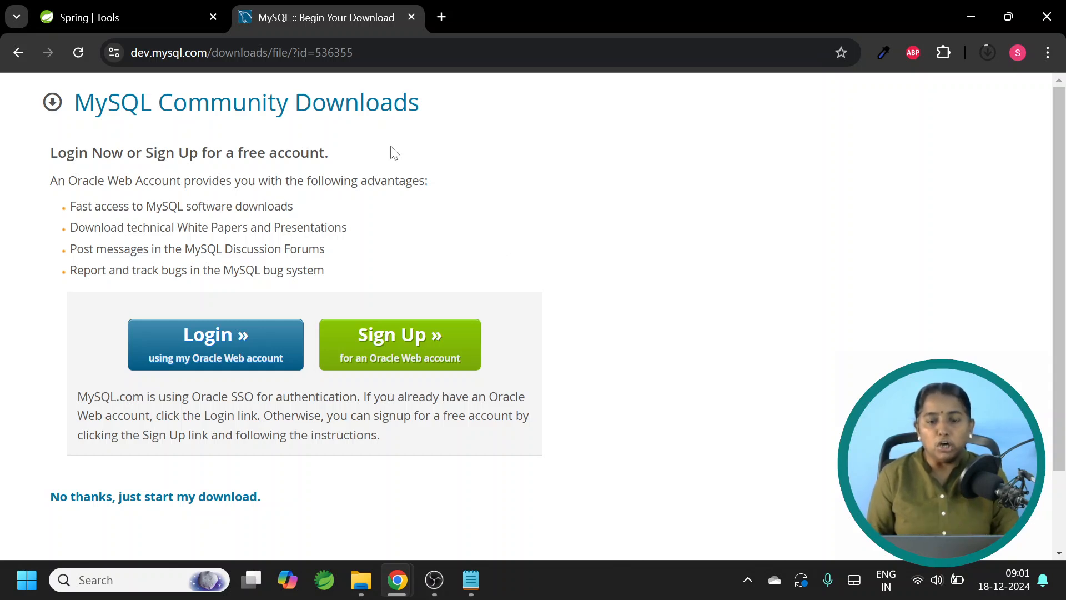
Step: Reach the Docker Desktop getting started page from a 'download docker' search
text(download docker)
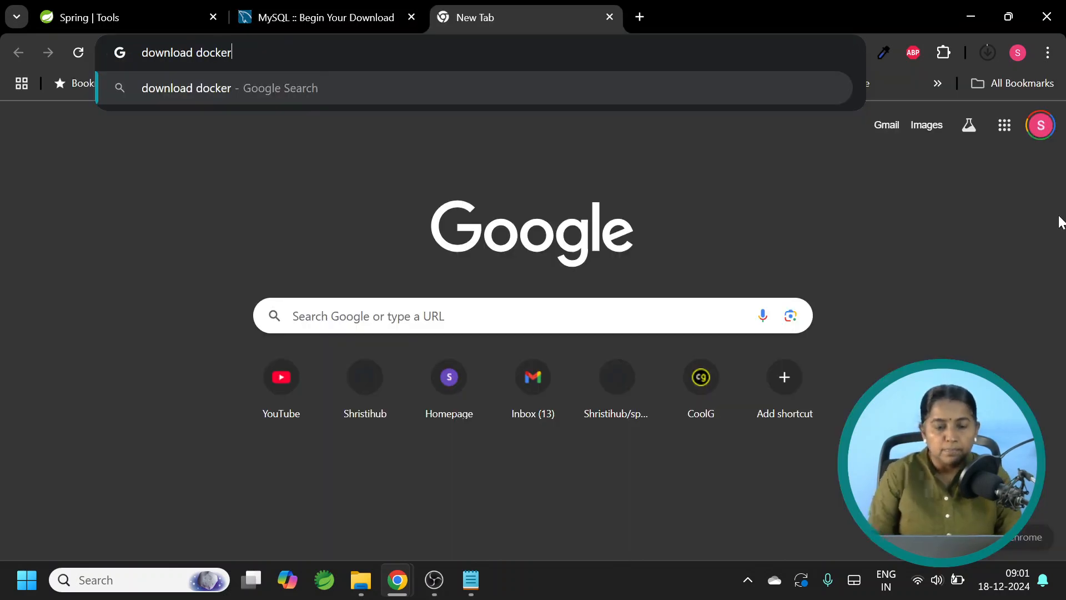
key(Return)
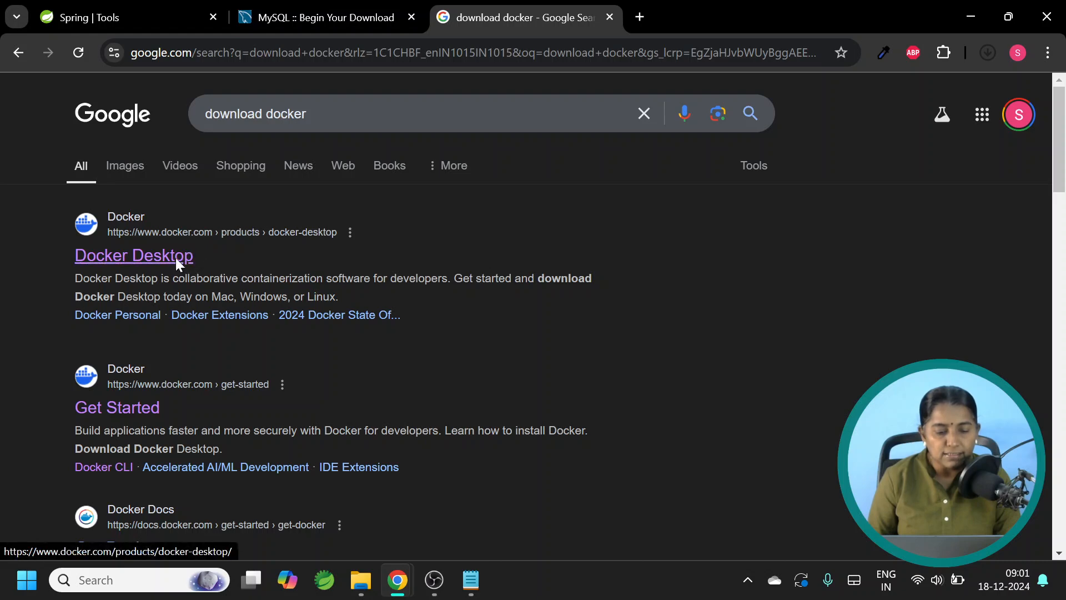
click(133, 256)
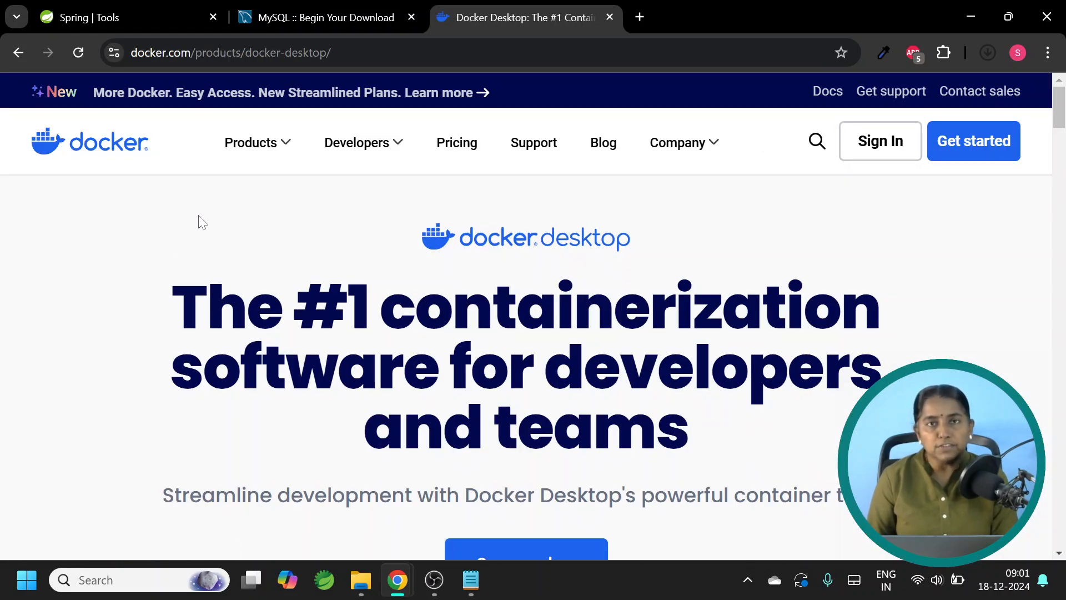
click(987, 52)
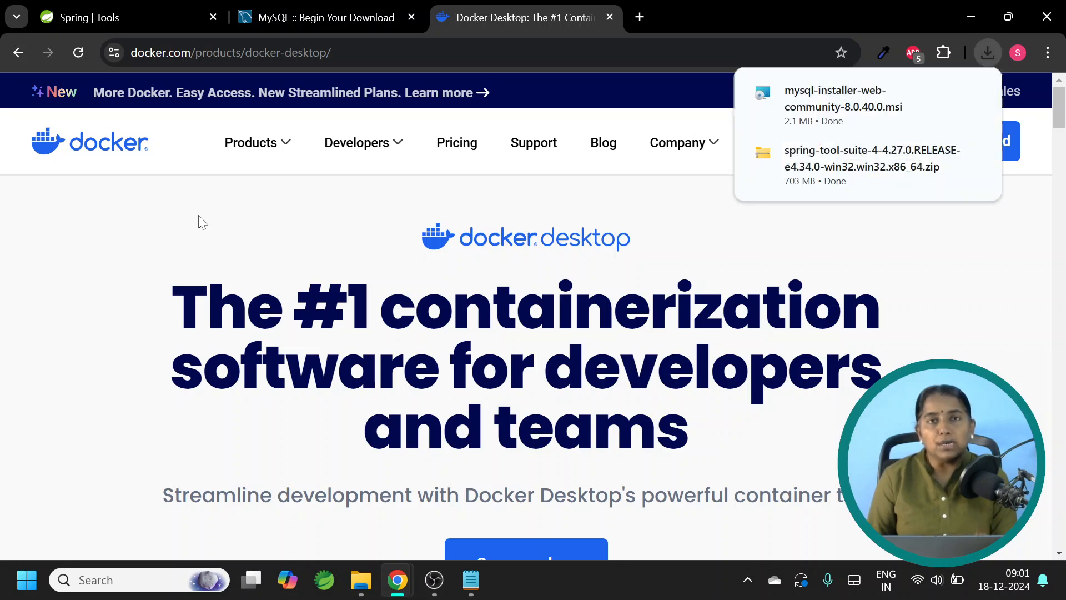
mouse_move(1027, 210)
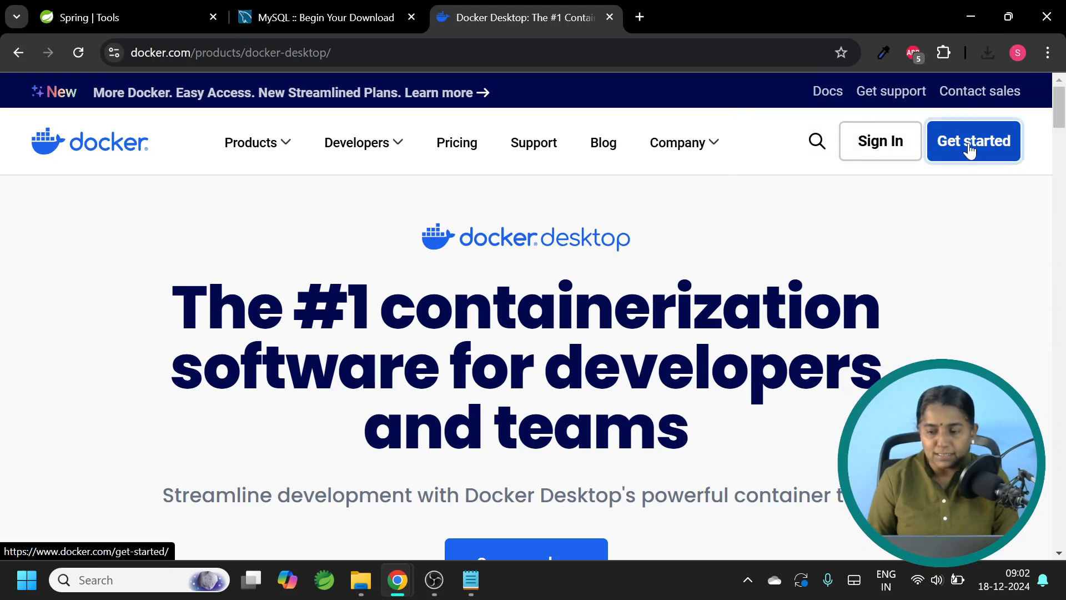
click(973, 141)
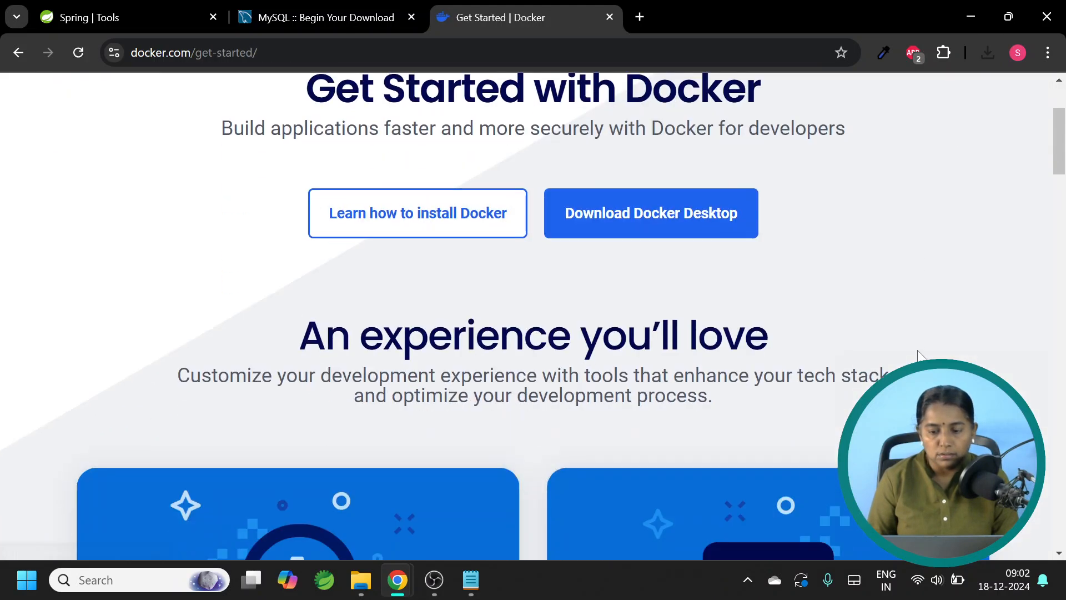
Step: Download Docker Desktop for Windows AMD64 into springbootsoftwares
click(650, 202)
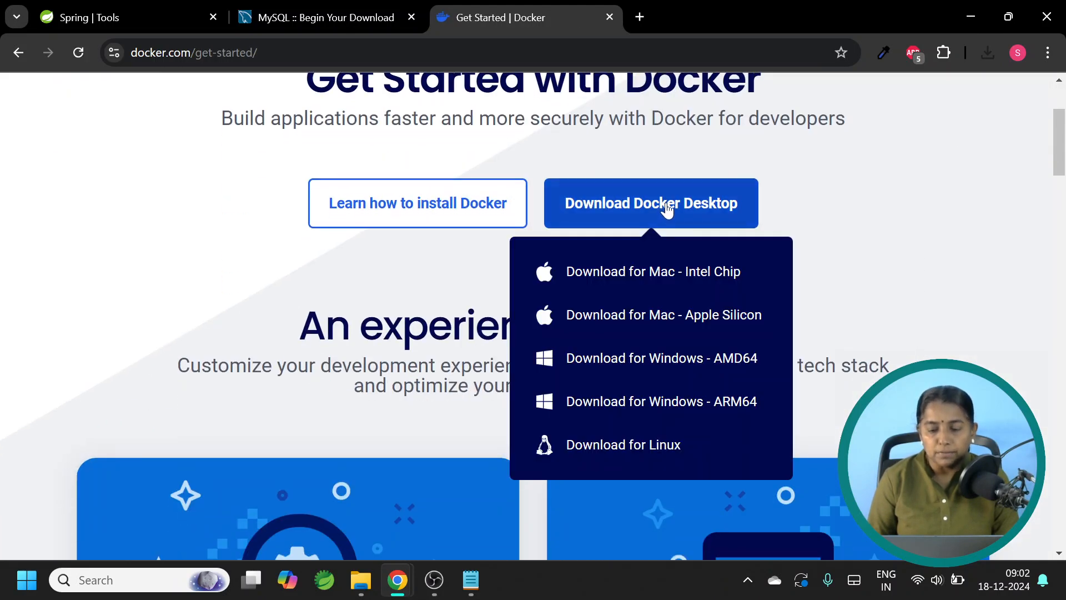
mouse_move(680, 359)
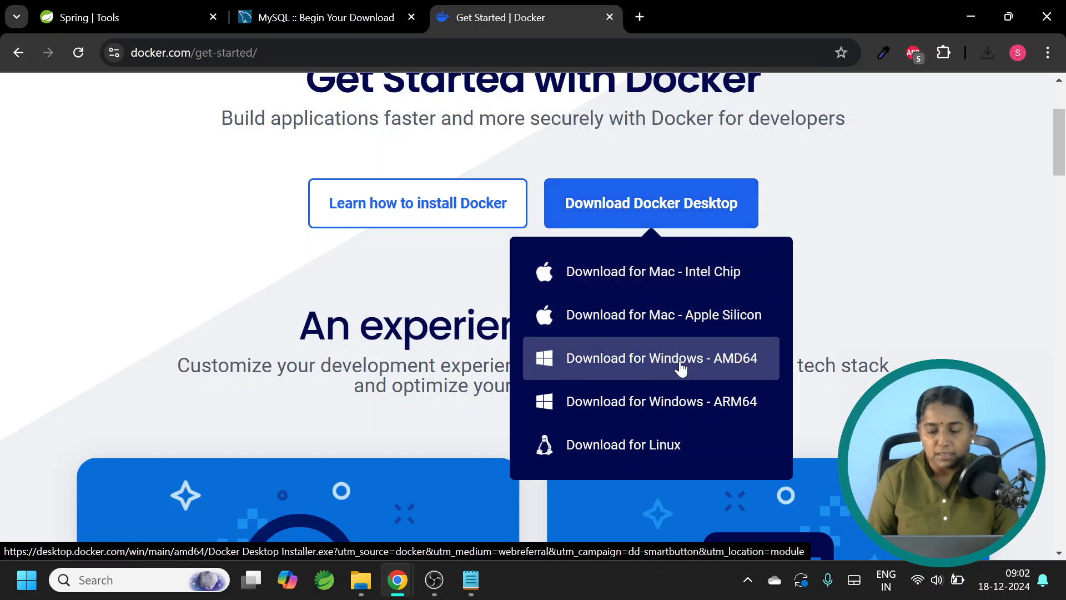
click(660, 358)
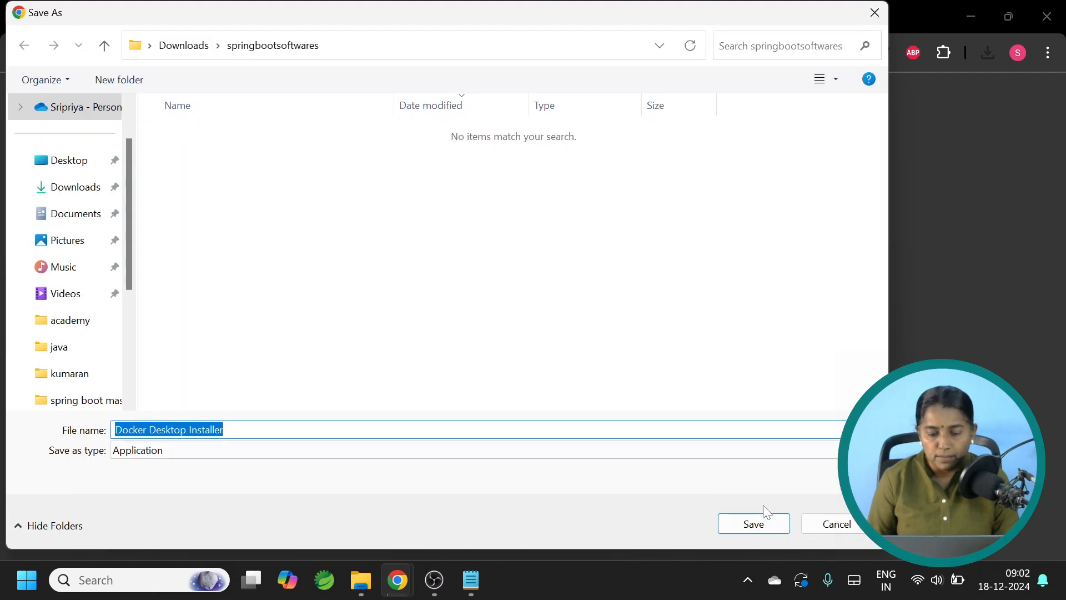
click(753, 523)
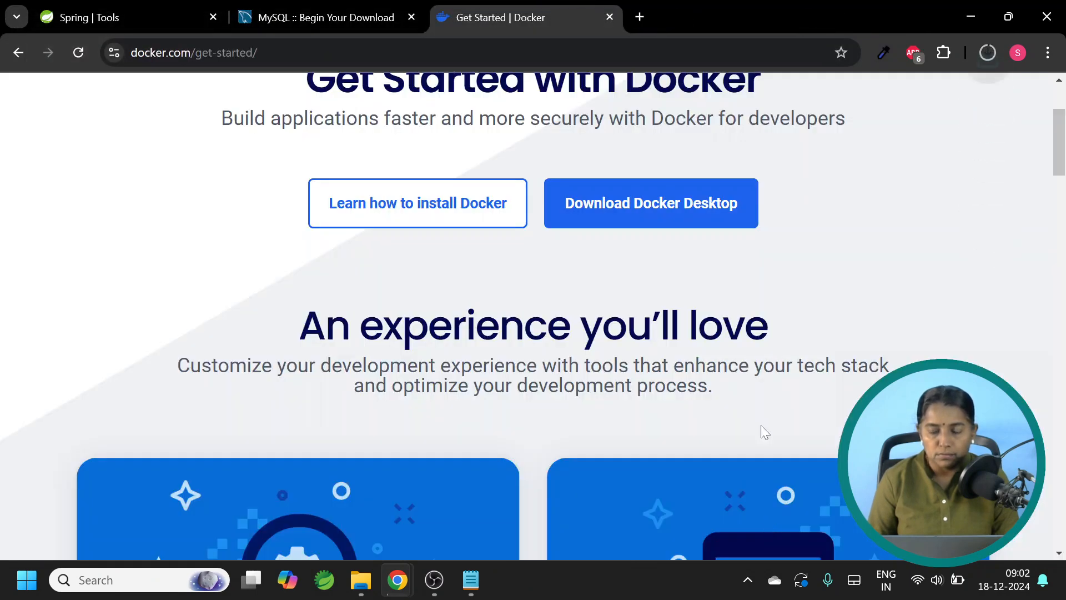
mouse_move(806, 232)
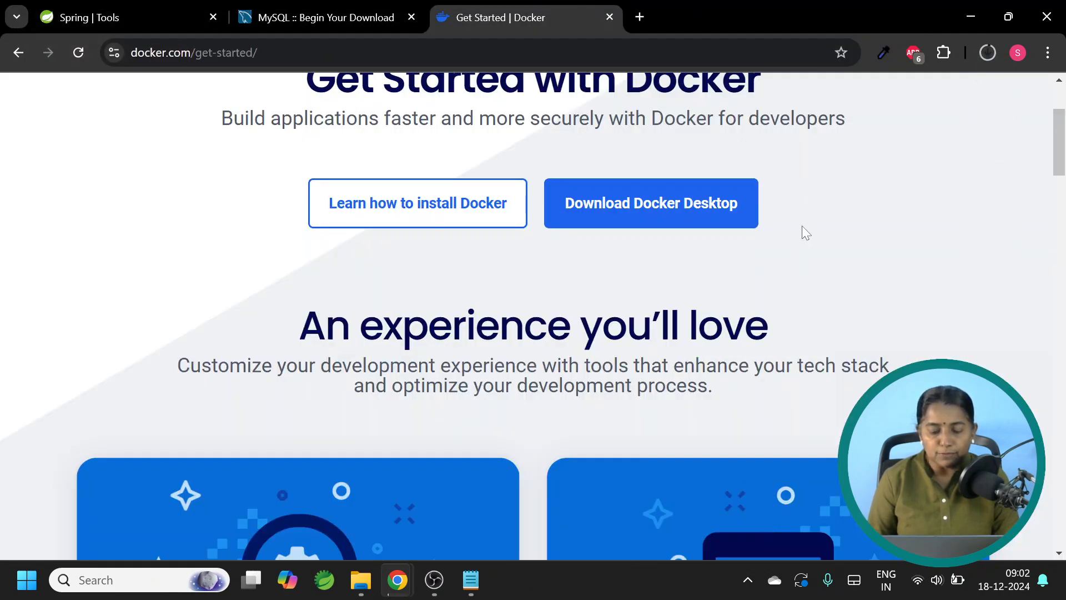
click(360, 580)
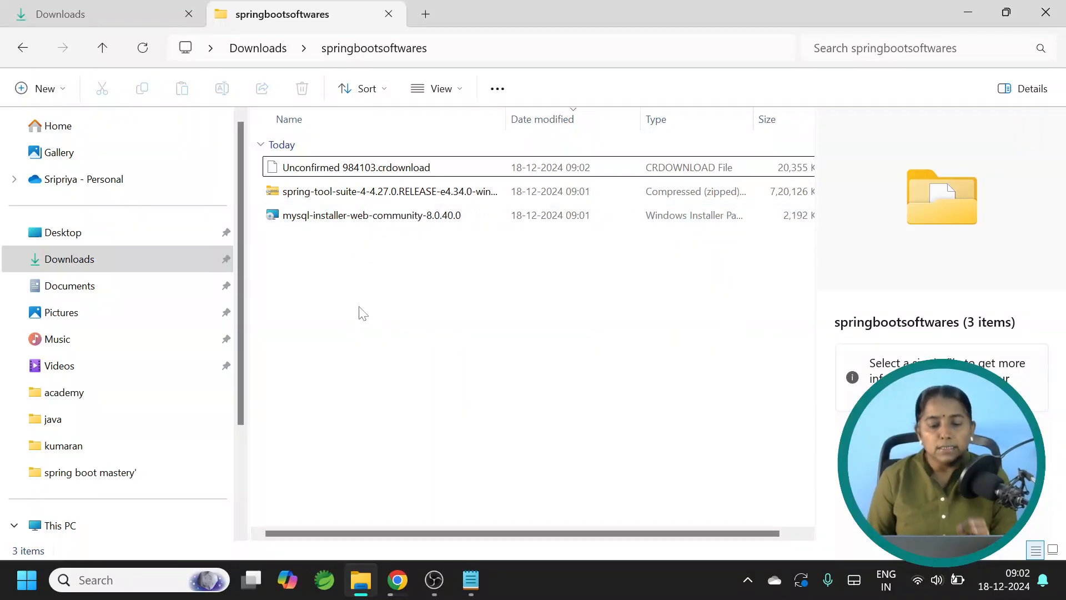
mouse_move(364, 288)
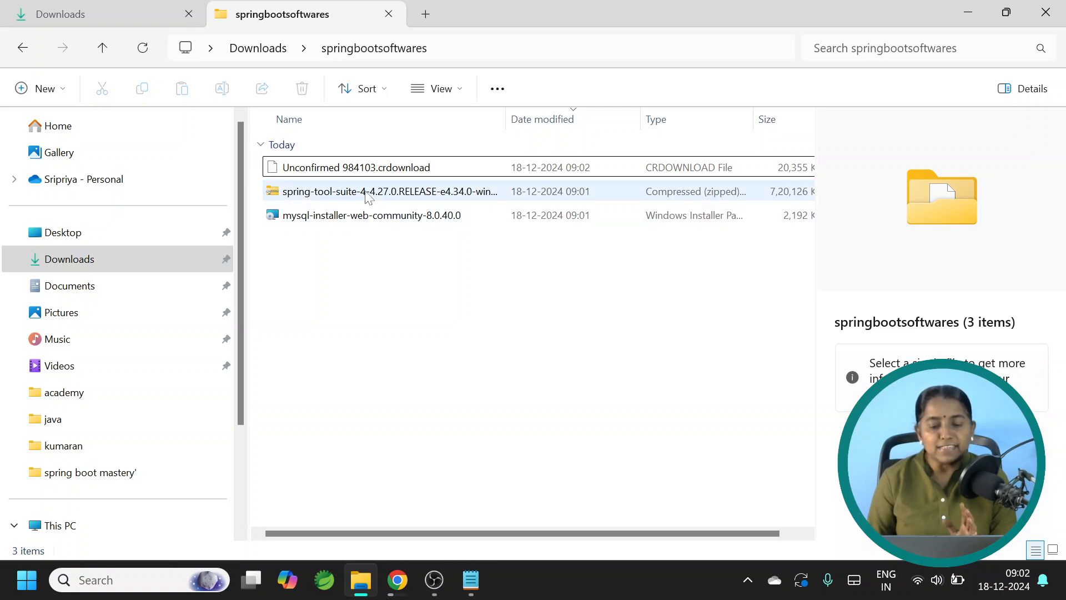
Step: Extract the Spring Tool Suite zip into the springbootsoftwares folder
right_click(382, 191)
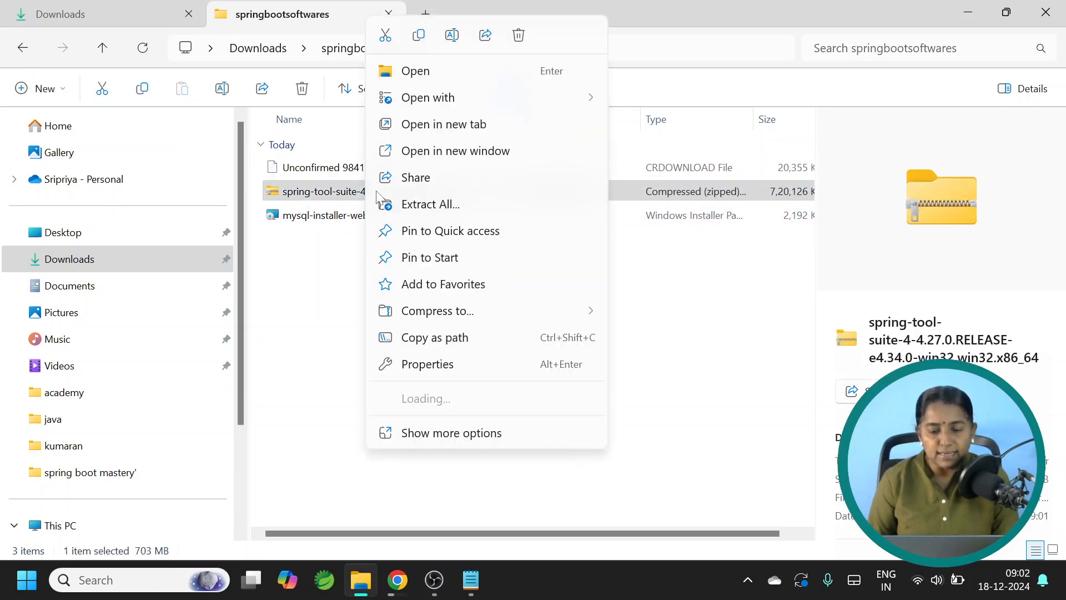
click(430, 205)
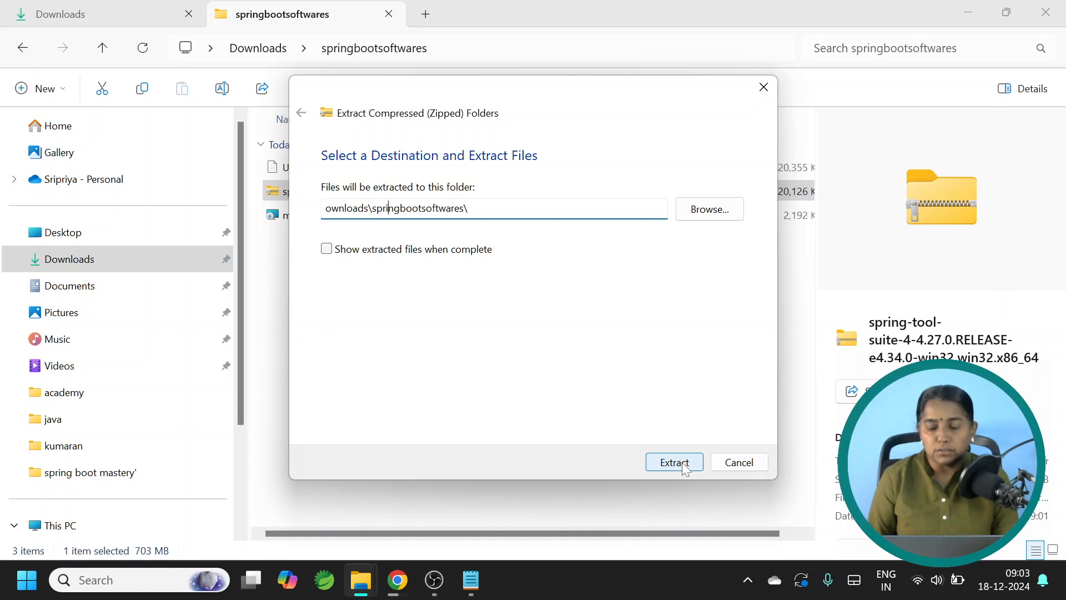
click(674, 462)
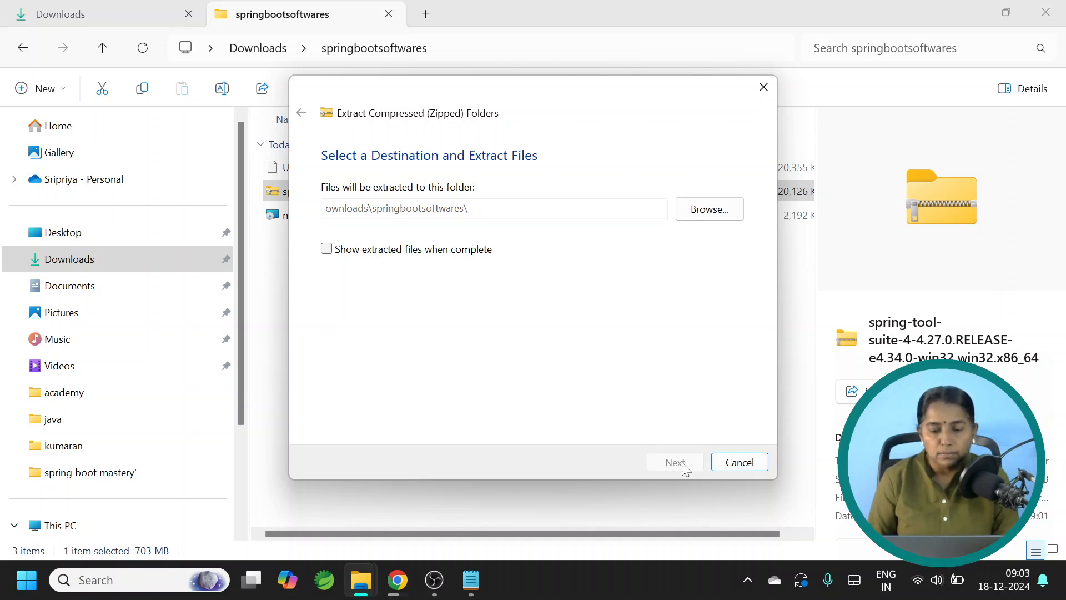
click(674, 462)
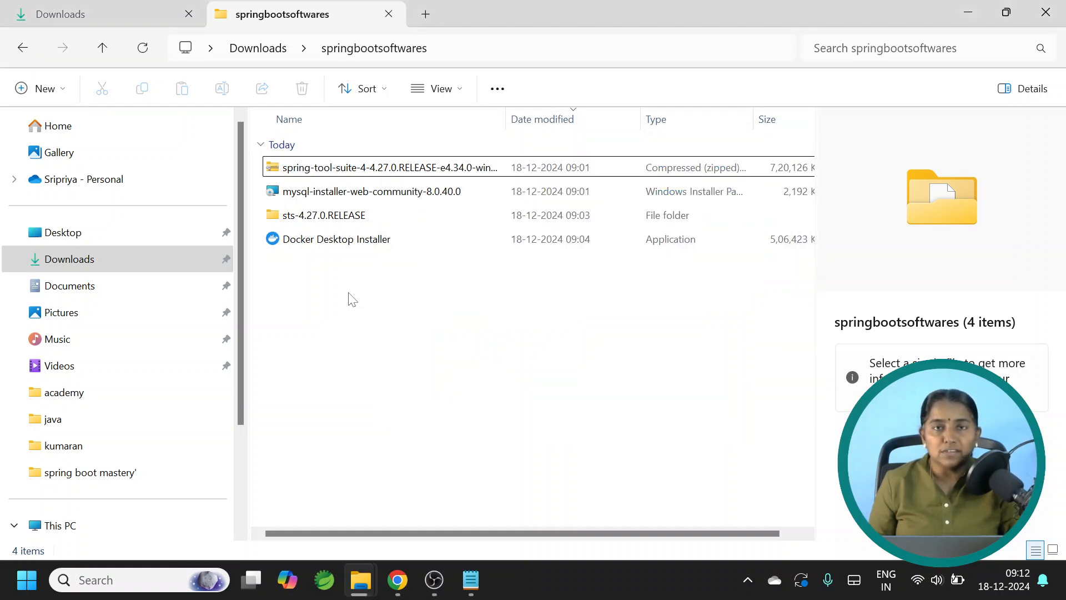
Step: Launch the mysql-installer-web-community-8.0.40.0 installer from springbootsoftwares
click(324, 214)
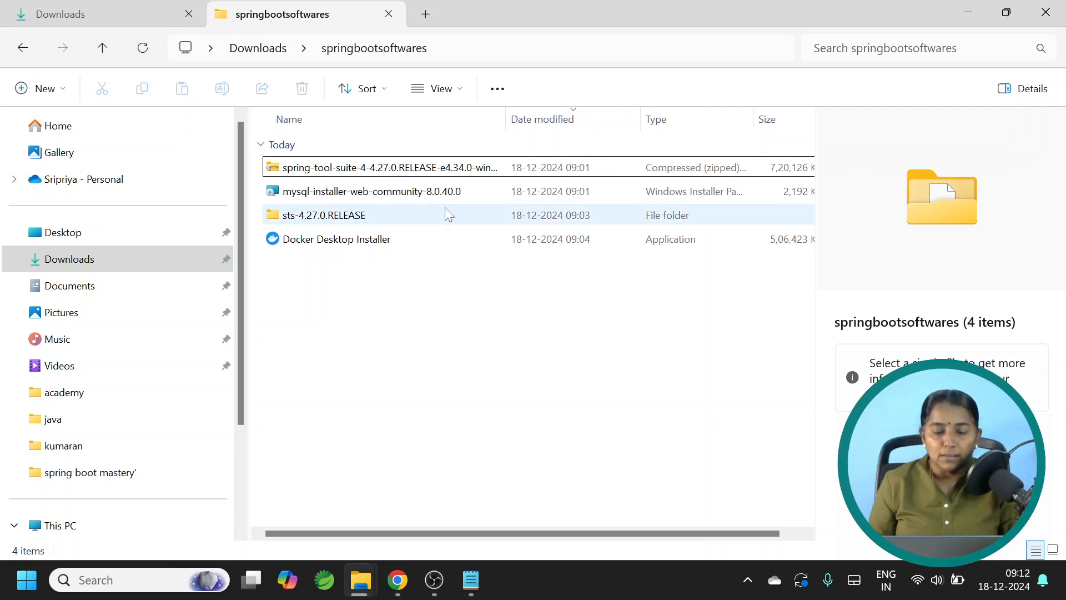
click(373, 191)
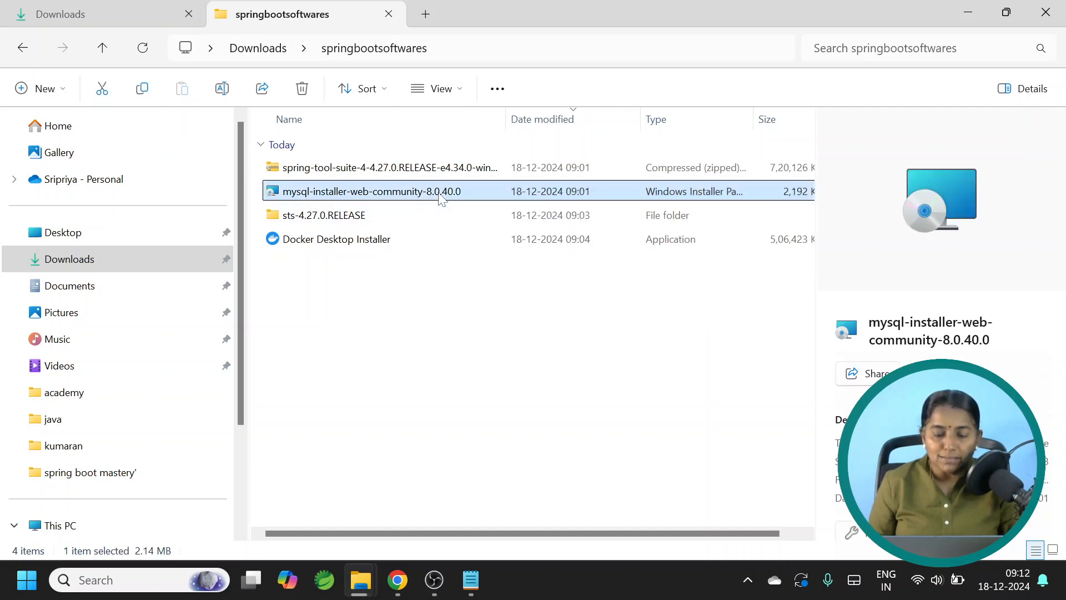
double_click(373, 191)
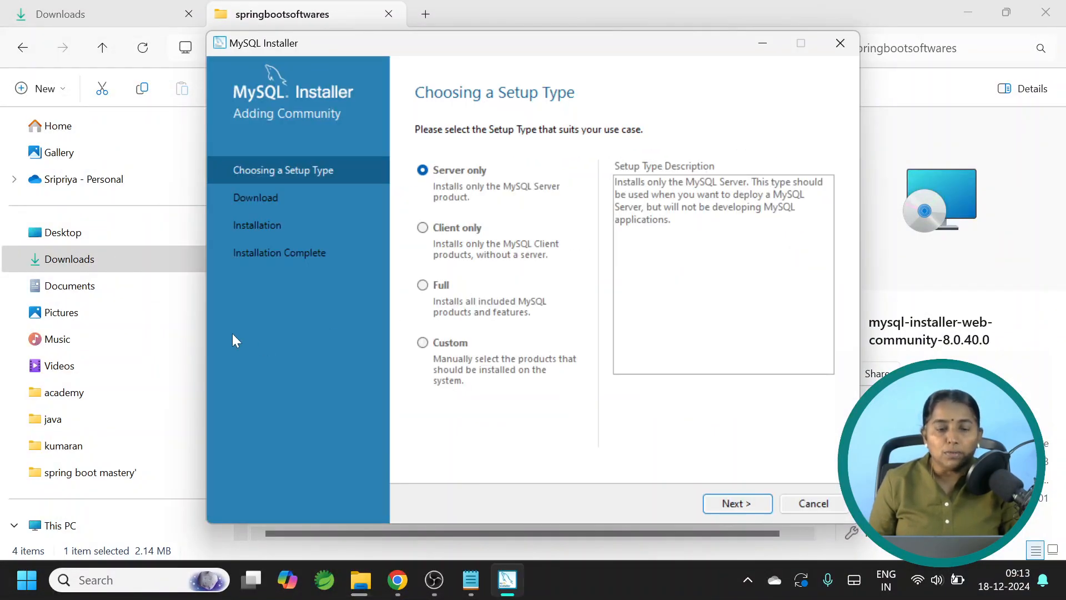
mouse_move(333, 179)
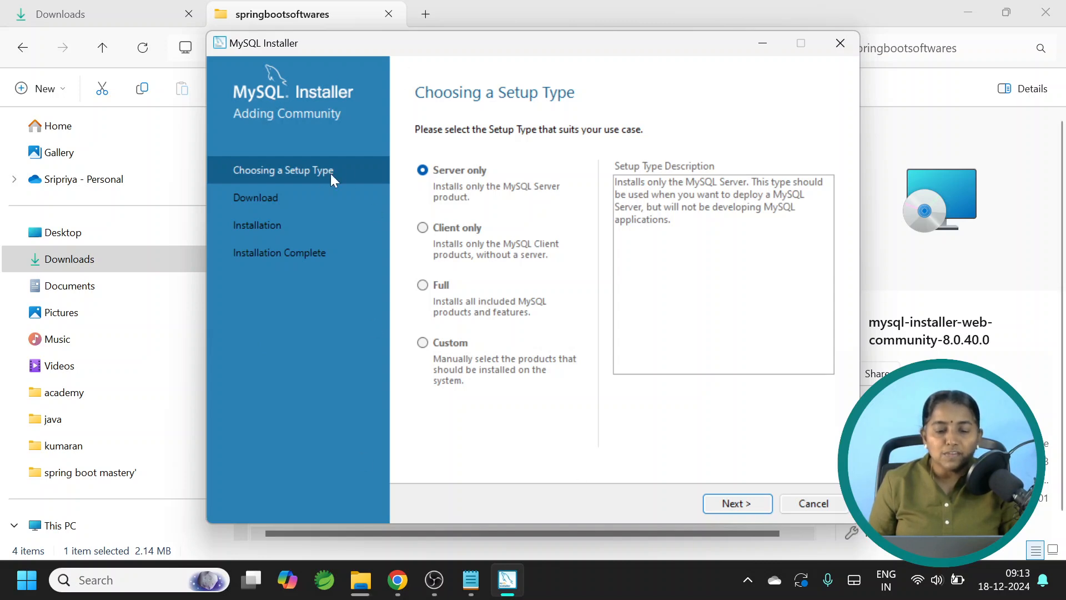
mouse_move(433, 189)
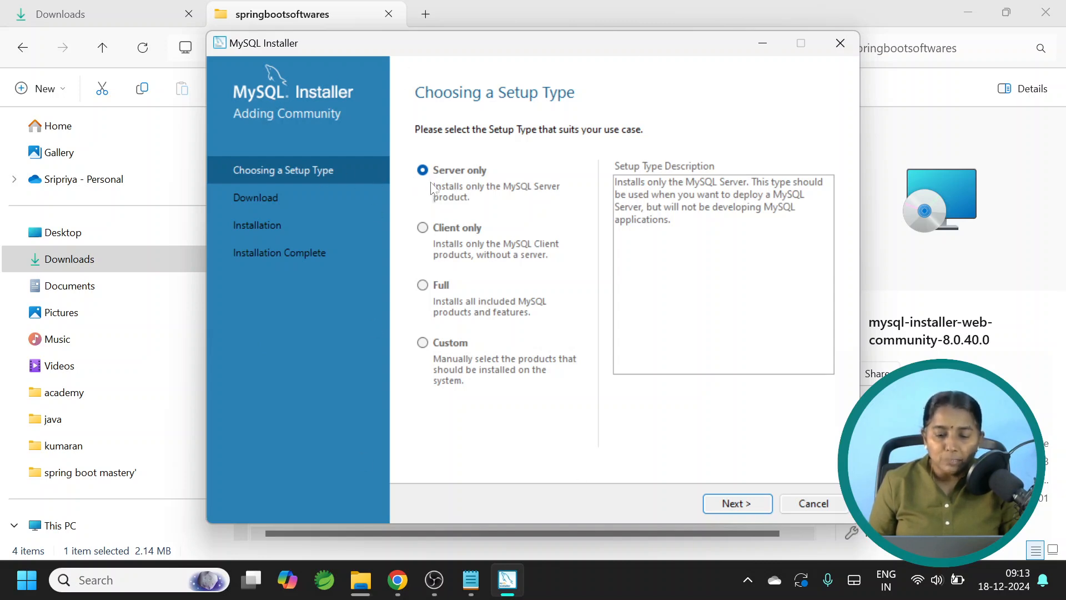
mouse_move(429, 294)
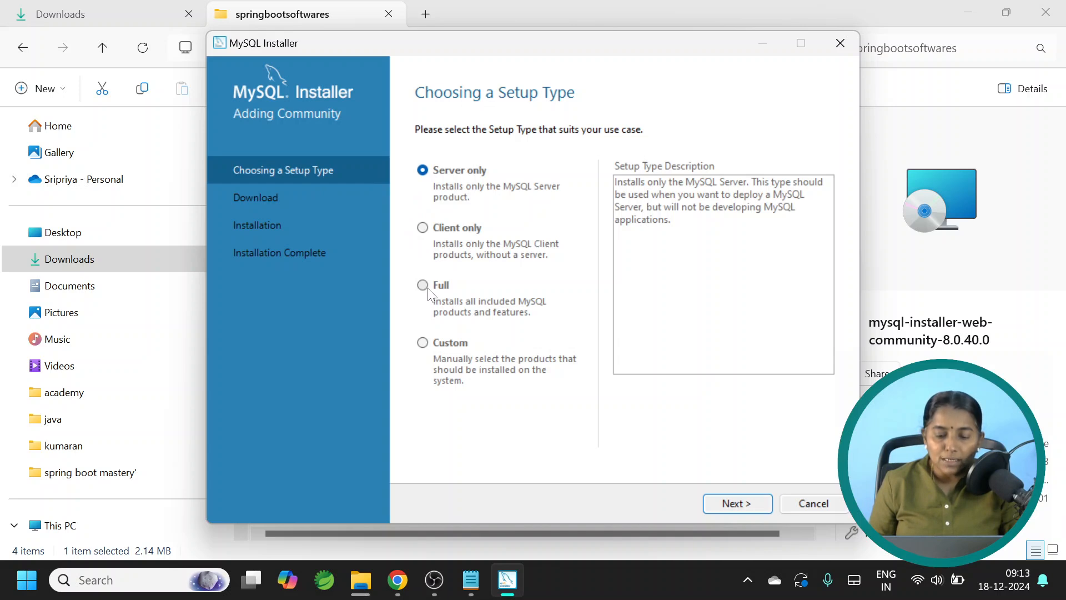
Step: Choose the Full setup type and accept the directory paths, keeping MySQLdata as data directory
click(422, 285)
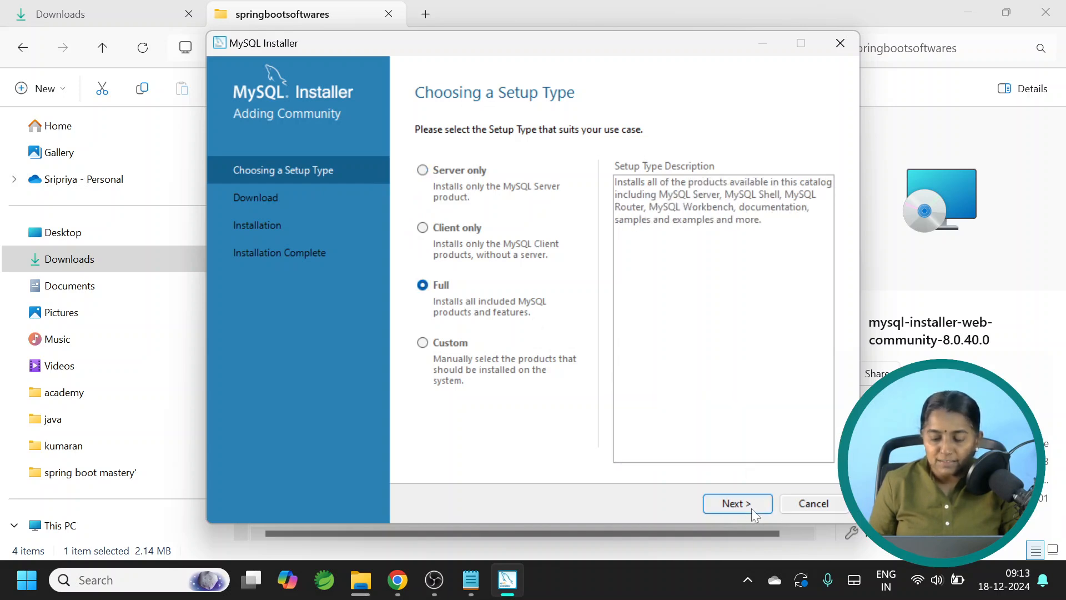
click(737, 503)
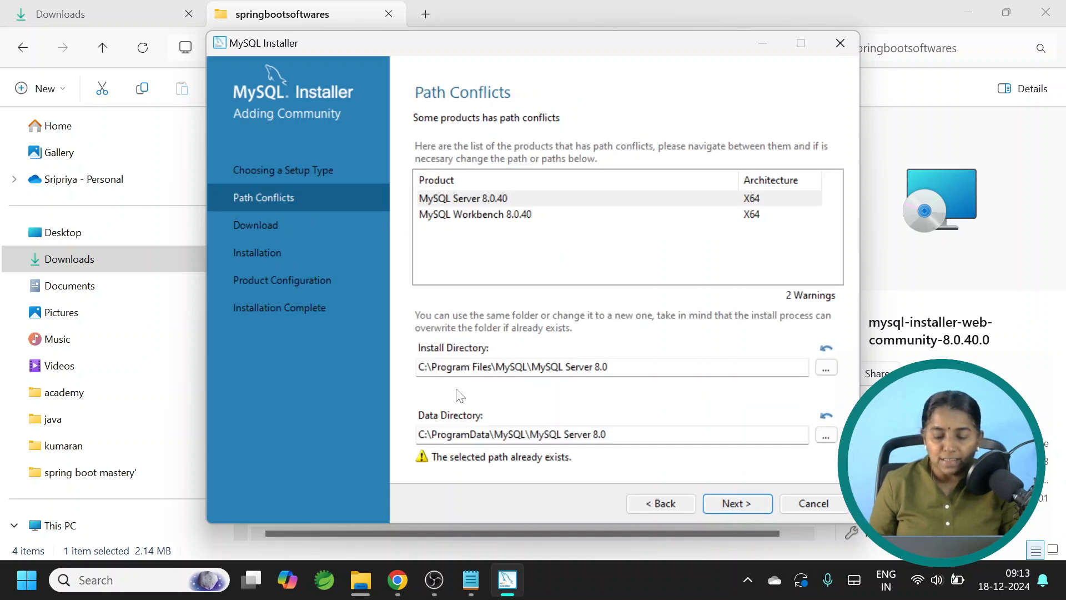
mouse_move(605, 388)
text(data)
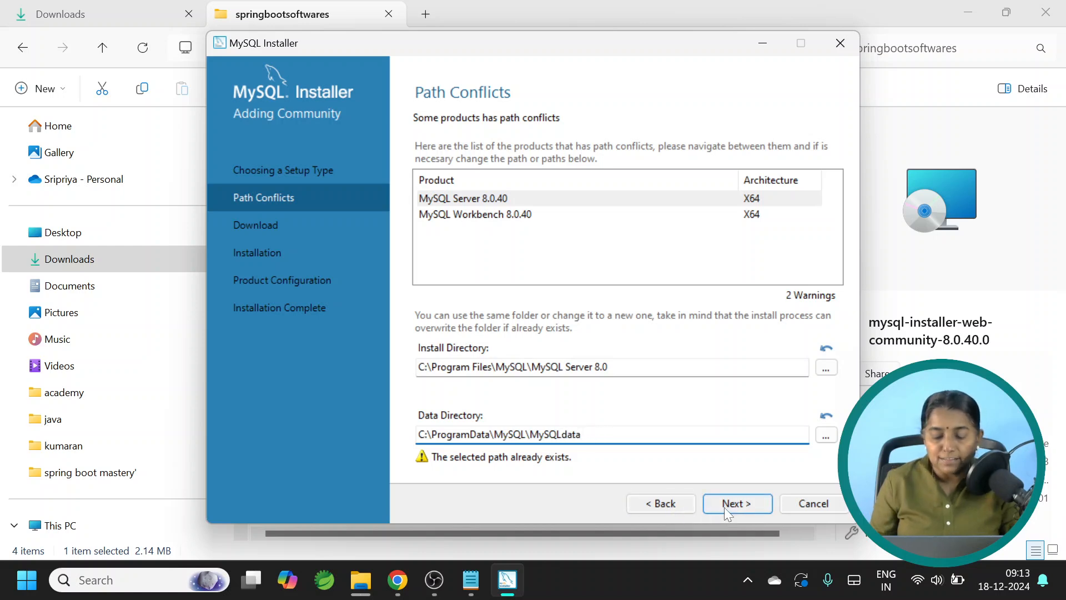
click(736, 503)
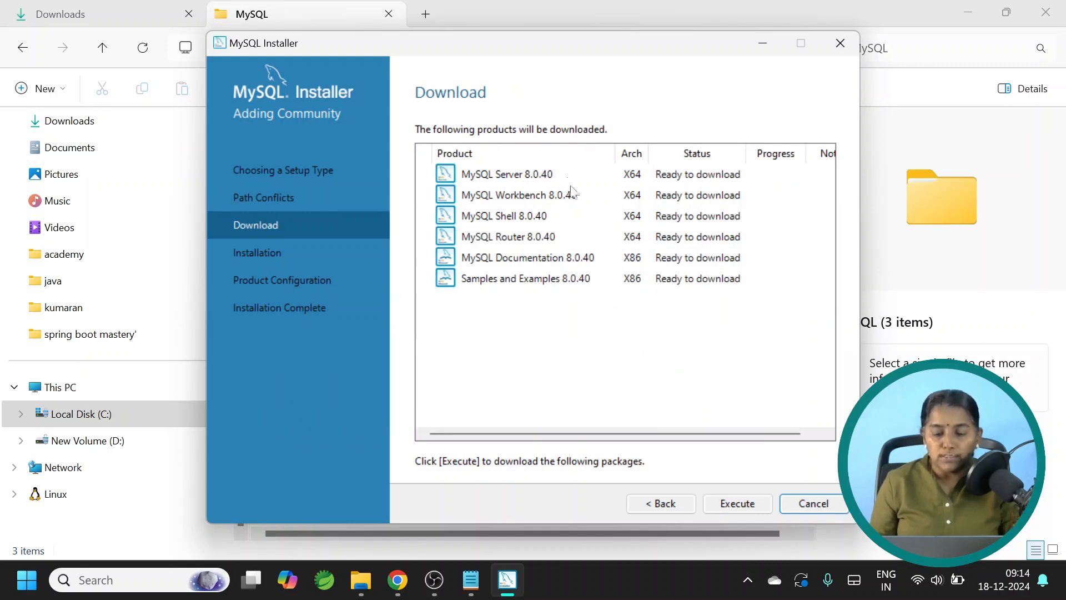
mouse_move(560, 213)
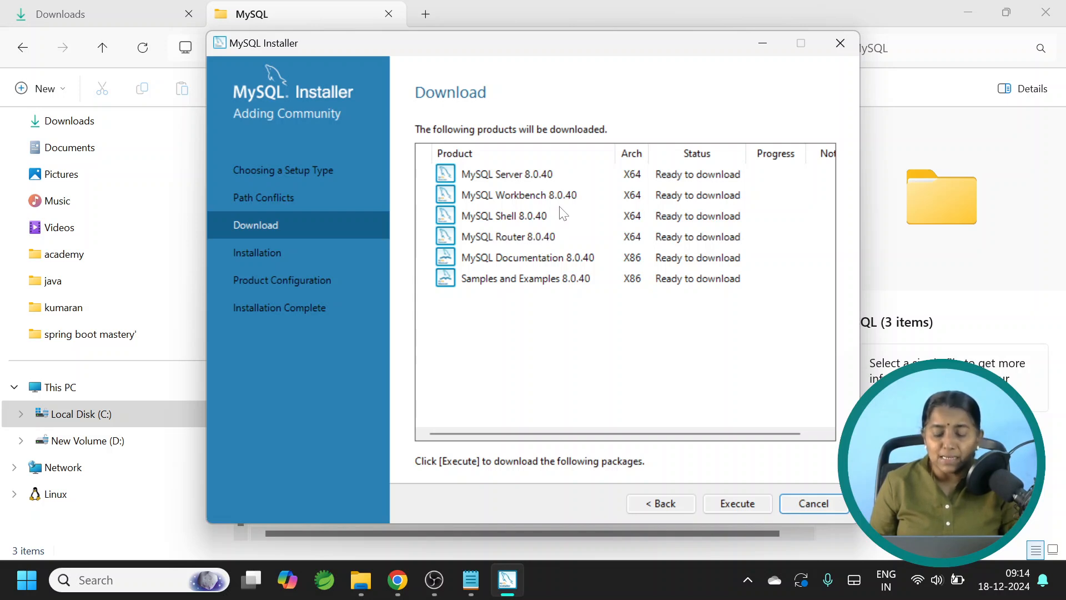
mouse_move(548, 265)
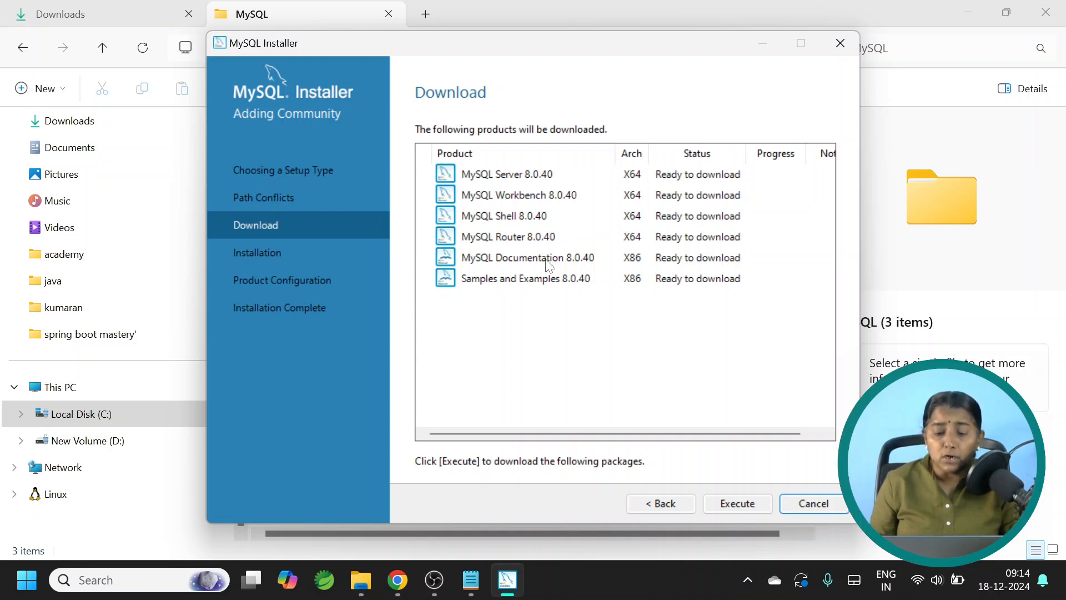
mouse_move(537, 305)
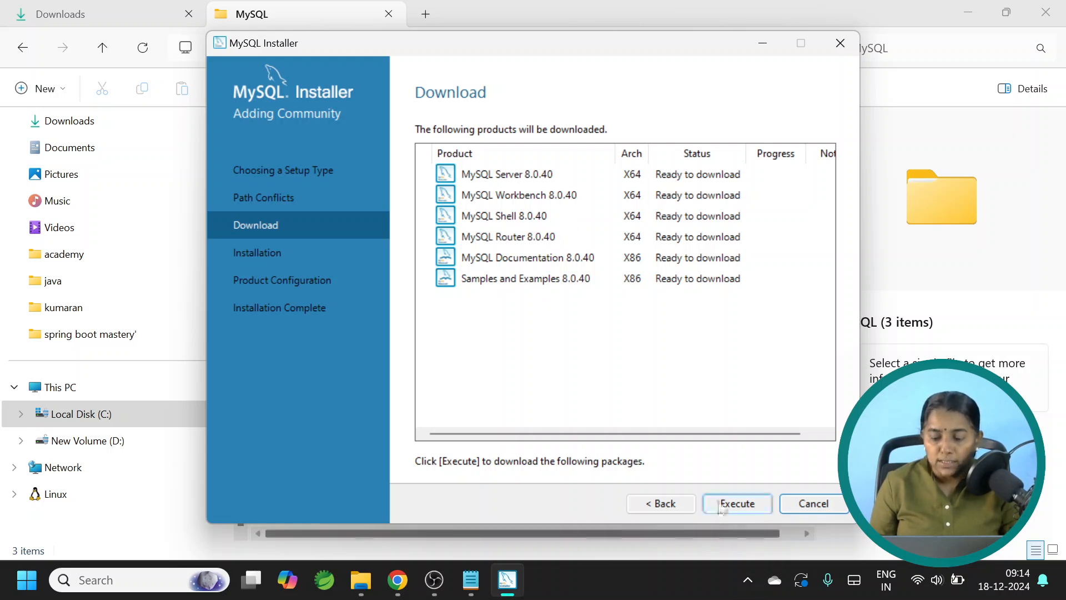
Step: Execute the download of the six MySQL 8.0.40 products
click(736, 503)
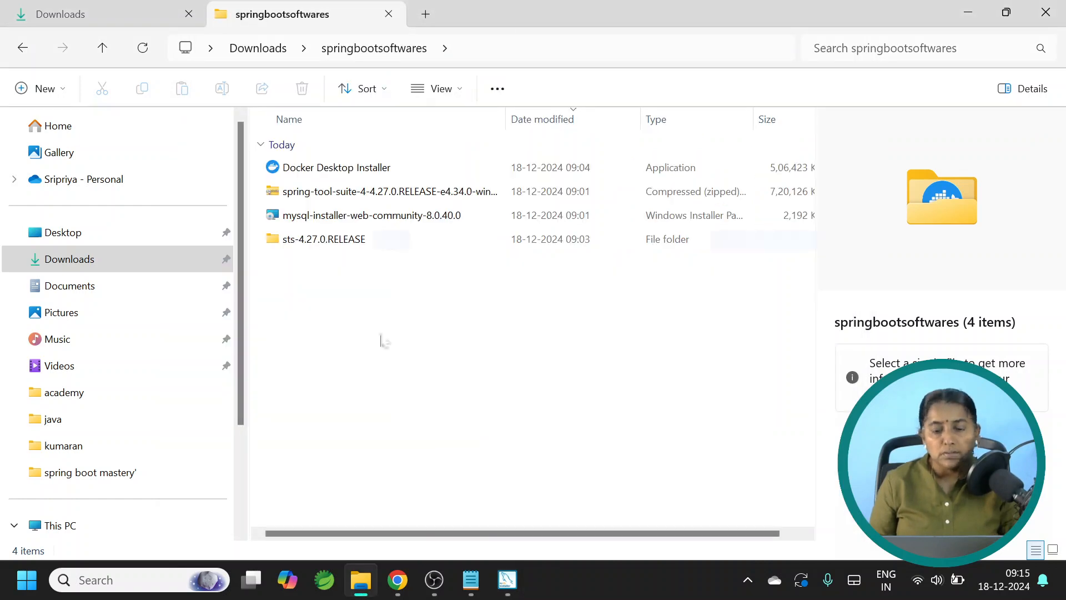
Step: Run SpringToolSuite4.exe from sts-4.27.0.RELEASE past the SmartScreen warning
click(324, 239)
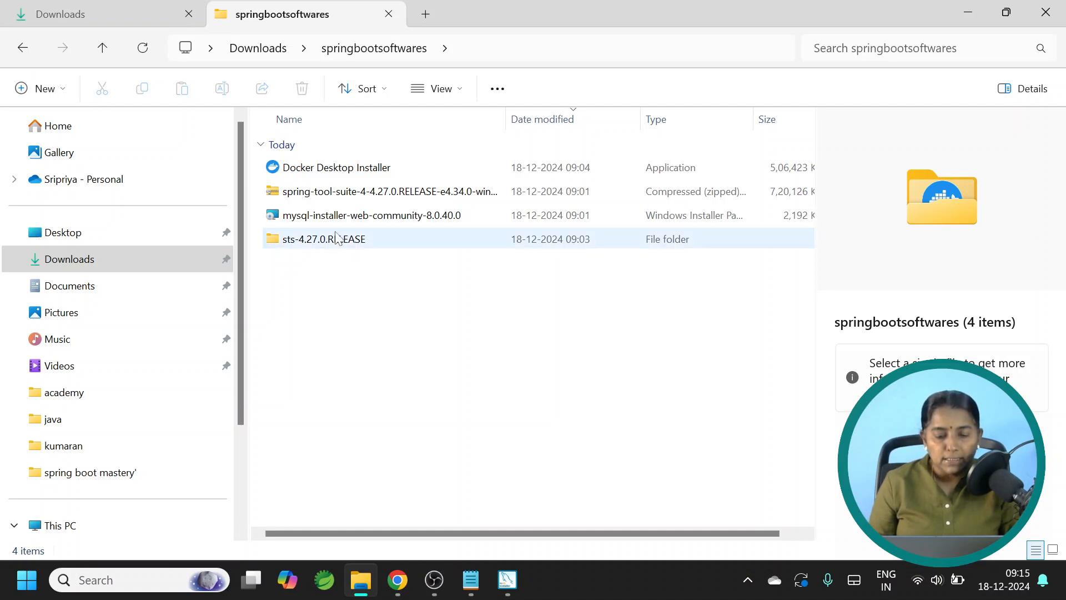
double_click(322, 239)
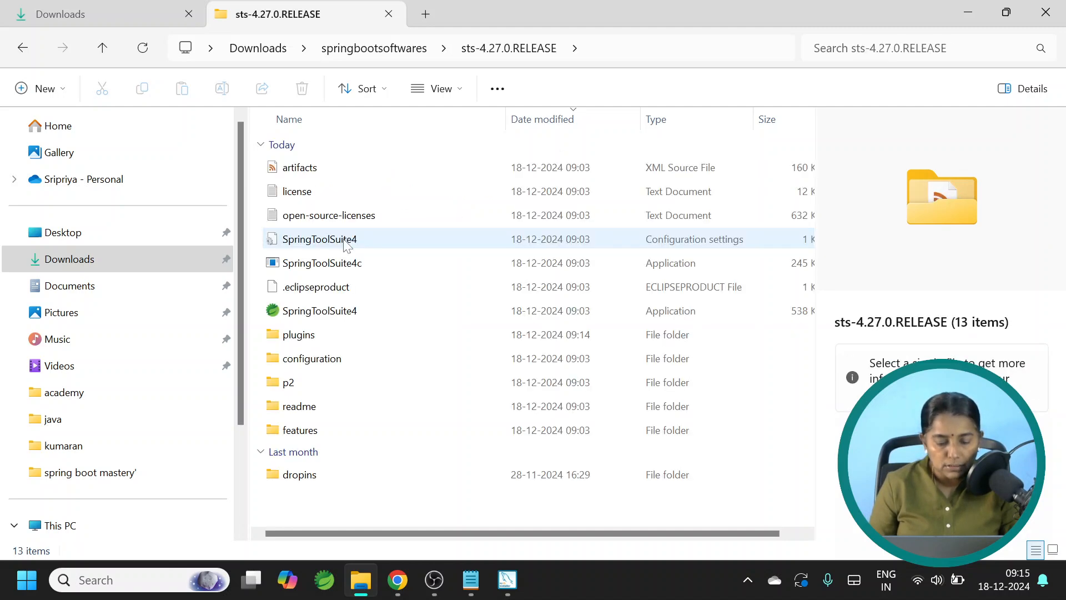
click(319, 310)
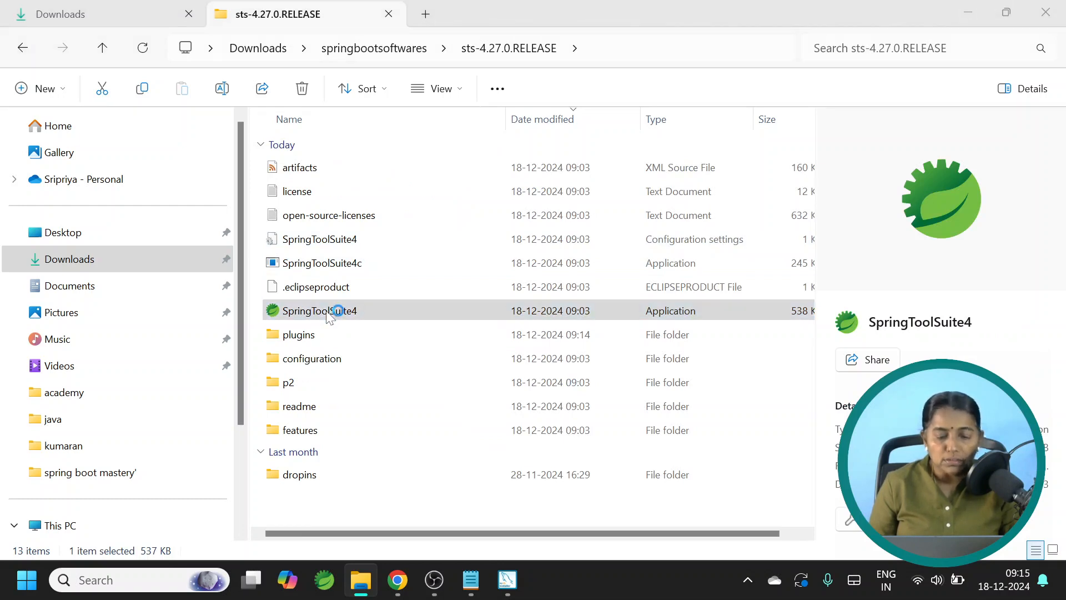
double_click(319, 310)
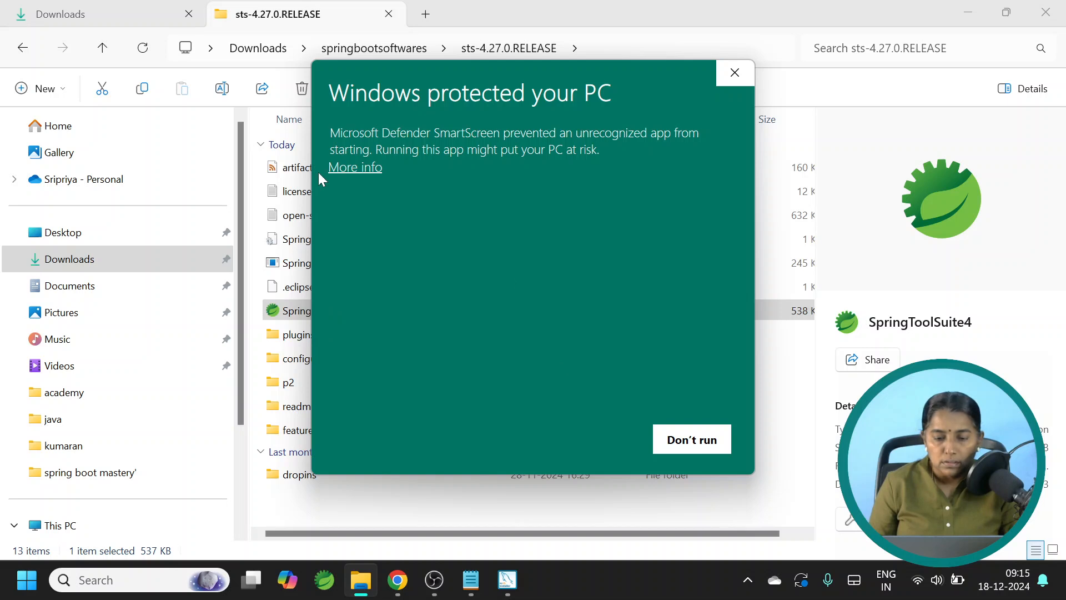
click(354, 166)
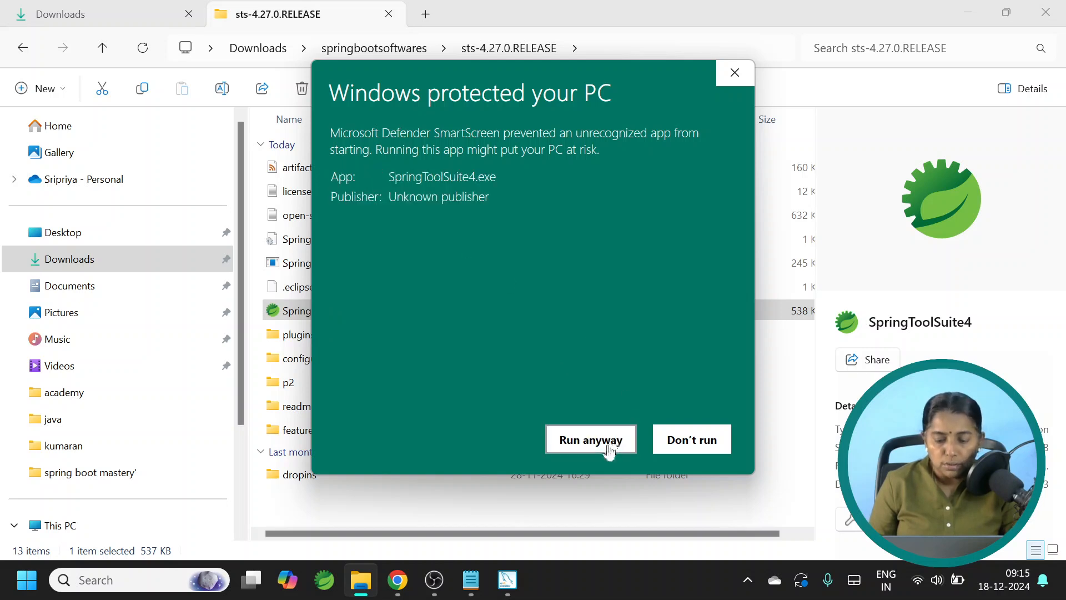
click(589, 440)
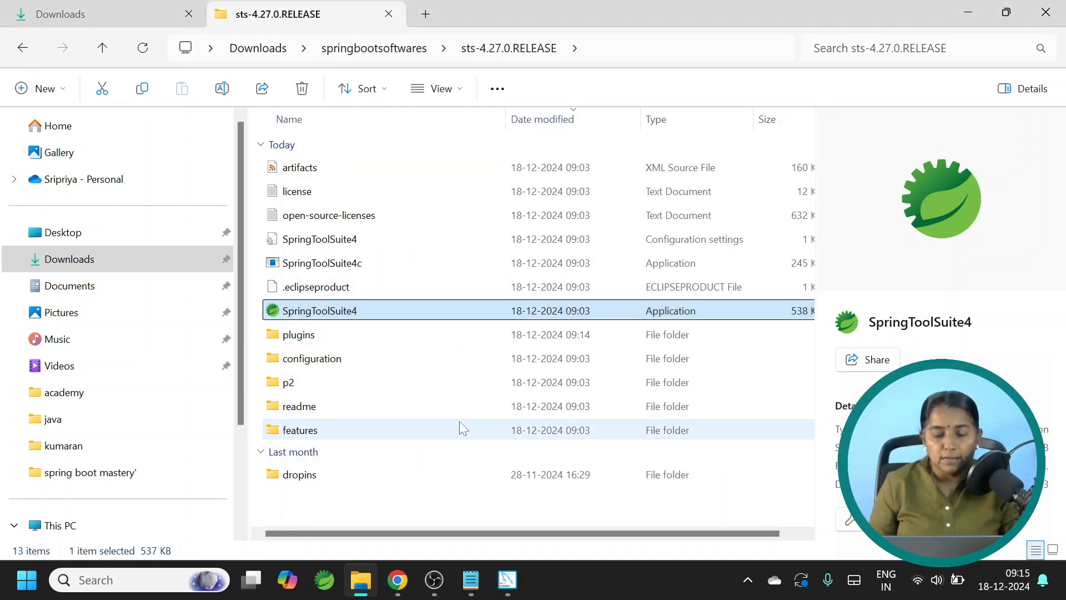
double_click(320, 310)
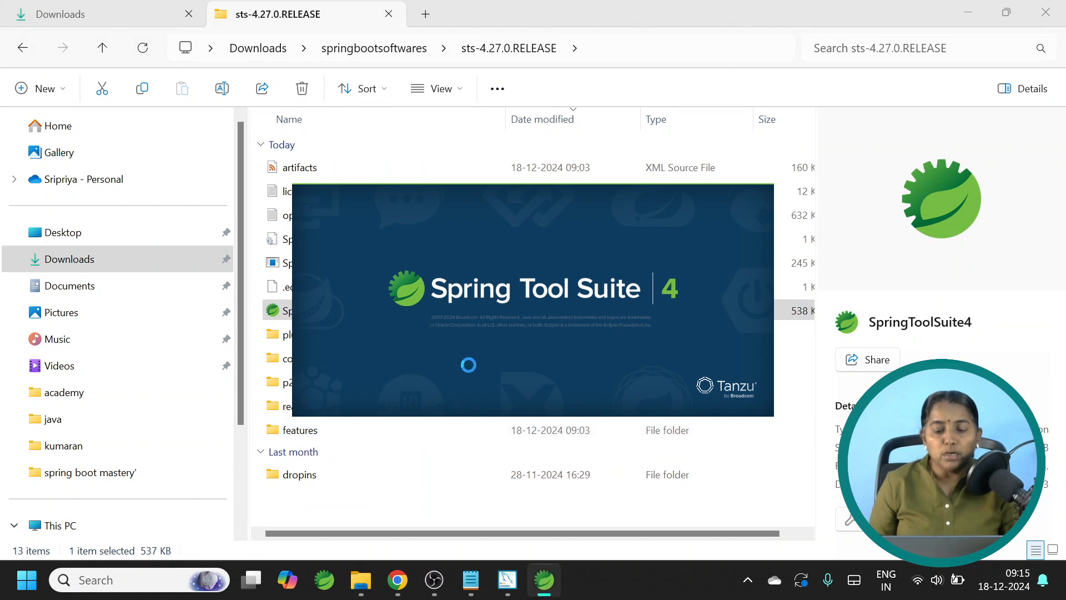
mouse_move(471, 372)
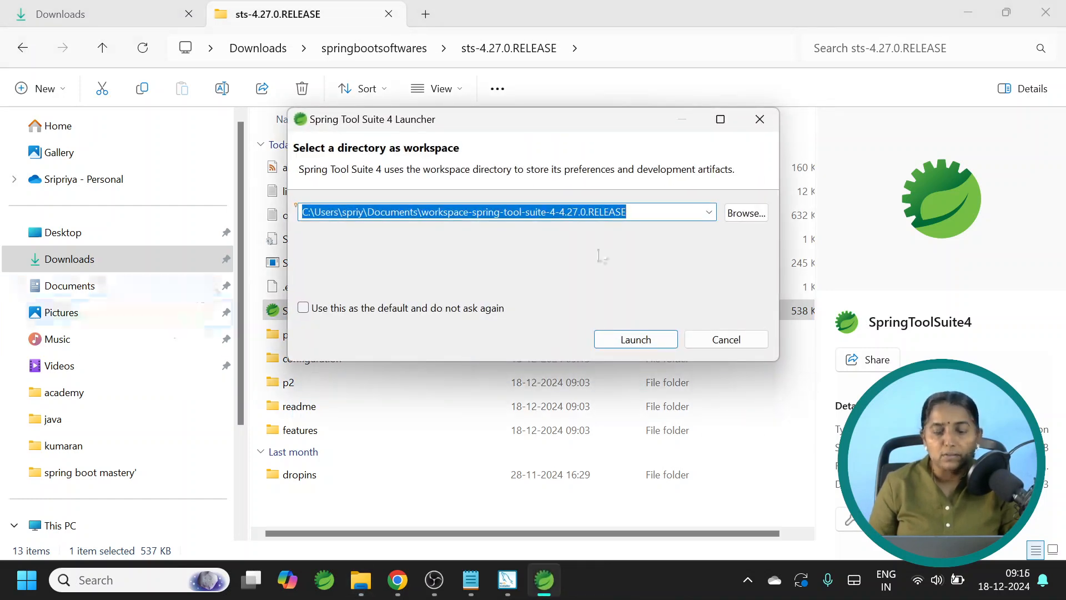
mouse_move(568, 258)
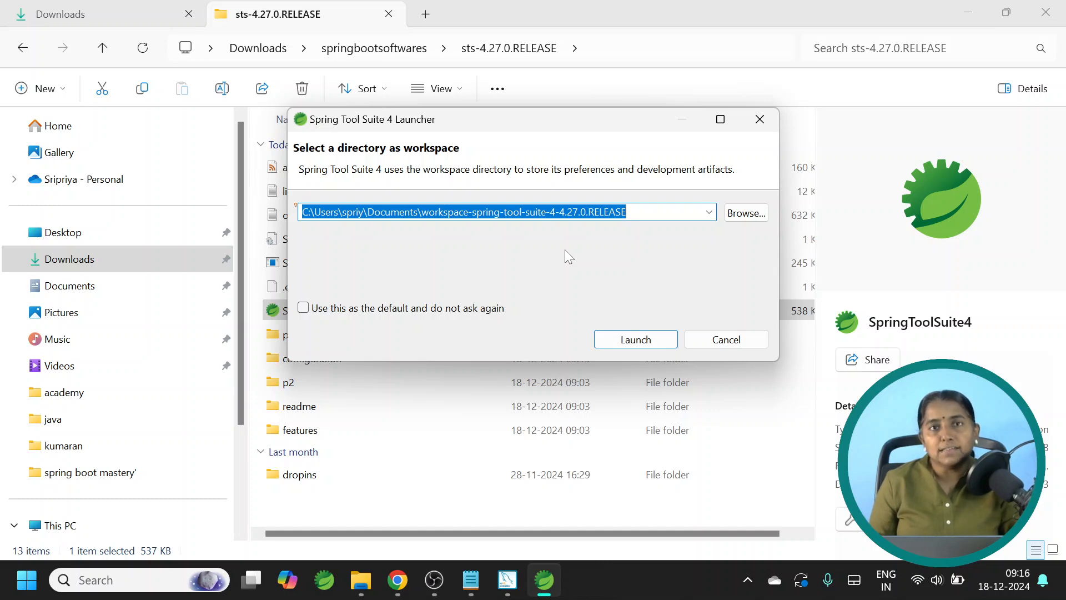
mouse_move(593, 248)
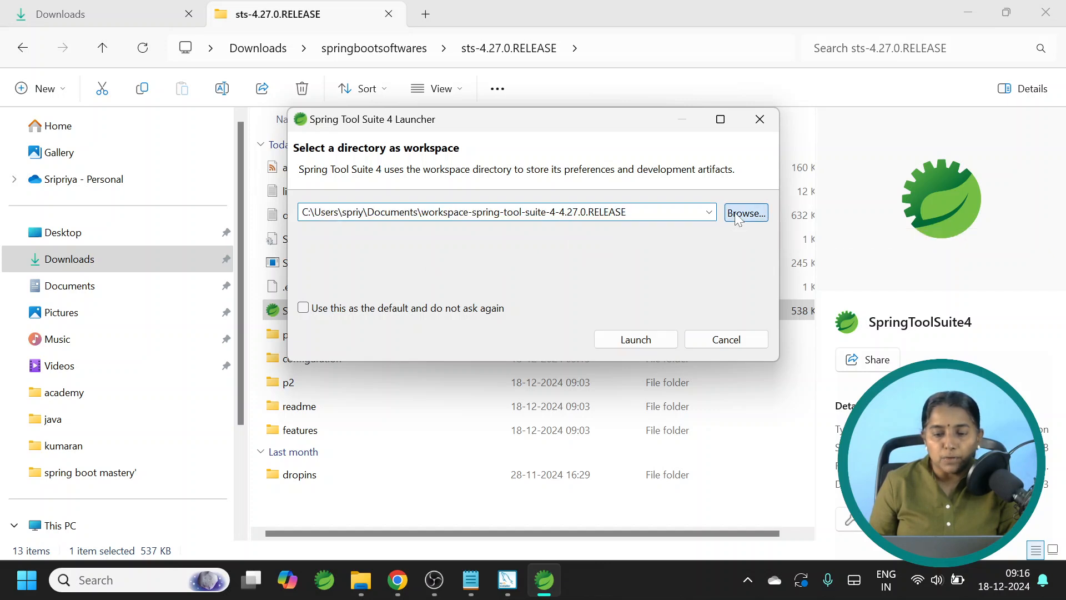
Step: Set D:\2024\apps\springbootmastery as the workspace and launch the IDE
click(745, 212)
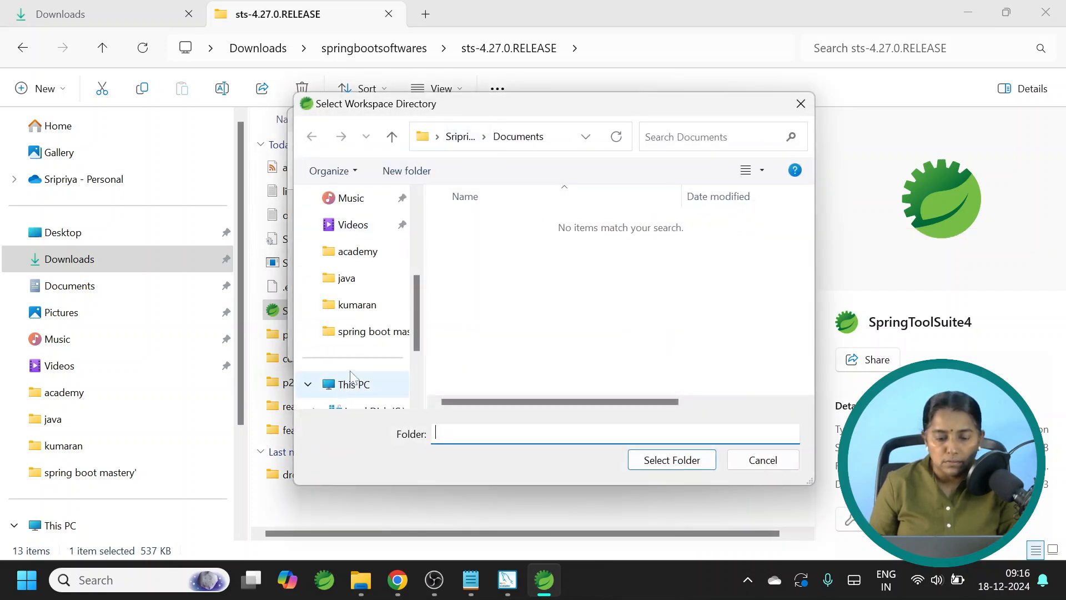
click(407, 171)
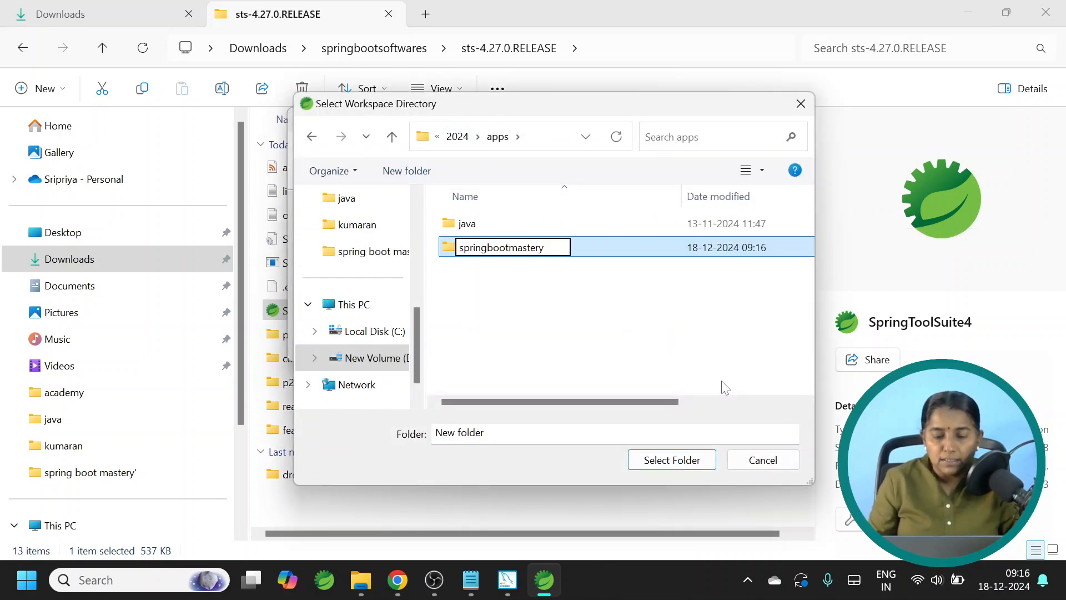
double_click(501, 246)
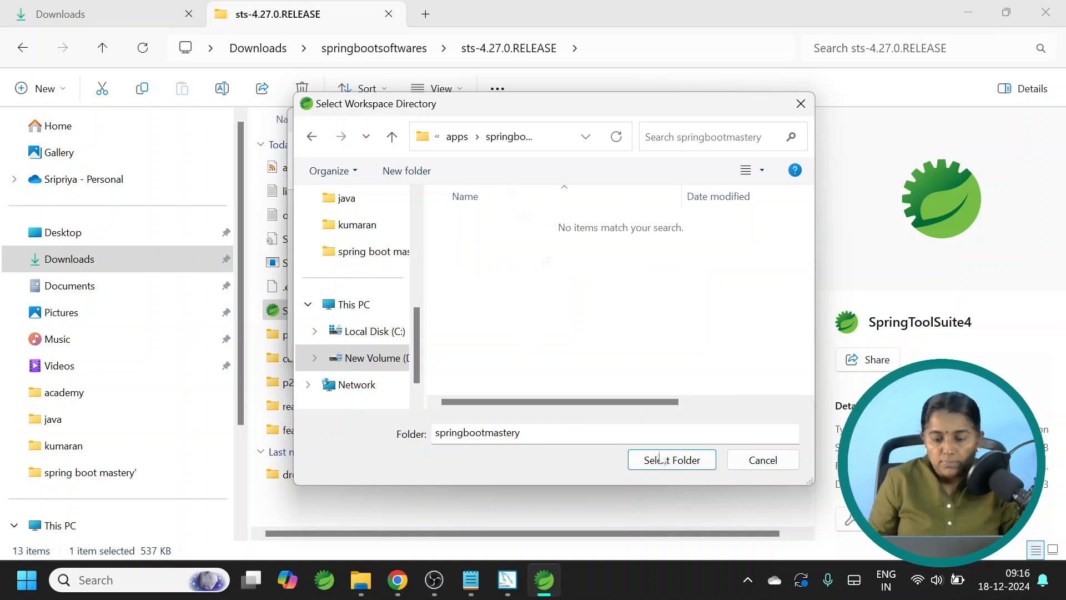
click(671, 460)
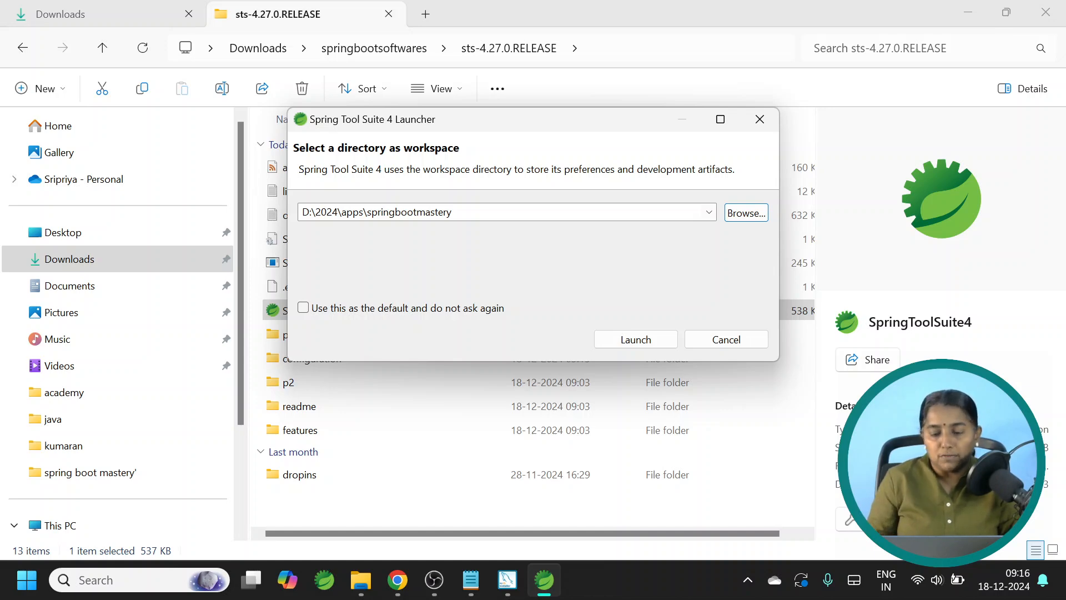
click(635, 339)
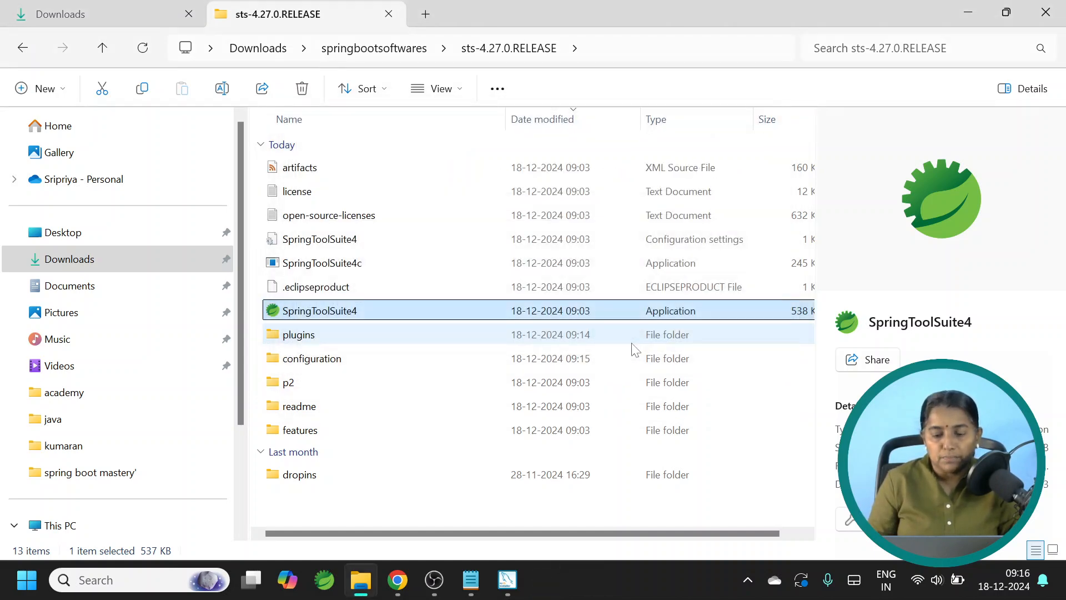
double_click(317, 310)
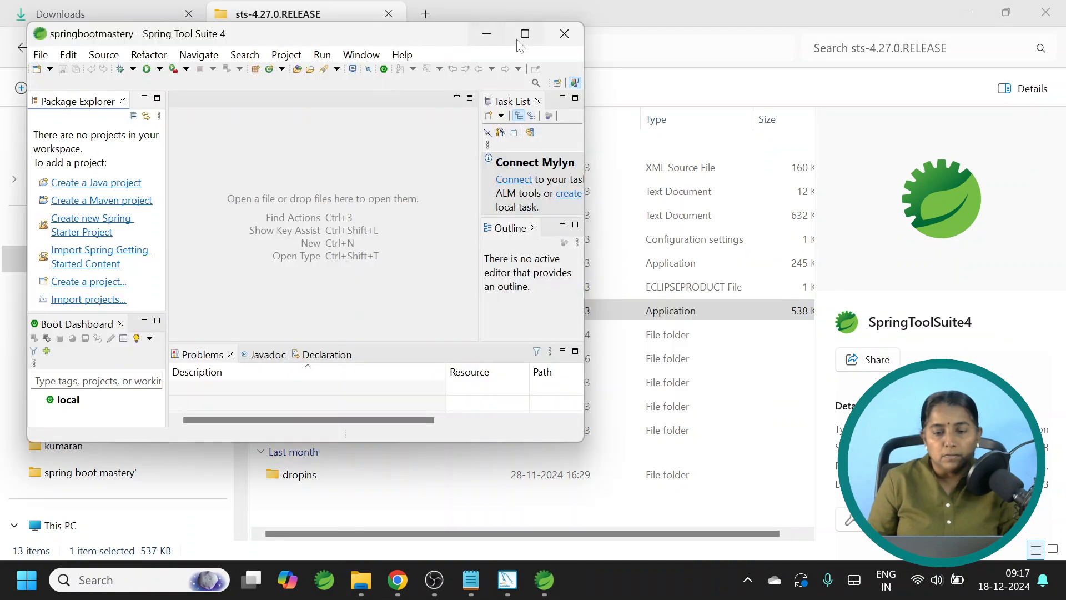
Step: Maximize the IDE and exclude Spring Tool Suite 4 from Microsoft Defender scanning
click(524, 34)
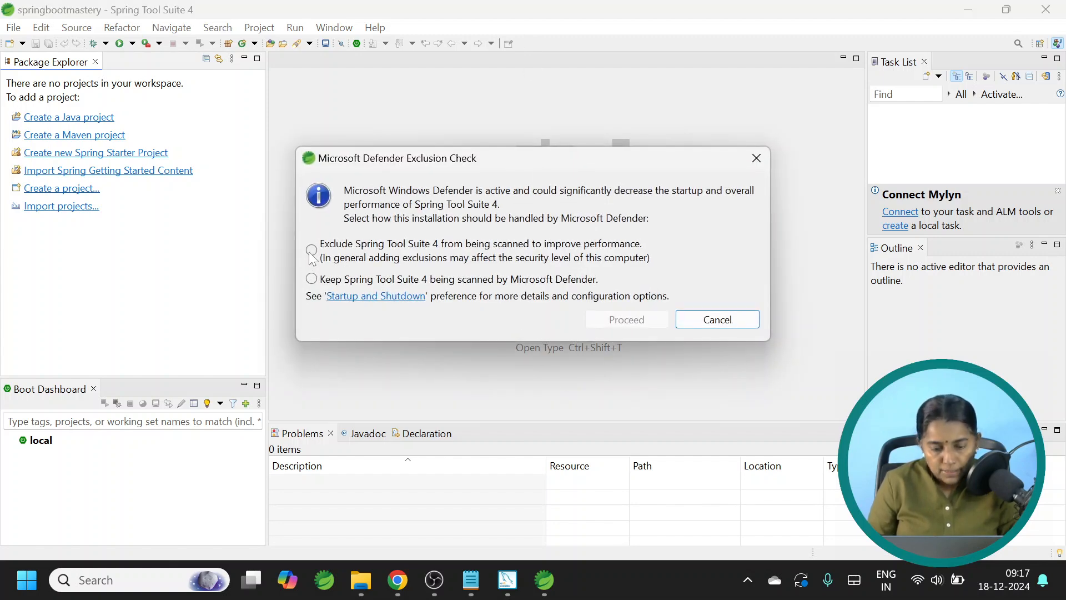
click(311, 249)
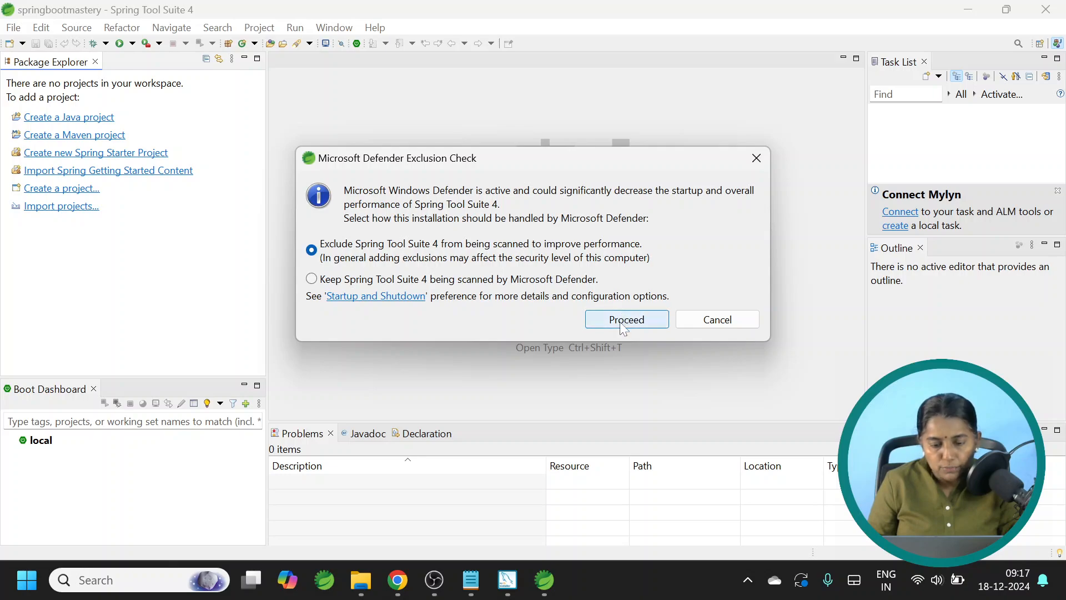
click(625, 319)
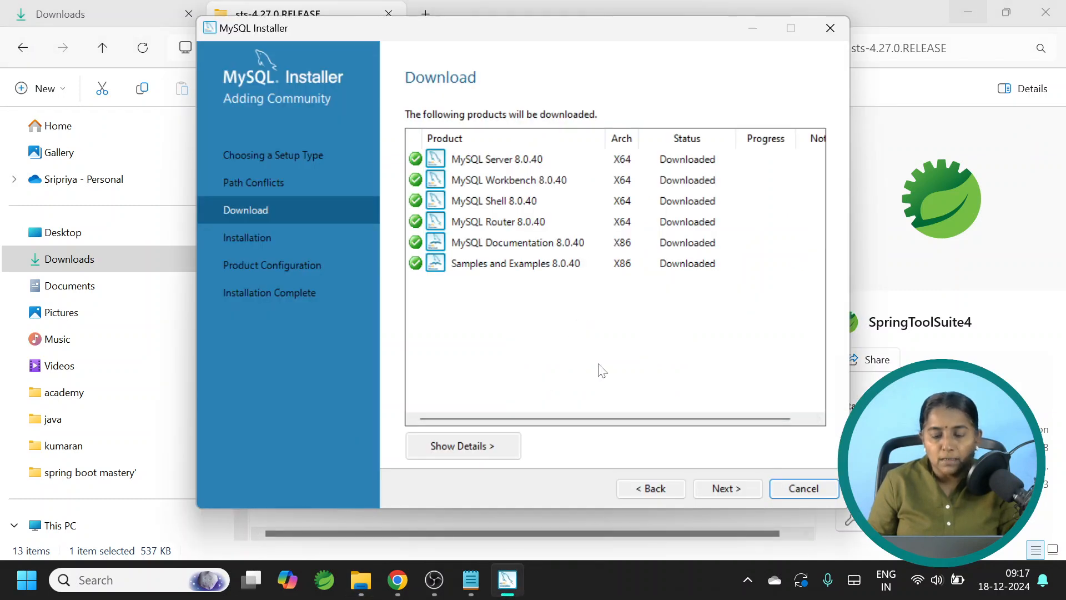
mouse_move(662, 362)
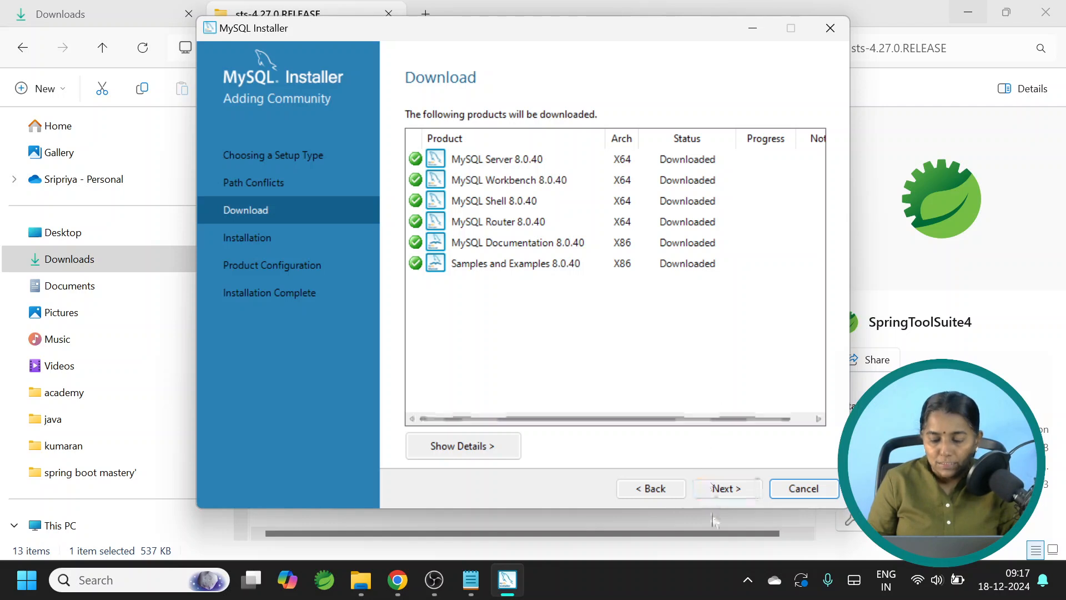
Step: Proceed from the finished downloads and execute installation of the six MySQL 8.0.40 products
click(727, 489)
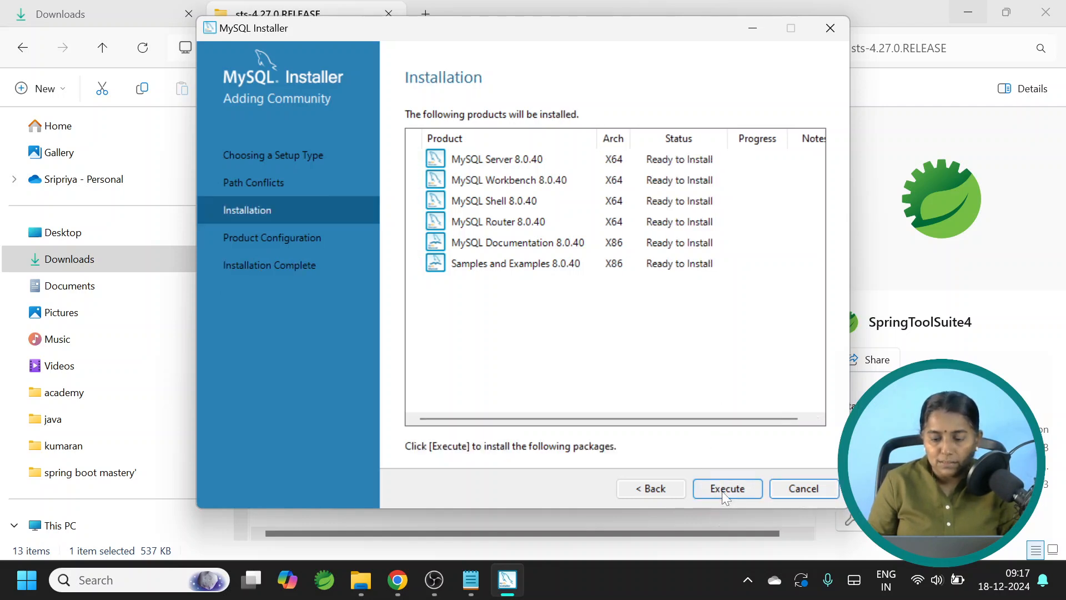
click(726, 489)
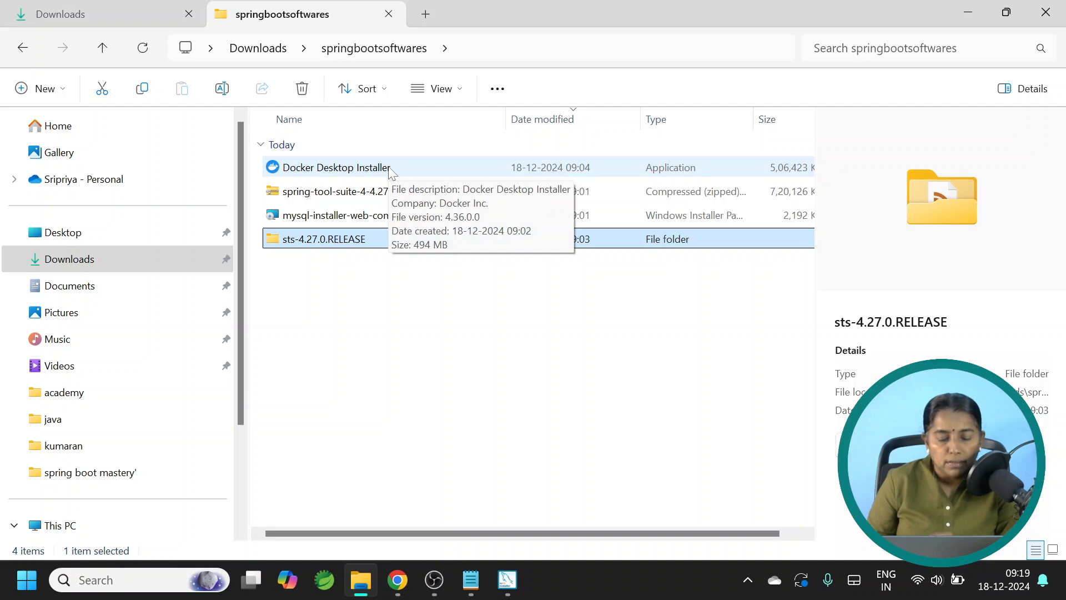
Step: Launch Docker Desktop Installer from File Explorer and accept the WSL 2 and desktop-shortcut options
click(335, 168)
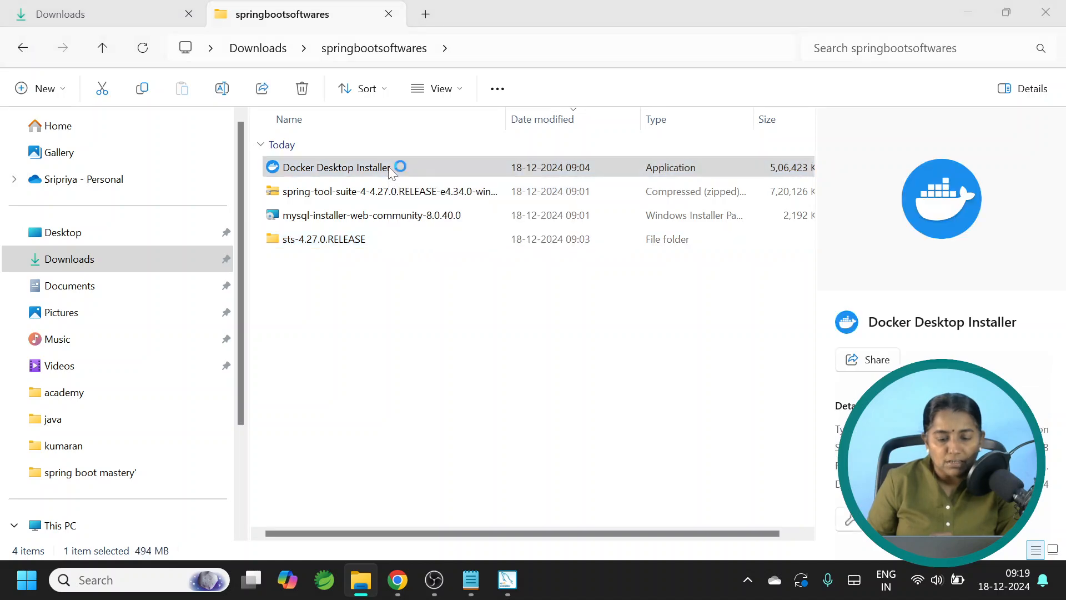
double_click(334, 167)
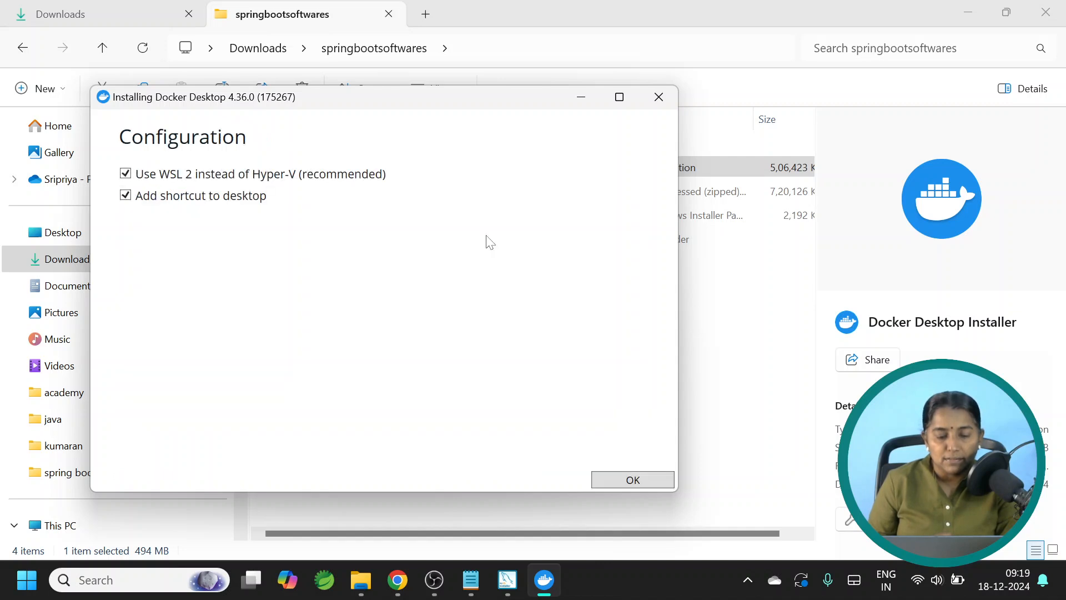
mouse_move(613, 495)
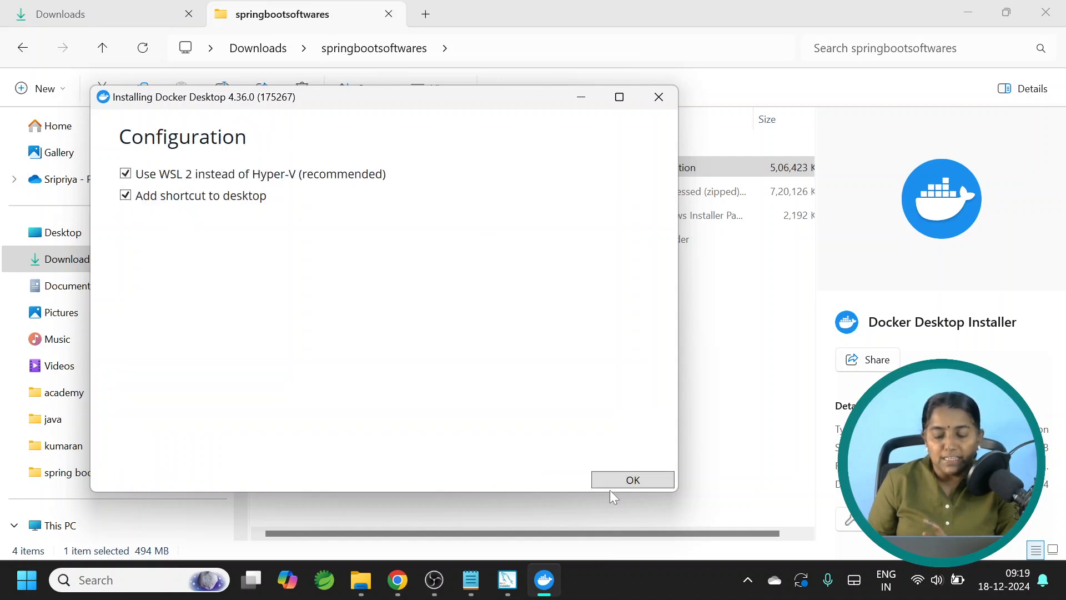
click(632, 480)
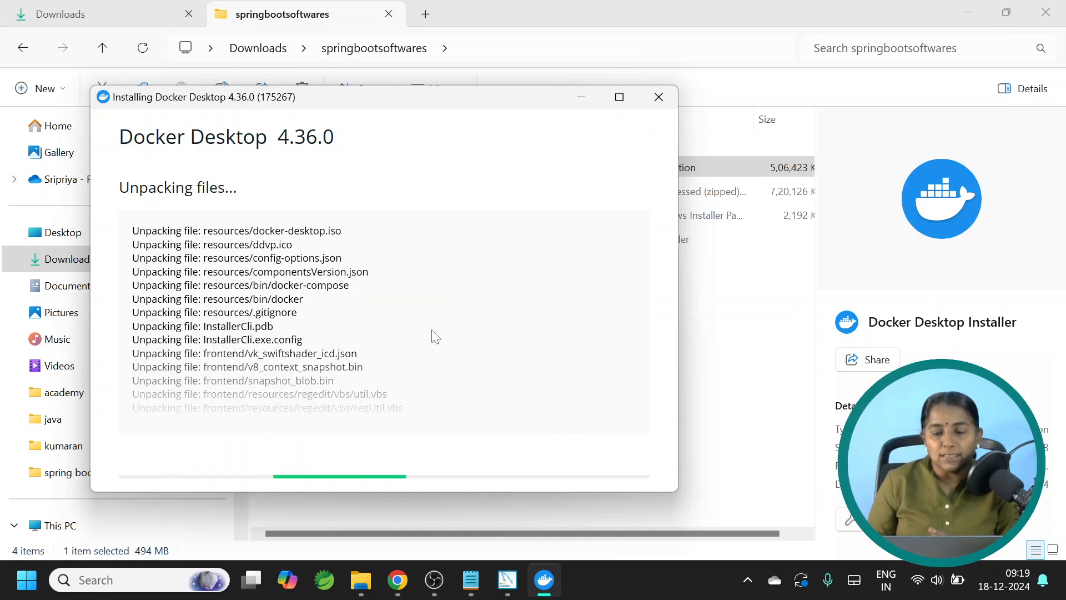
mouse_move(533, 492)
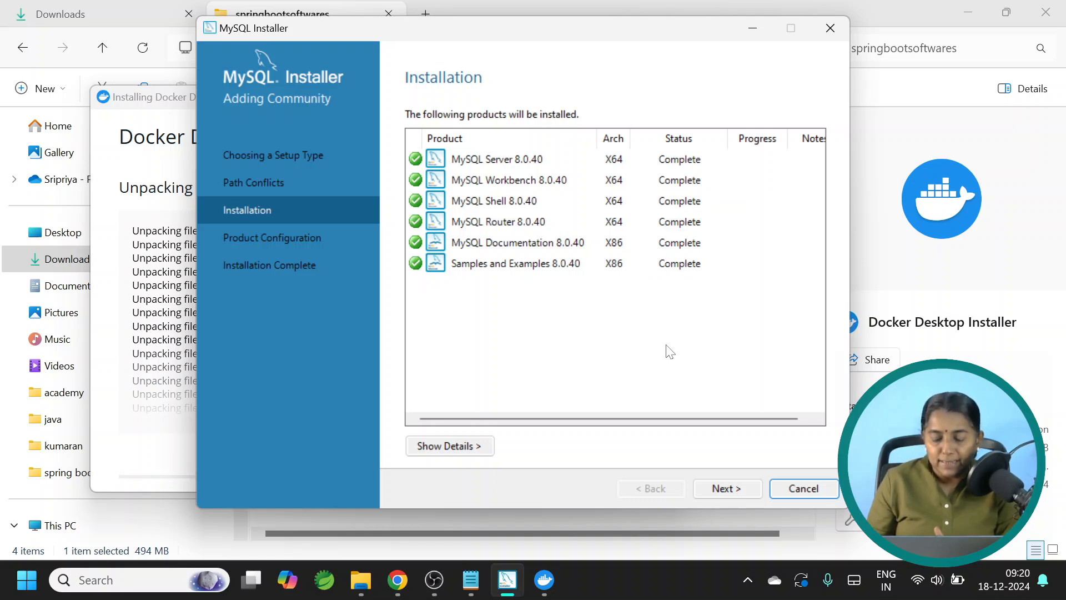
mouse_move(280, 251)
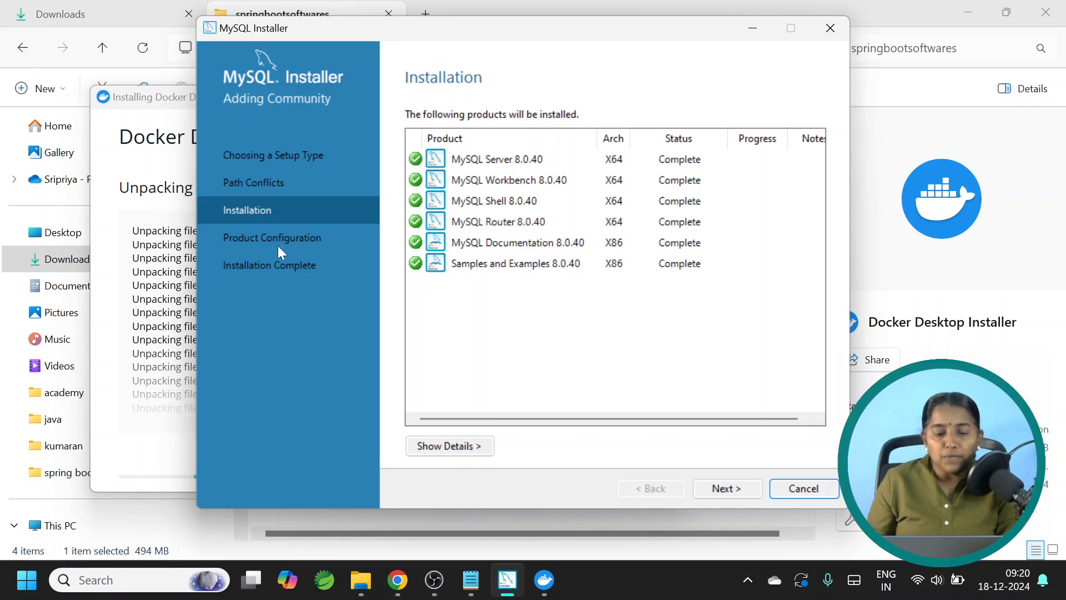
mouse_move(681, 454)
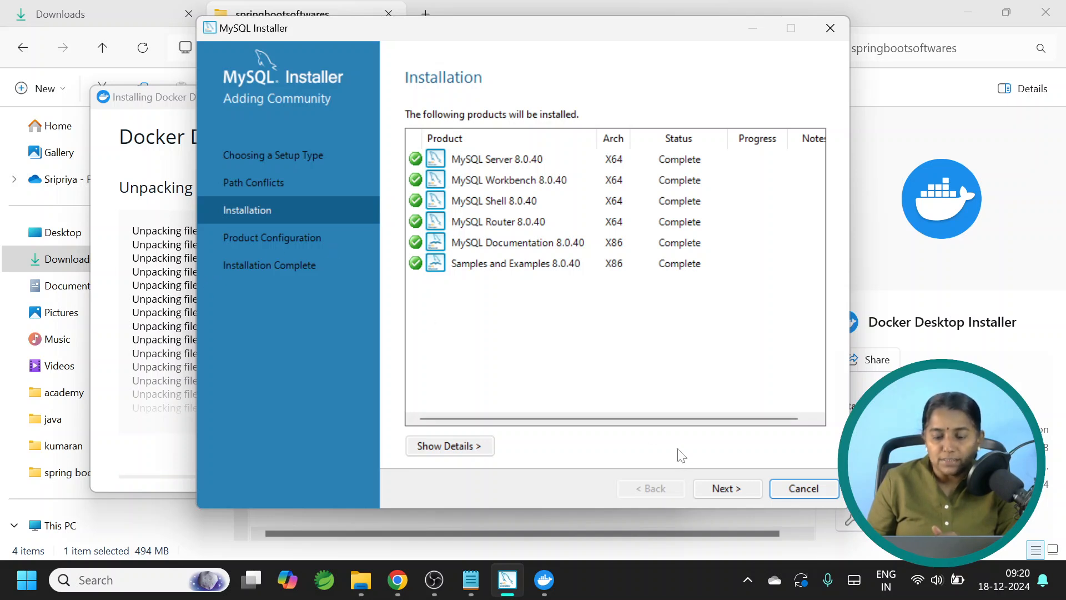
Step: Advance from the completed Installation page to Product Configuration for Server, Router and Samples
click(727, 488)
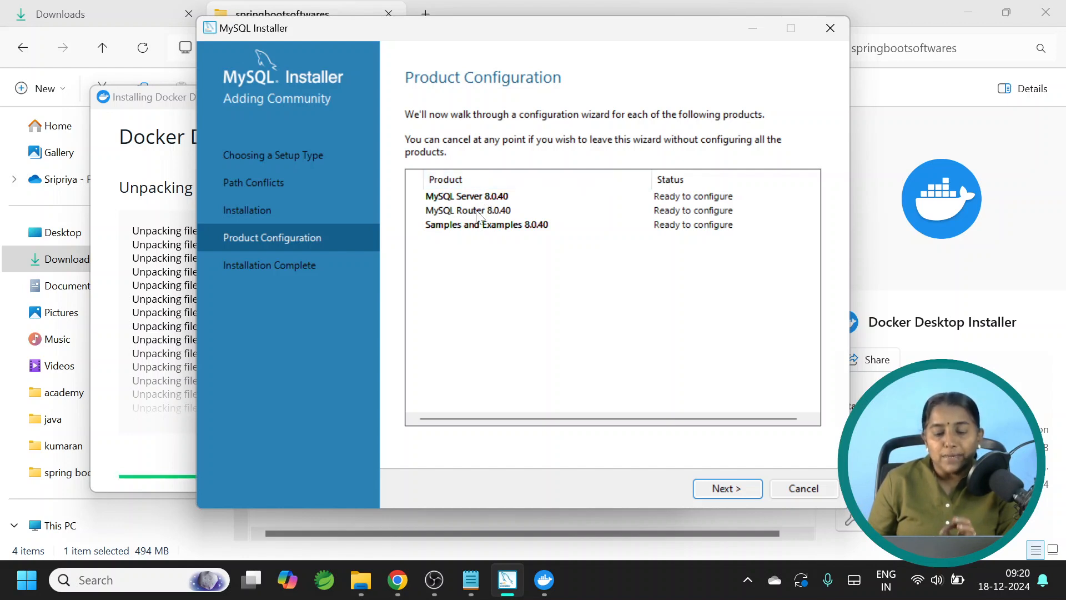
mouse_move(476, 231)
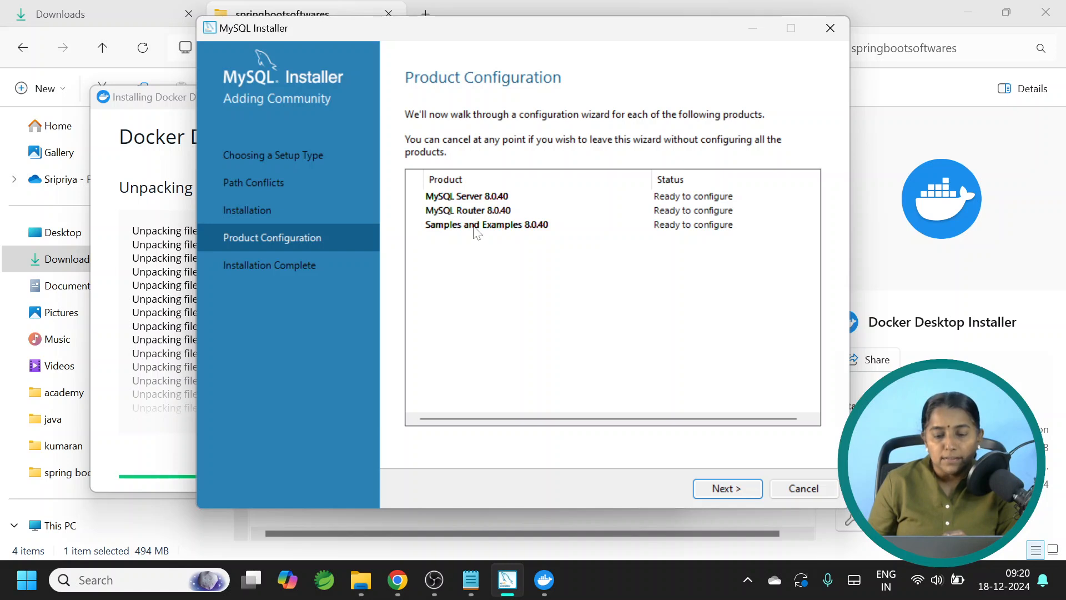
mouse_move(435, 286)
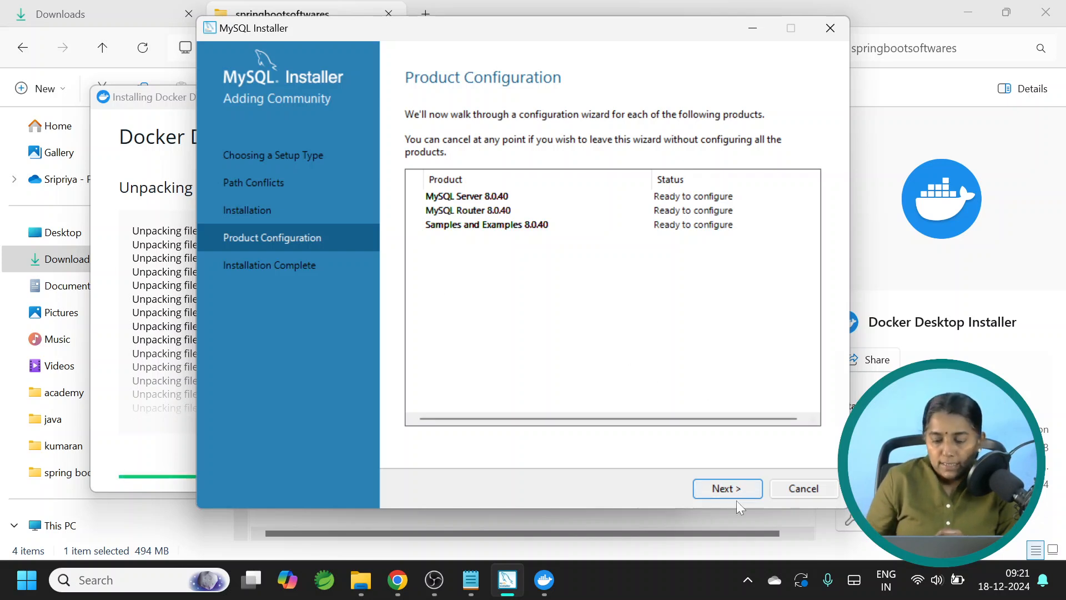
Step: Keep Development Computer networking on port 3306 and strong password authentication for MySQL Server 8.0.40
click(727, 489)
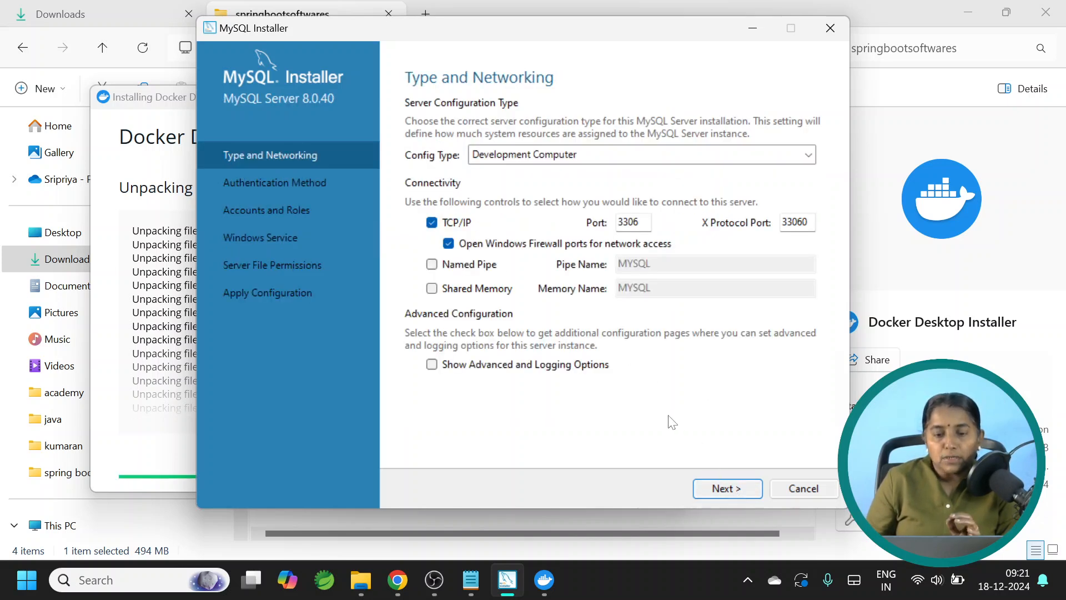
mouse_move(238, 117)
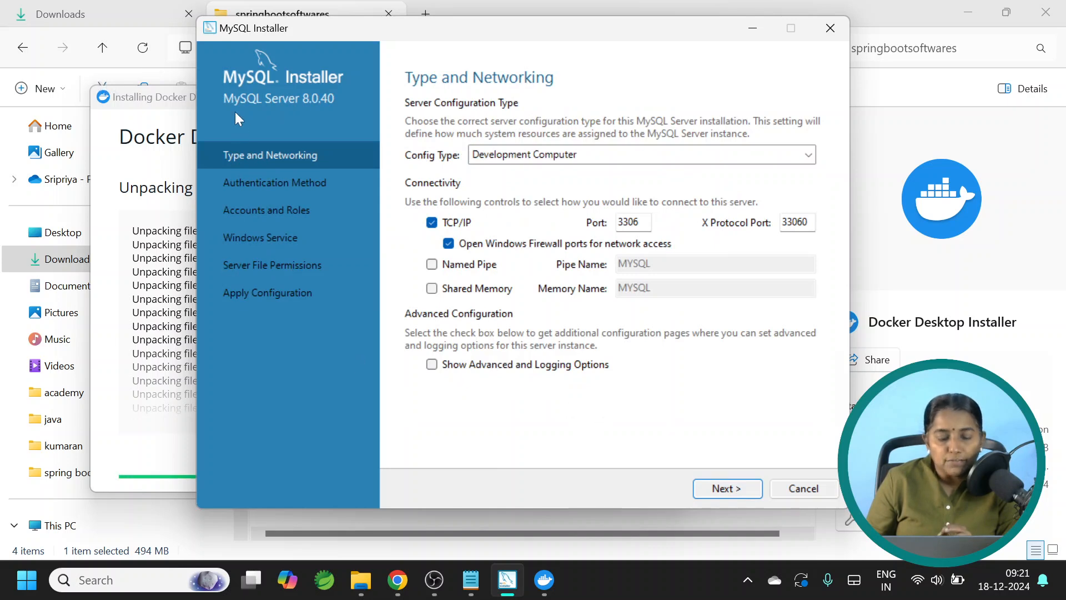
mouse_move(637, 189)
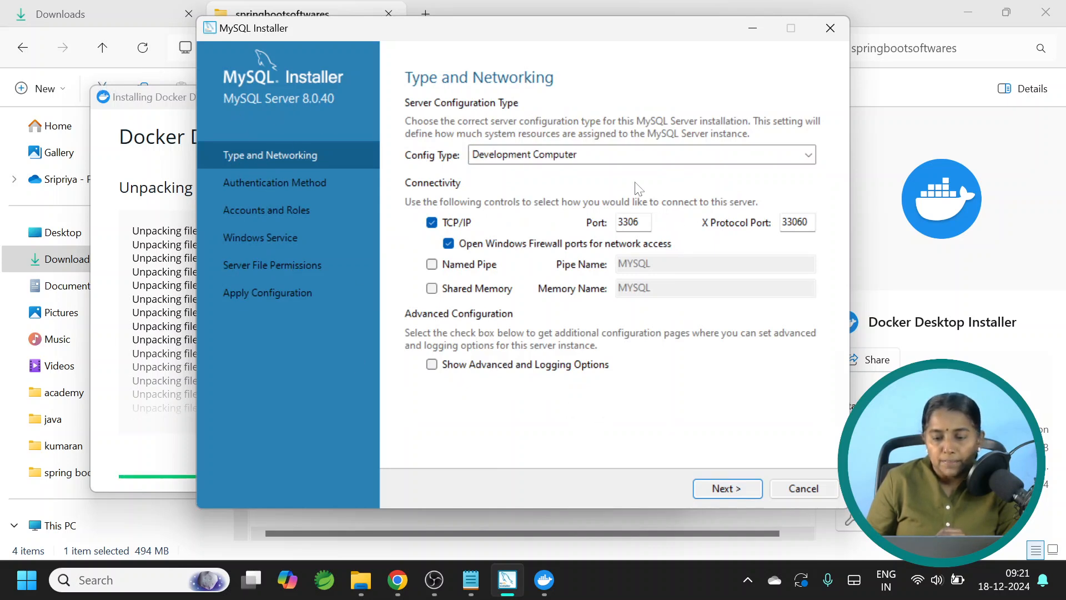
mouse_move(660, 346)
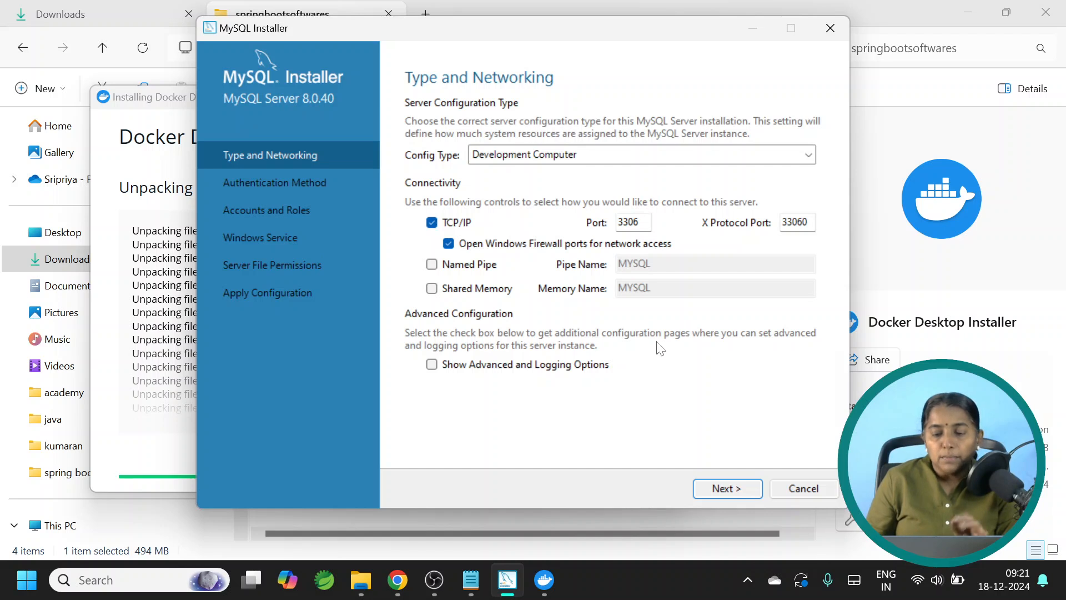
mouse_move(666, 359)
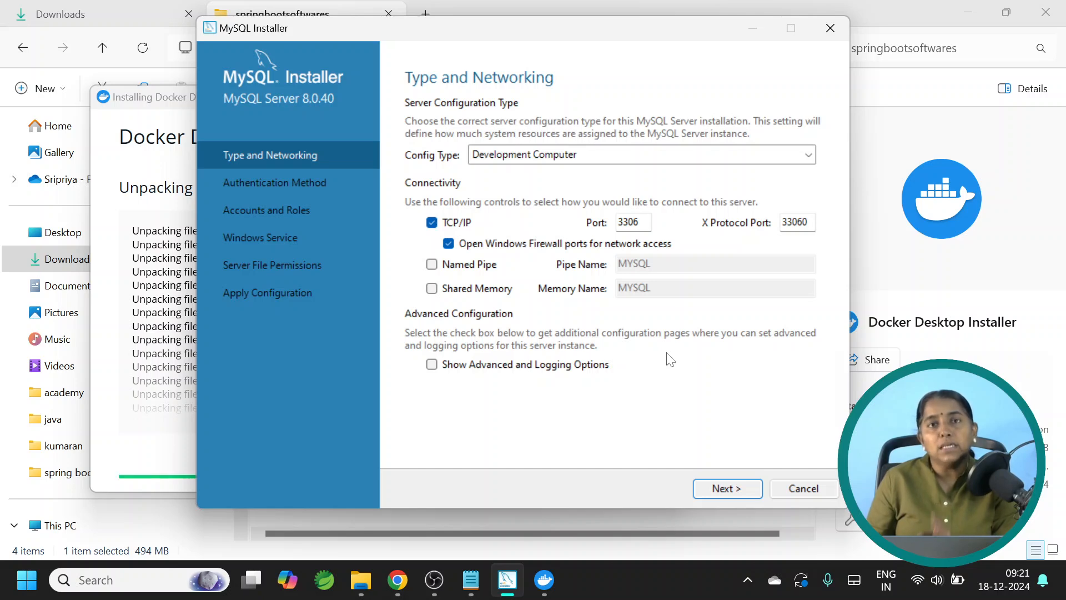
click(726, 489)
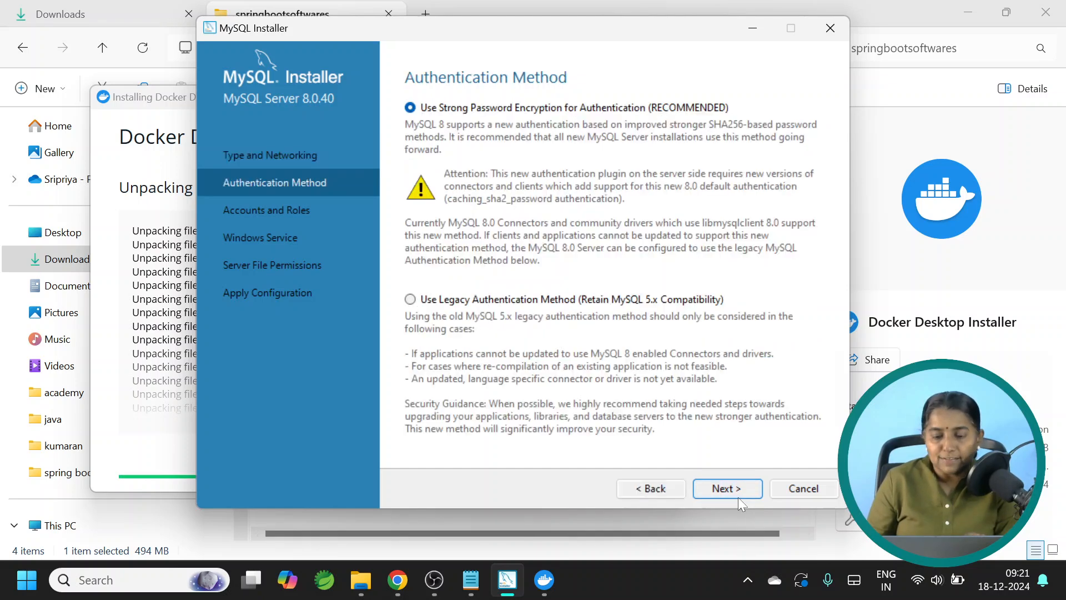
click(726, 488)
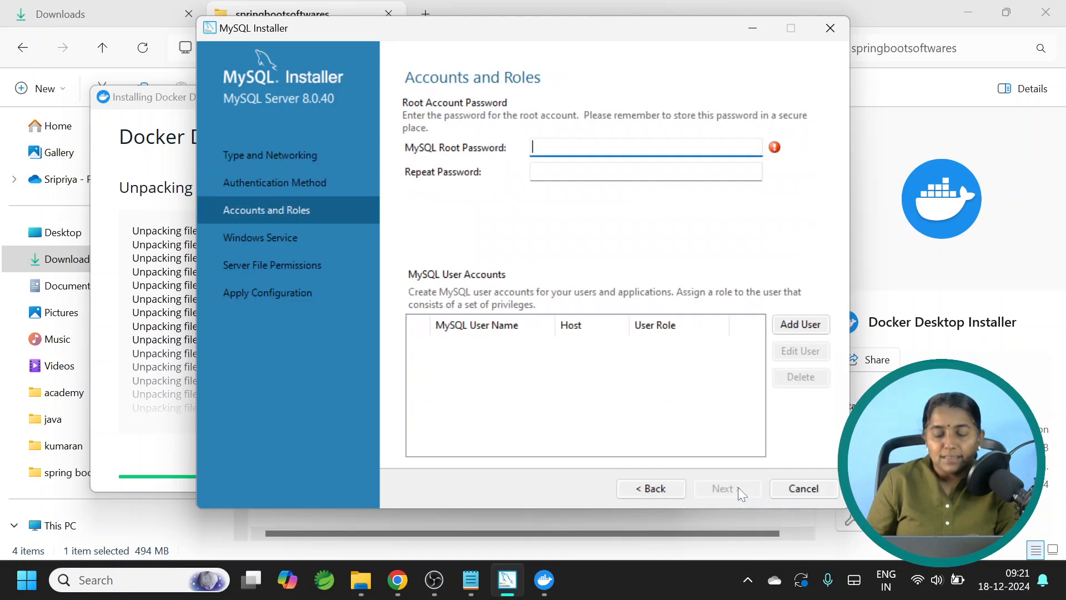
mouse_move(581, 231)
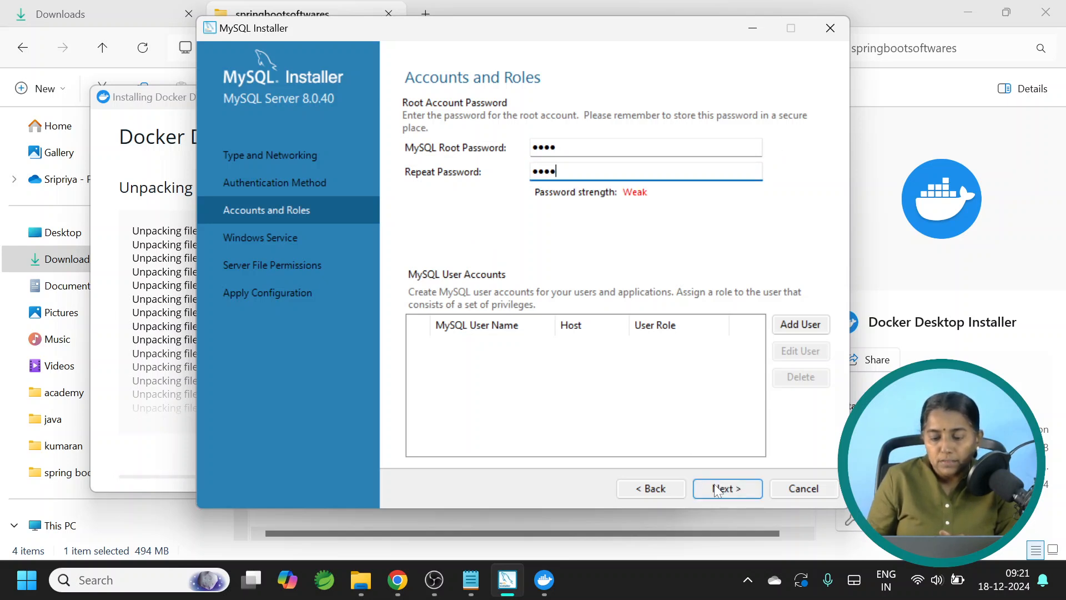
Step: Confirm the root password and keep the default MySQL80 Windows service running at startup
click(726, 489)
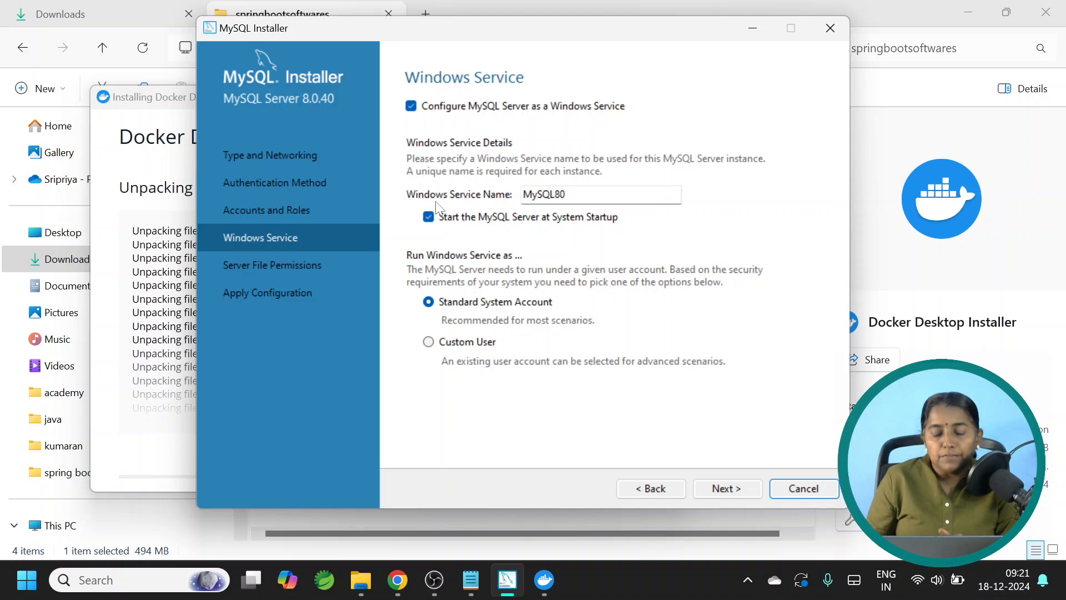
mouse_move(438, 208)
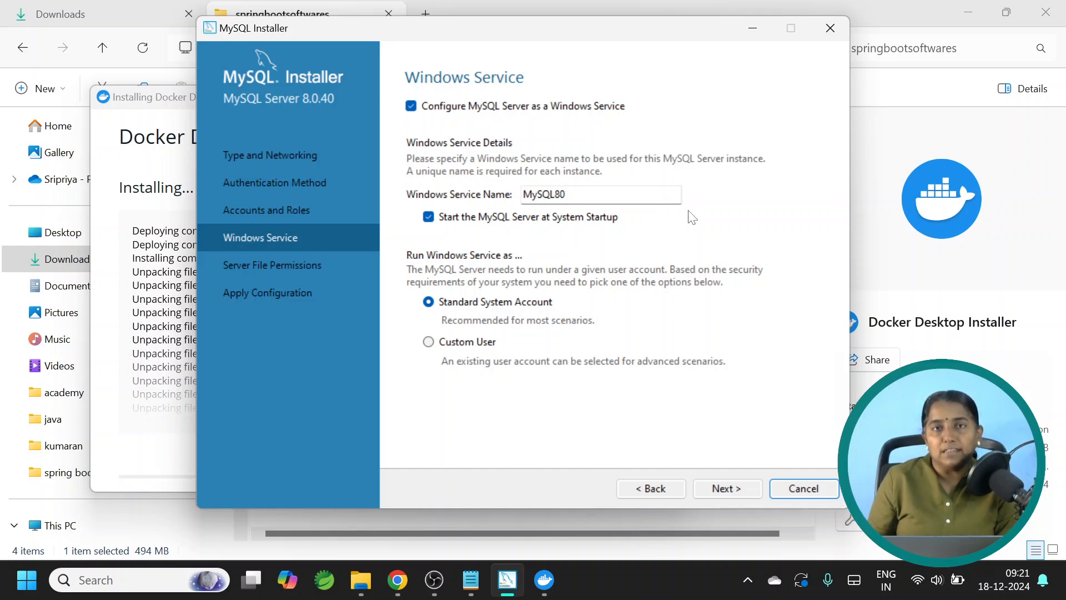
mouse_move(476, 236)
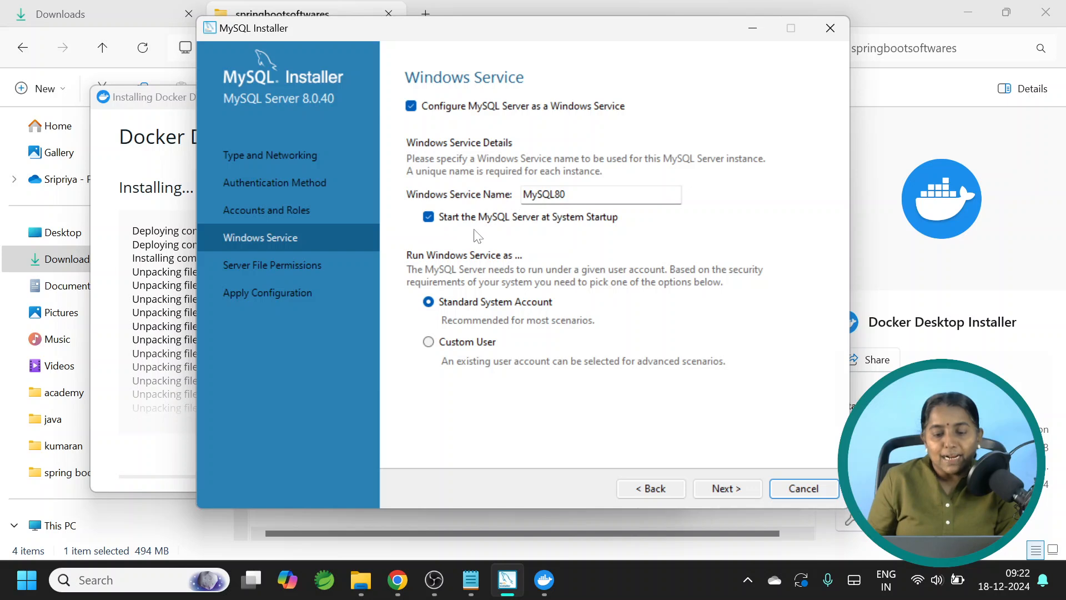
mouse_move(629, 237)
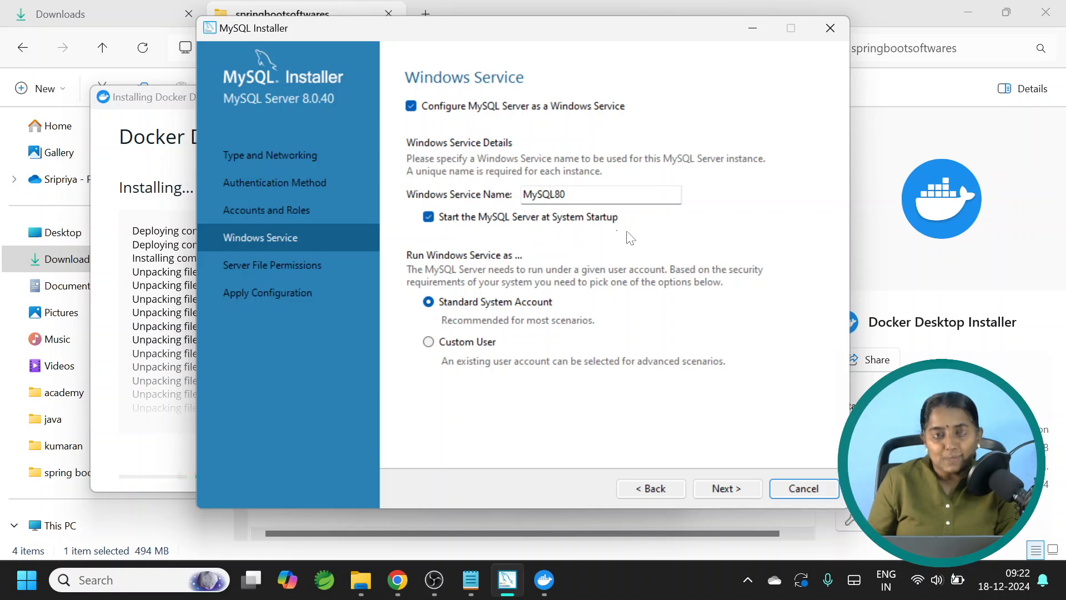
mouse_move(588, 237)
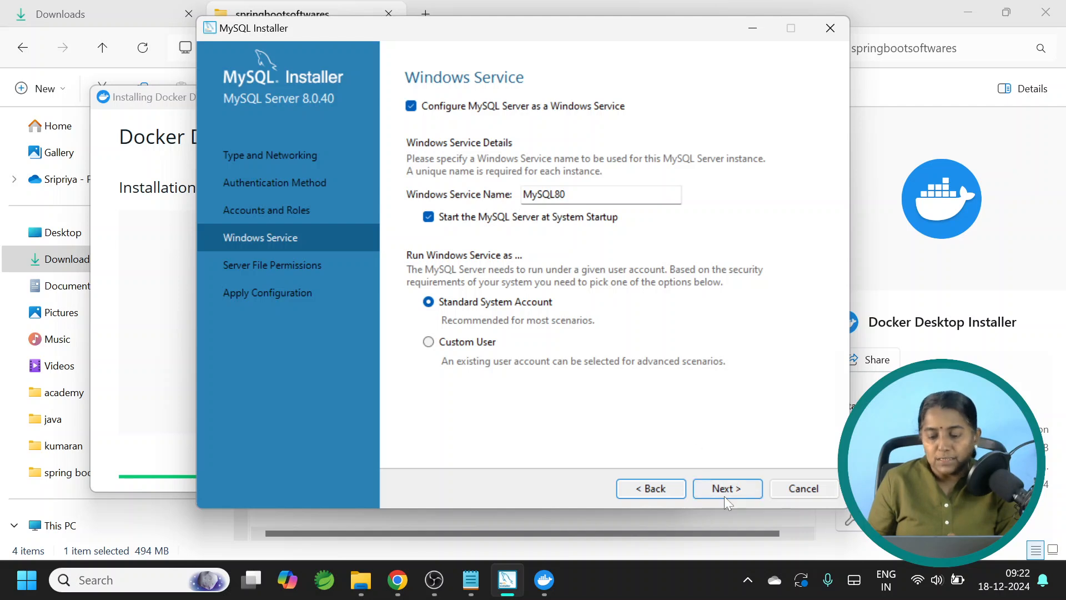
click(726, 489)
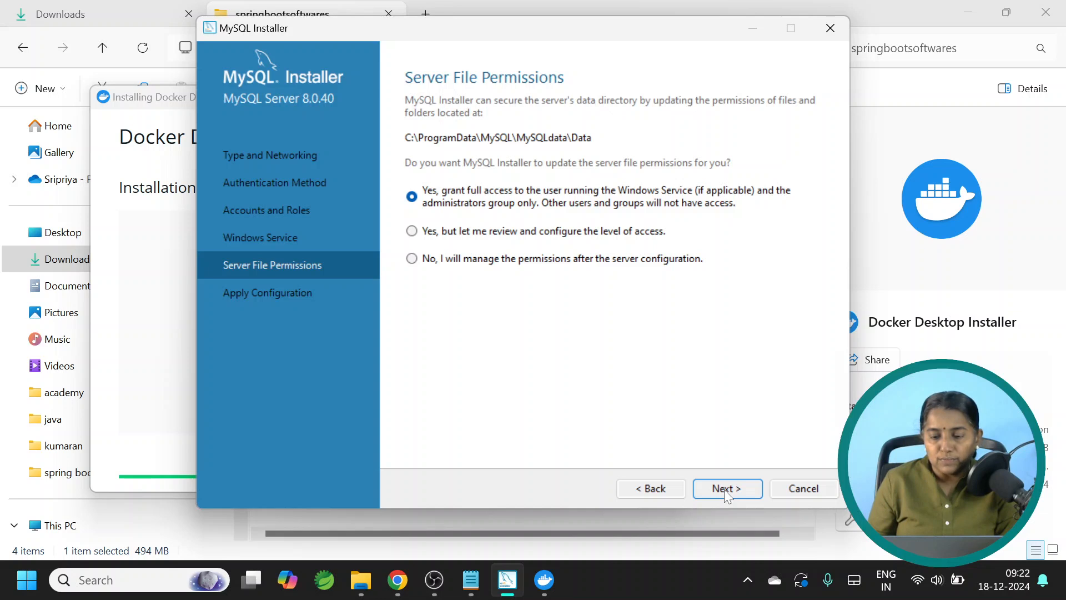
Step: Apply the default file permissions and server configuration, then cancel the wizard leaving Router and Samples unconfigured
click(726, 488)
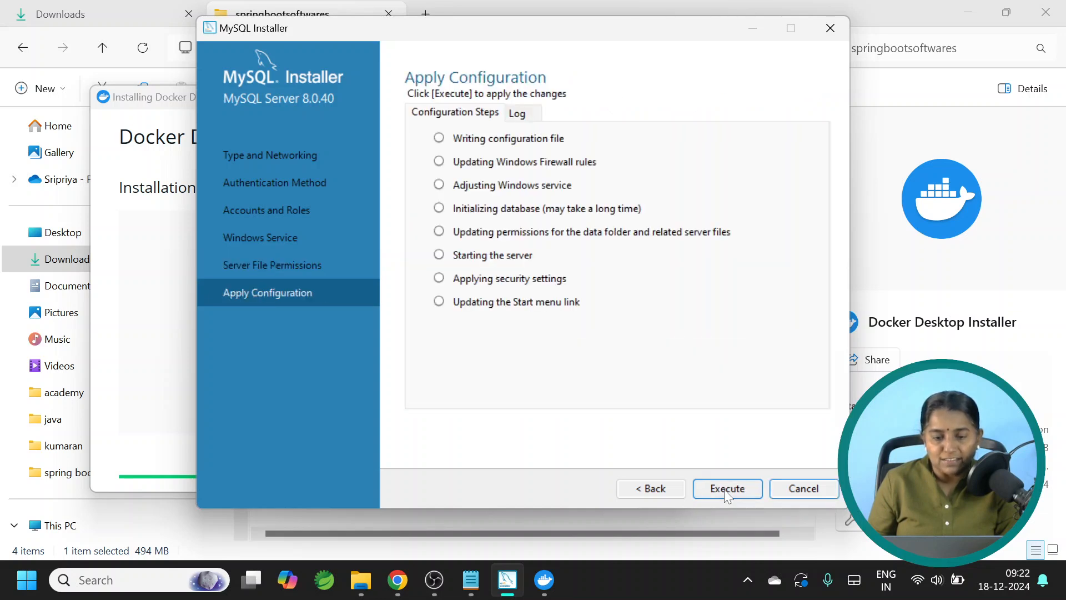
click(726, 488)
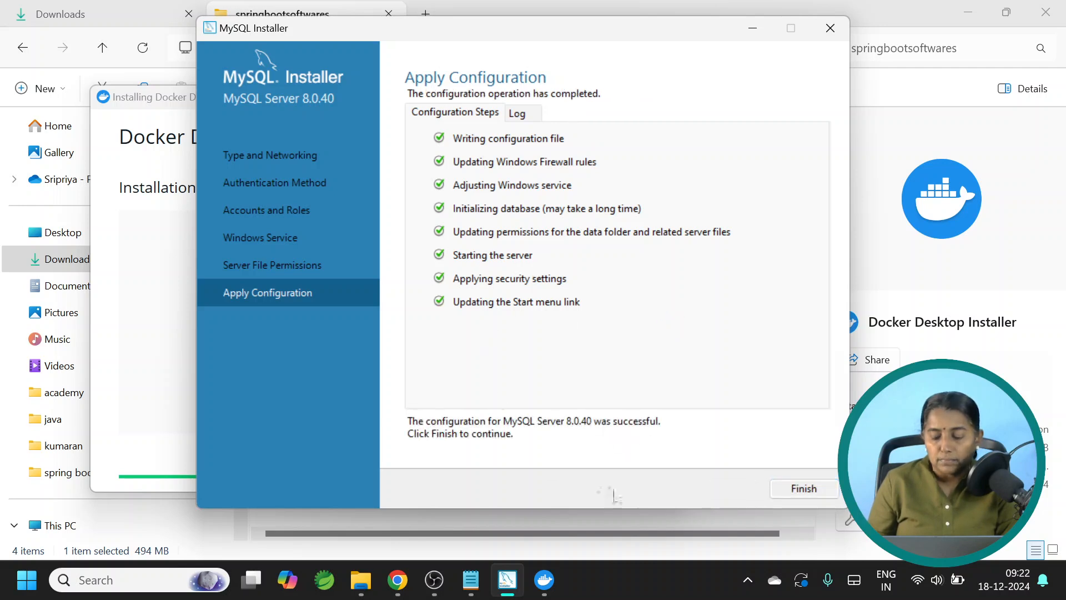
click(802, 488)
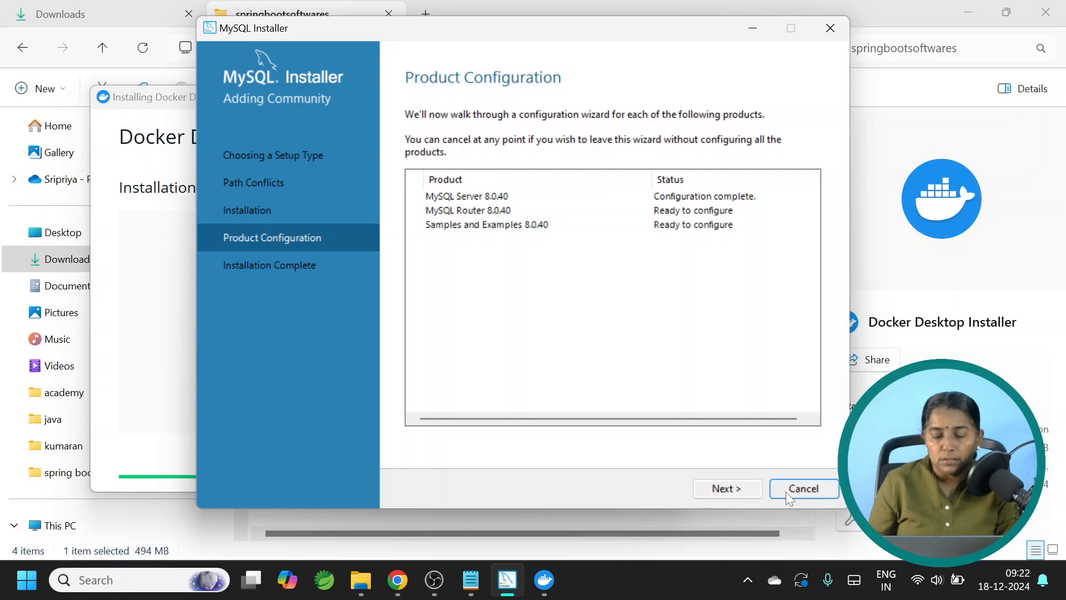
mouse_move(451, 216)
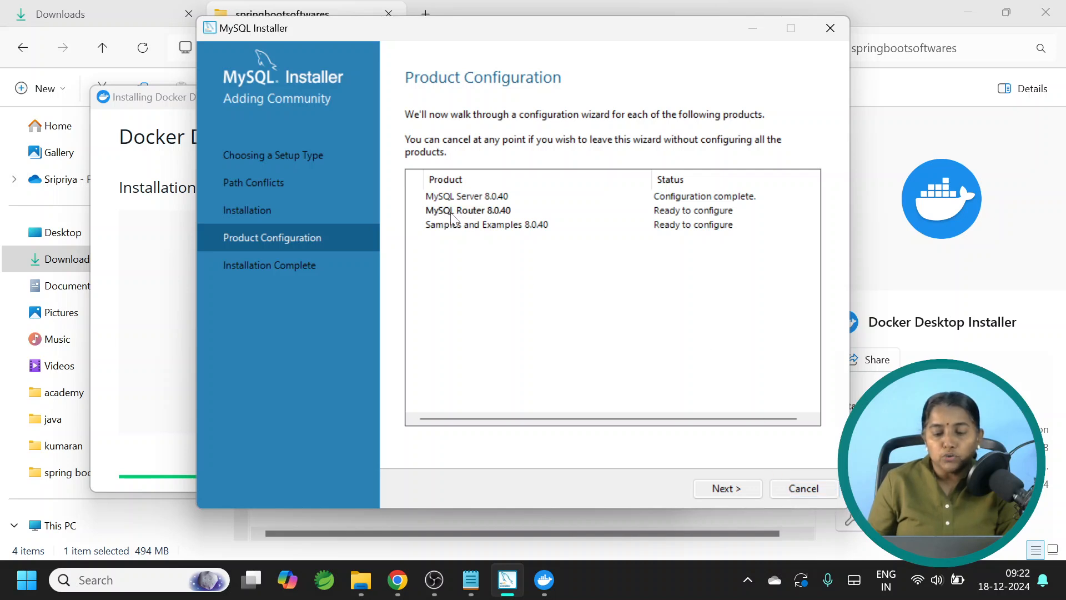
mouse_move(503, 228)
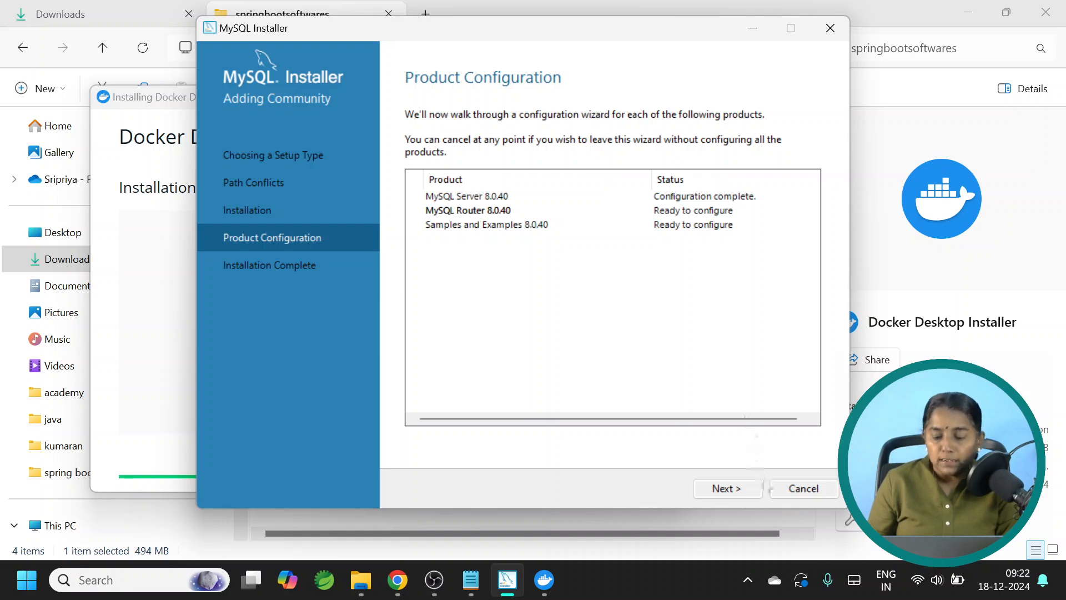
click(801, 489)
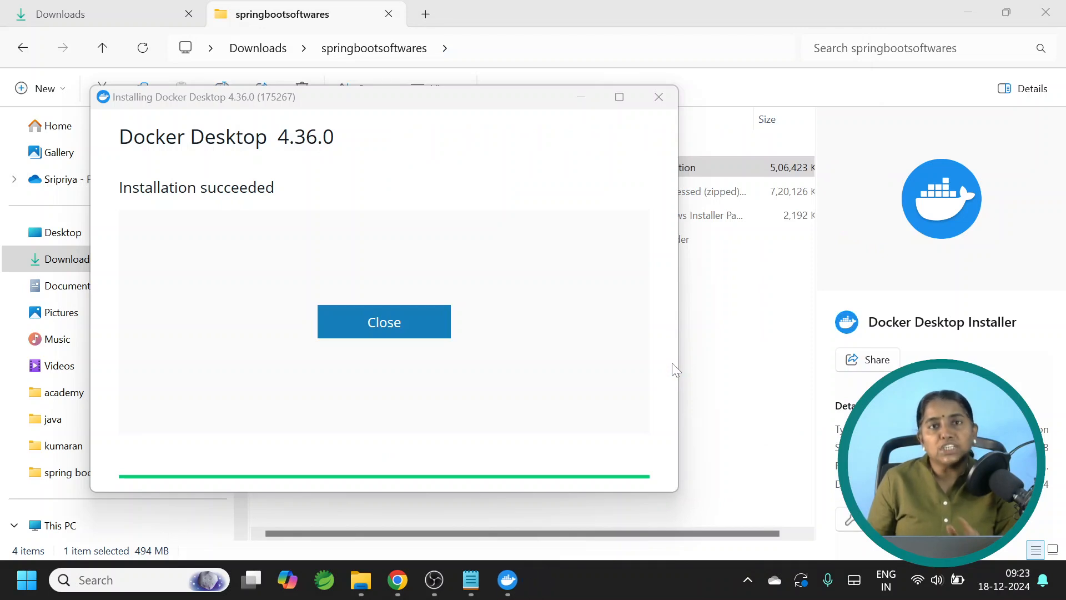
mouse_move(188, 425)
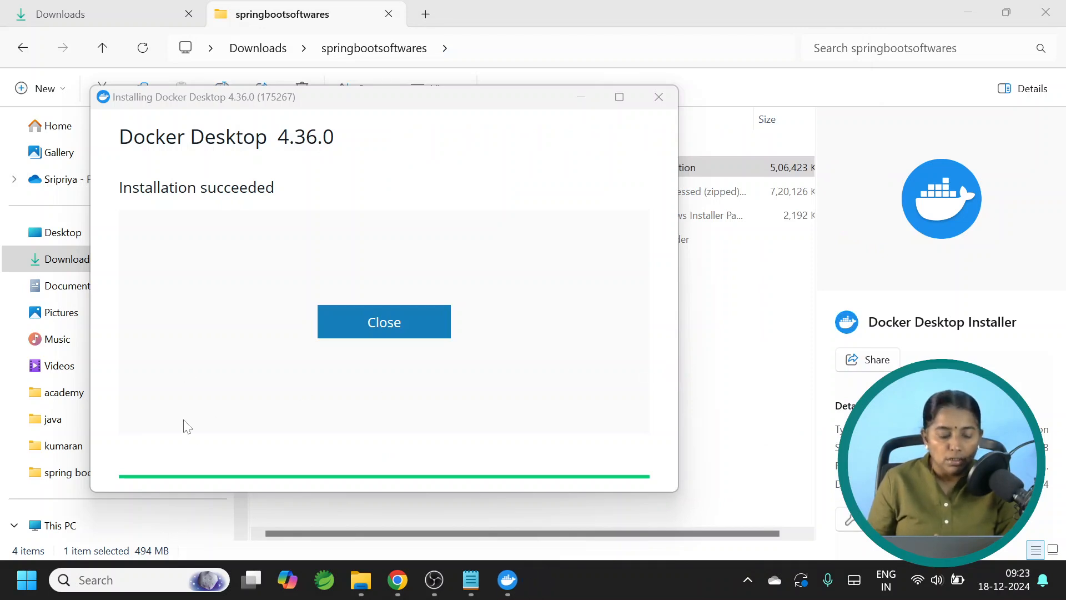
Step: Search Windows for 'mysql' to find MySQL 8.0 Command Line Client
click(383, 322)
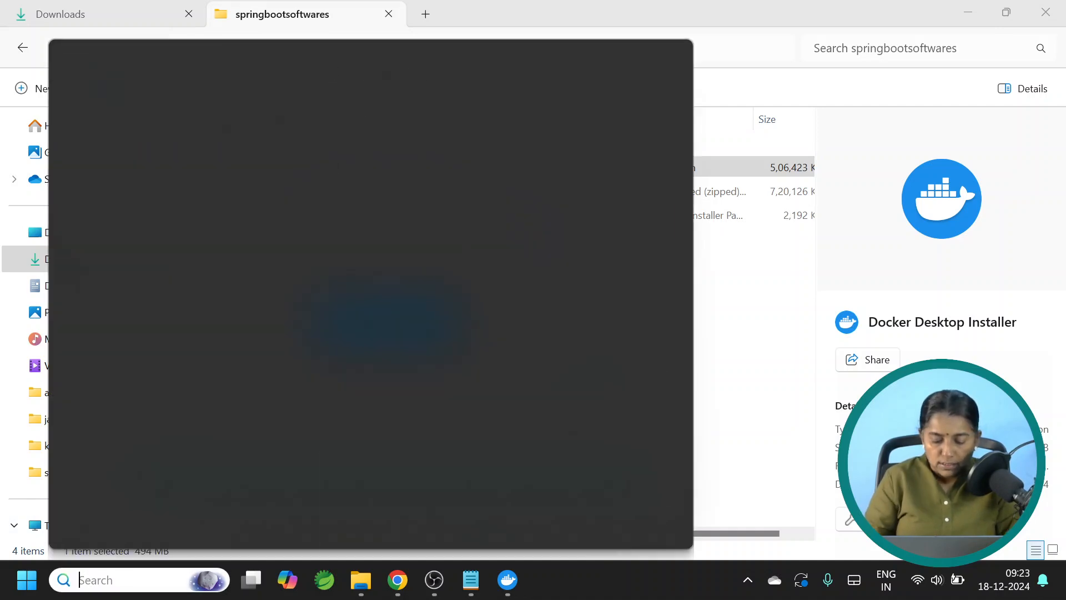
text(mysql)
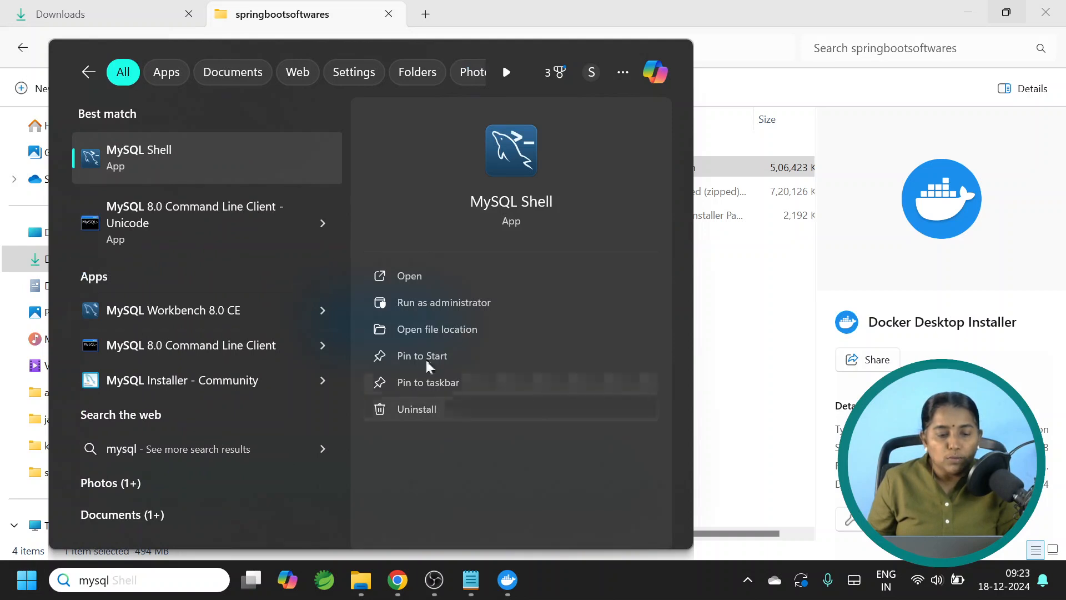
mouse_move(170, 223)
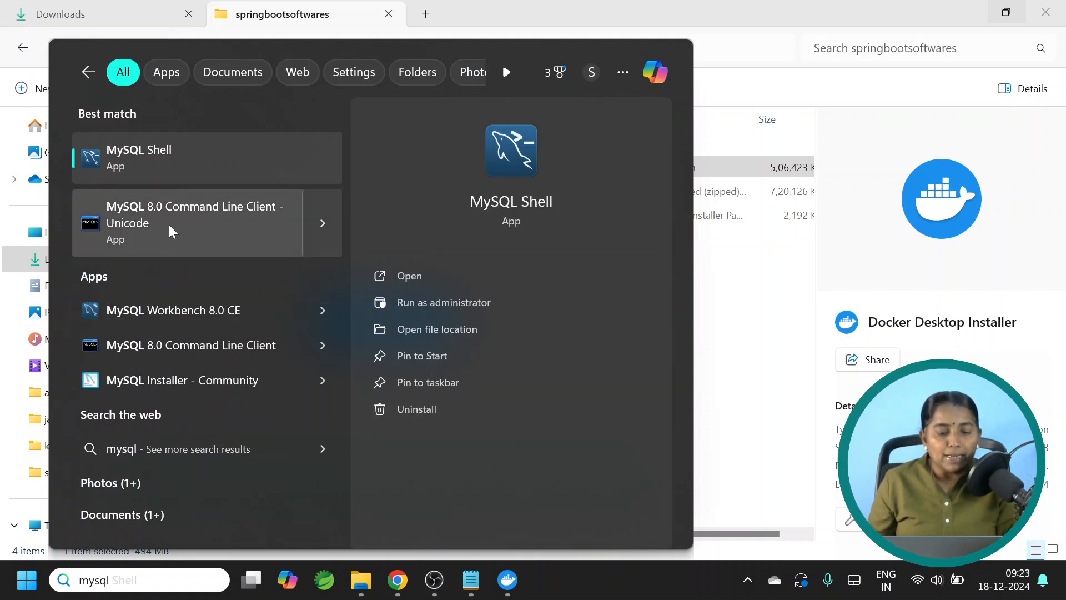
mouse_move(174, 310)
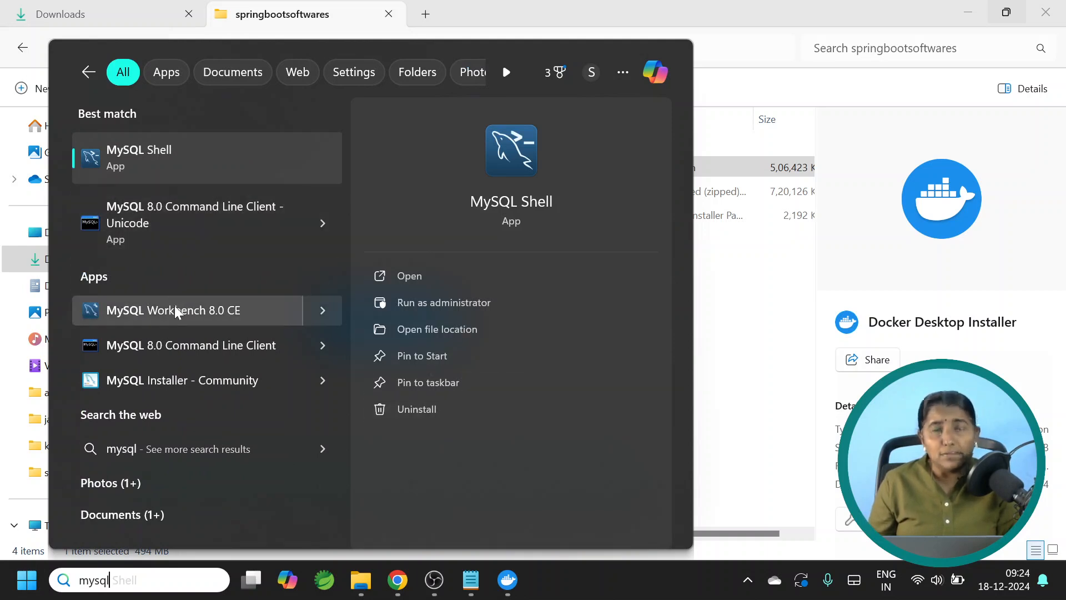
mouse_move(192, 222)
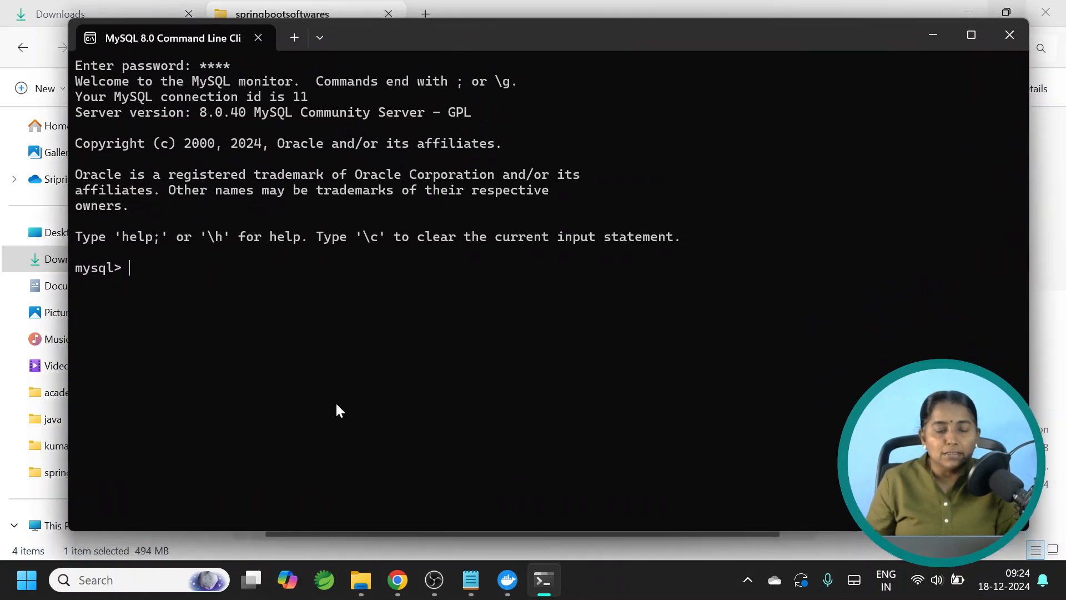
mouse_move(342, 395)
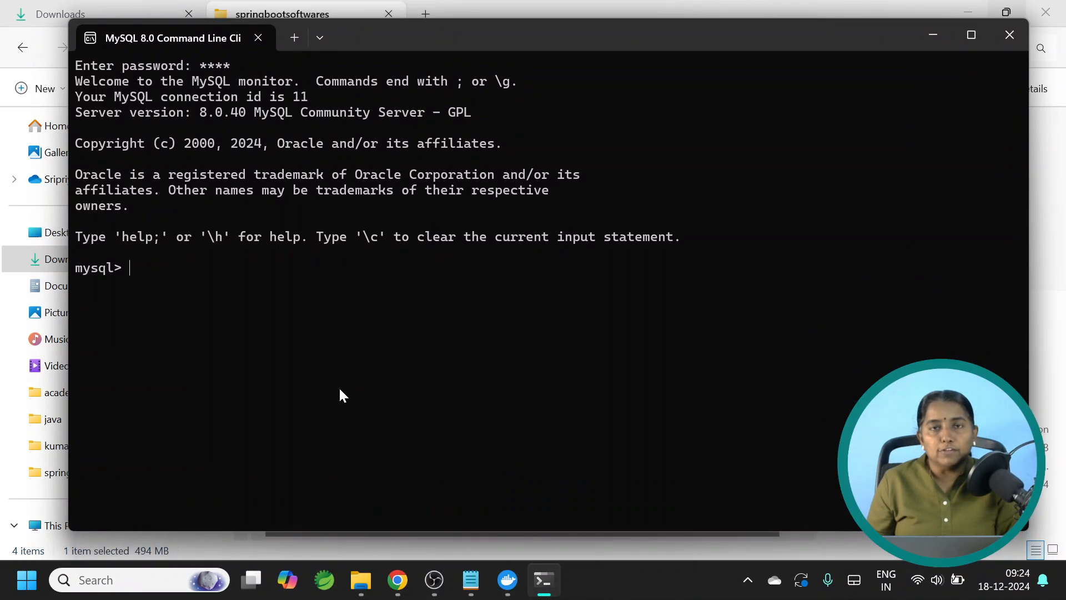
Step: Close the MySQL client and the Docker installer dialog, then search for 'docker'
click(257, 37)
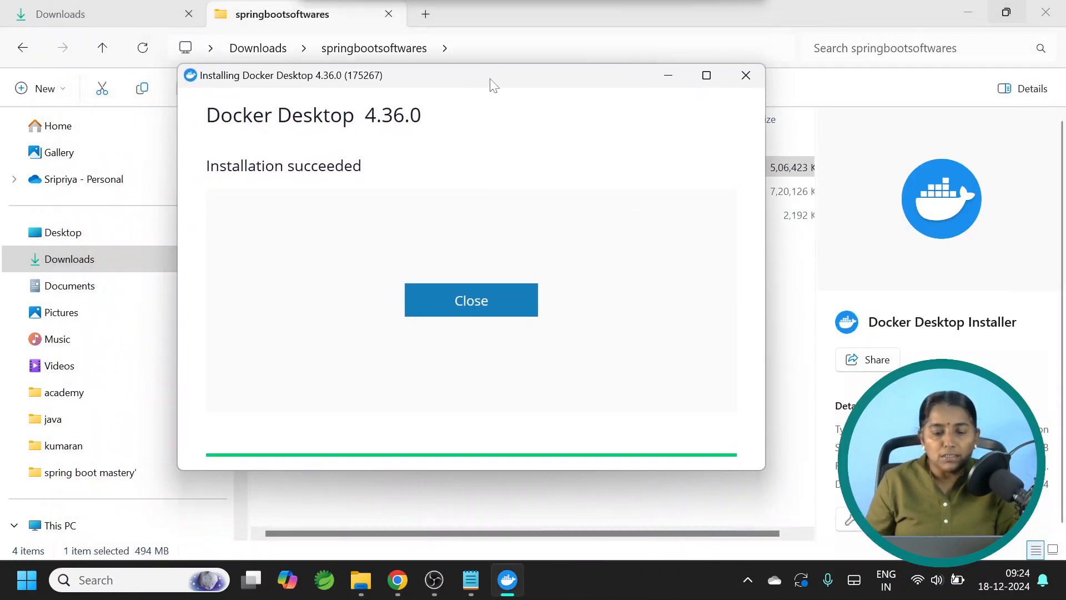
mouse_move(452, 217)
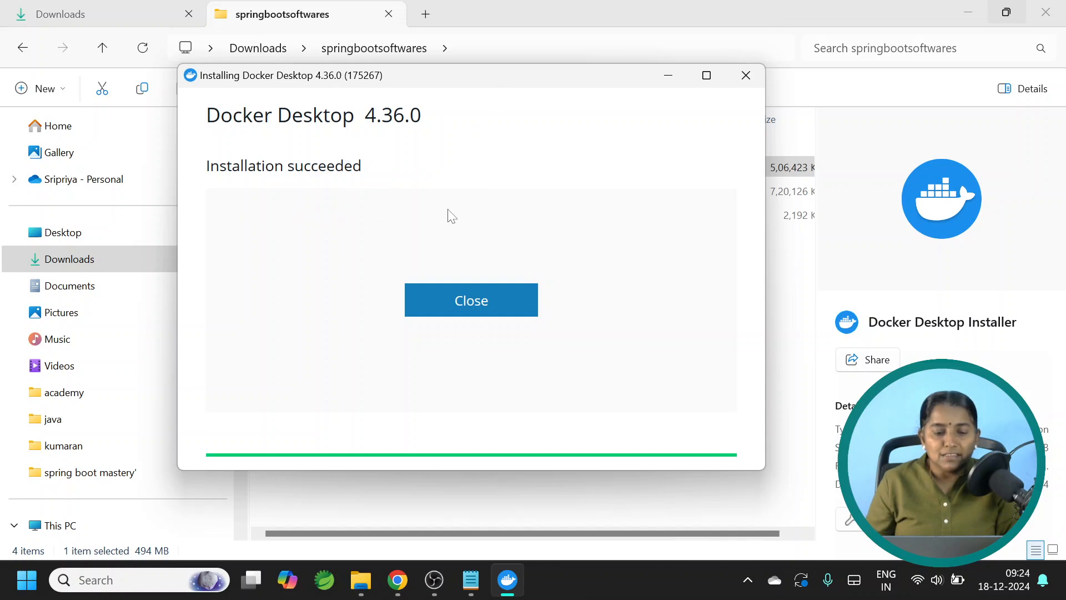
click(471, 300)
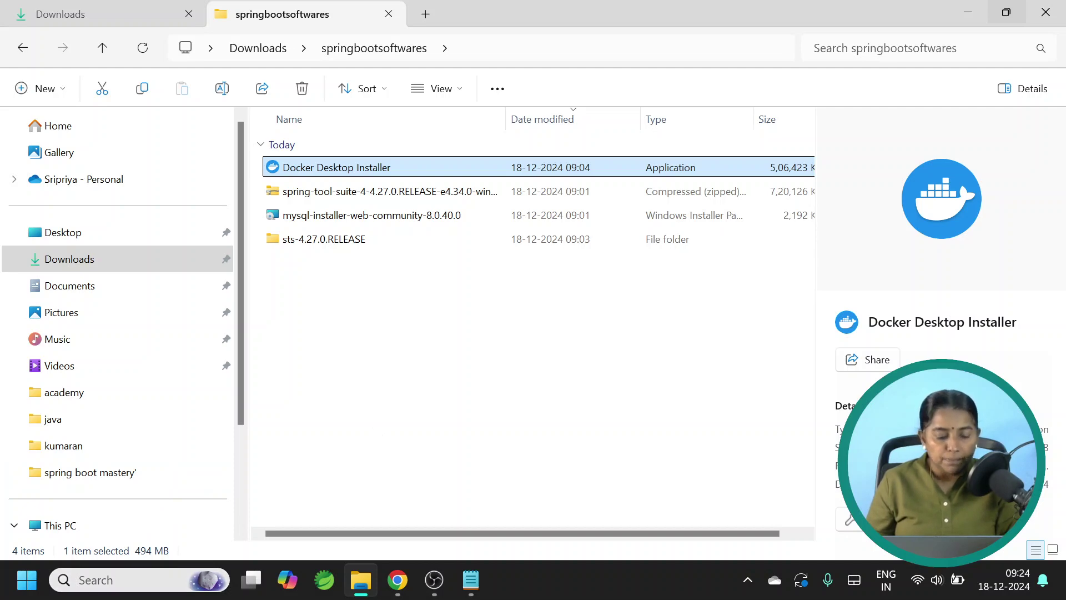
text(docker)
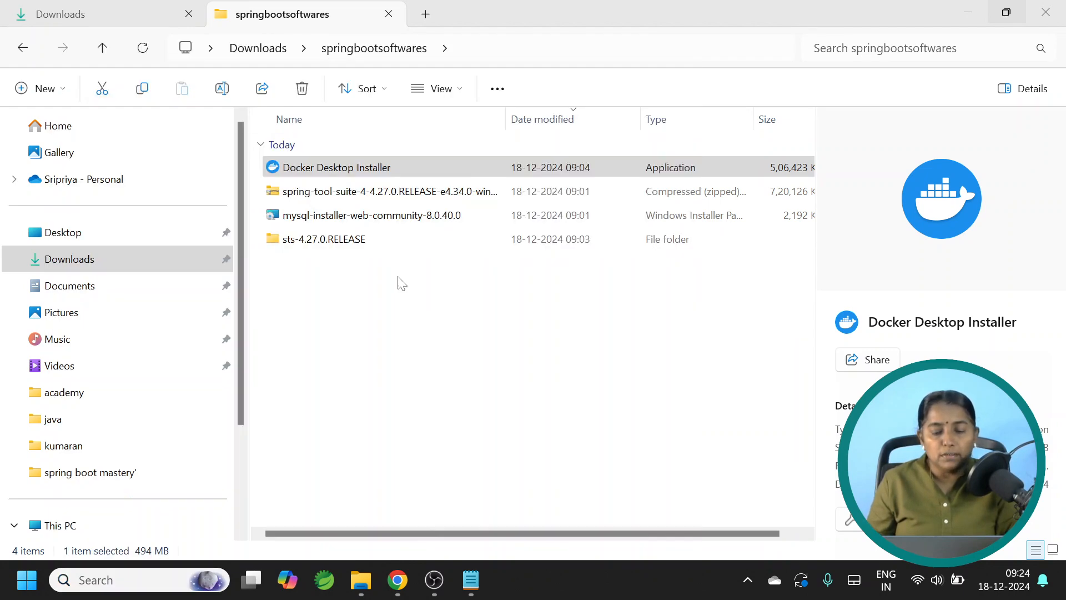
Step: Launch Docker Desktop, accept the subscription agreement and finish setup with recommended settings
double_click(336, 168)
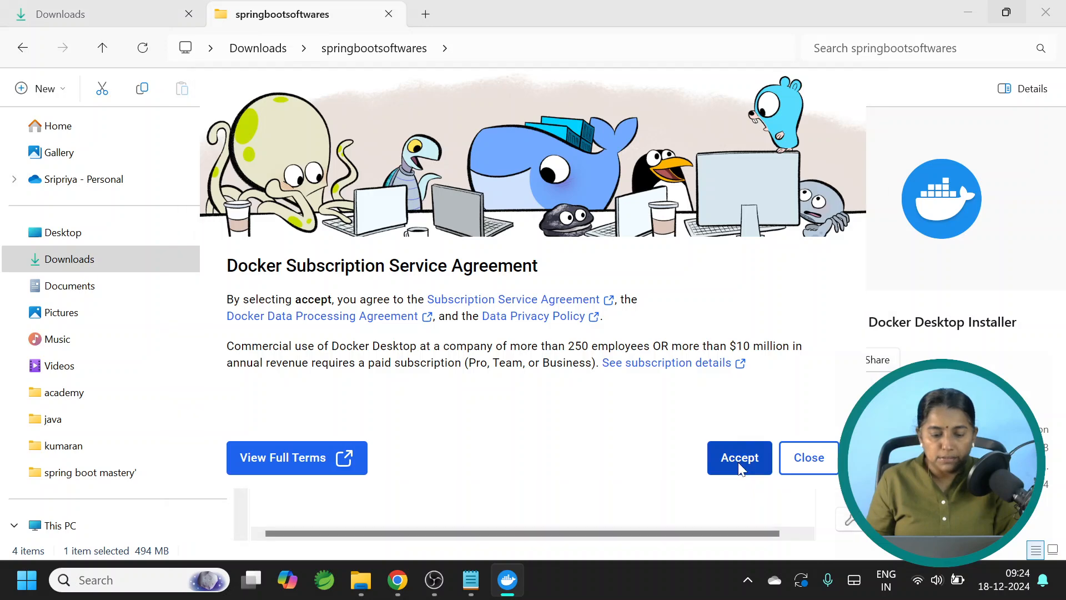
click(739, 457)
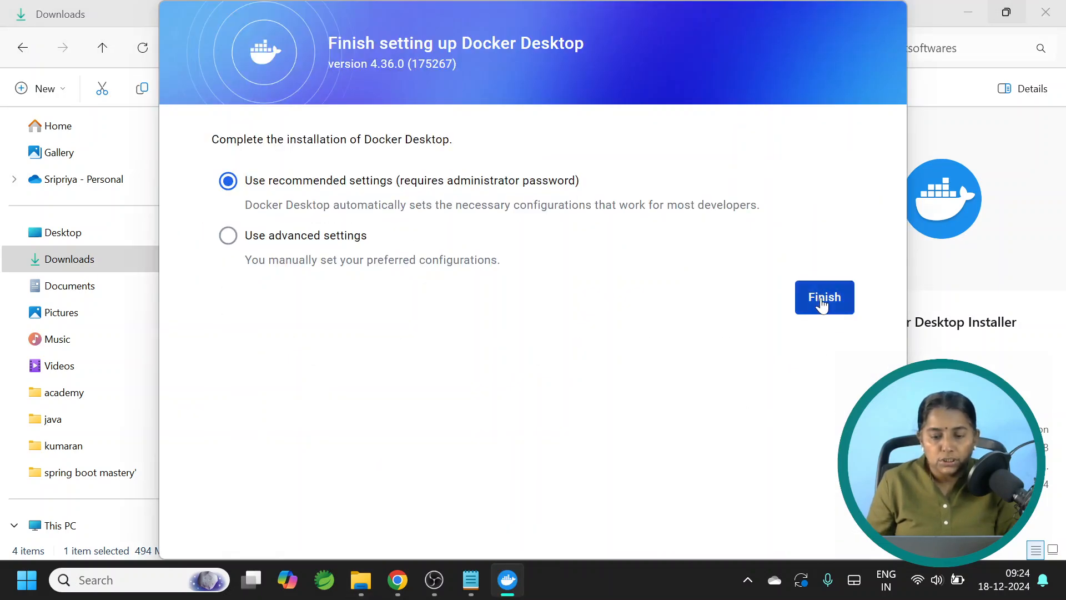
click(823, 297)
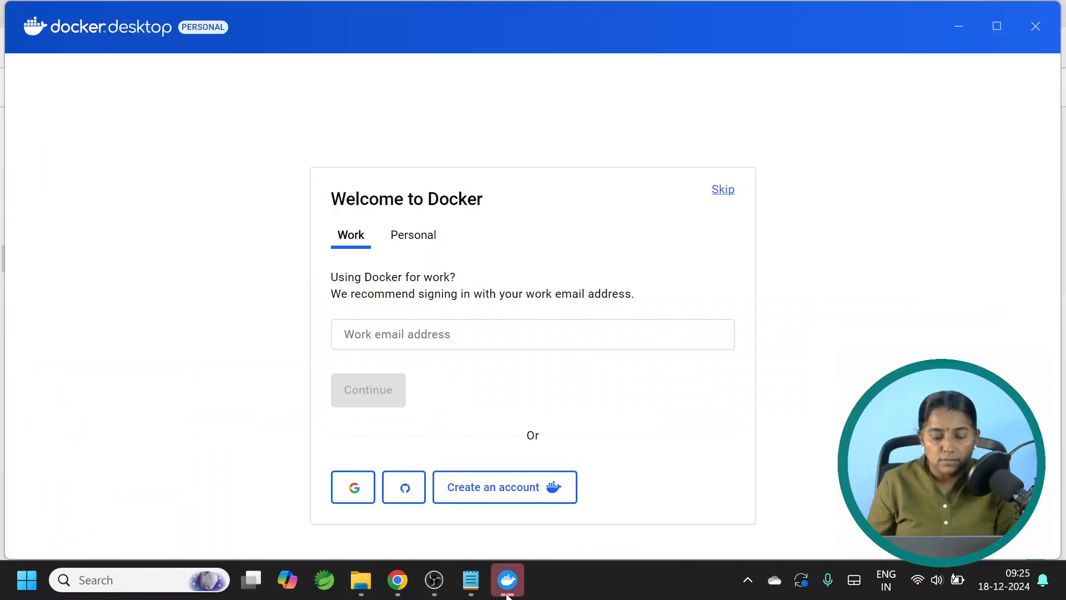
Step: Sign in as a Personal user by entering the email address and continuing
click(413, 234)
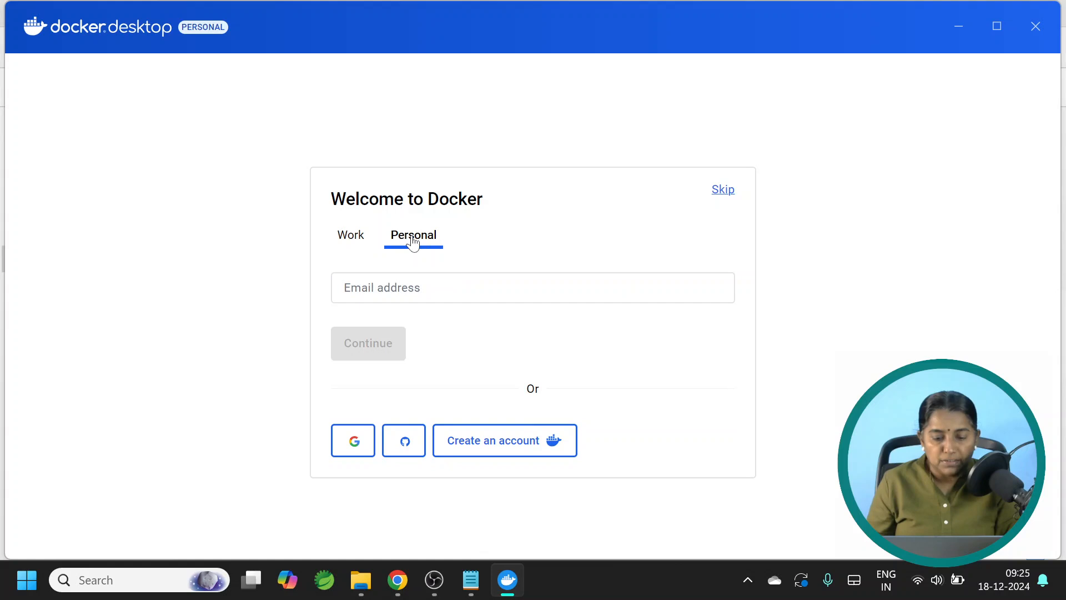
click(532, 287)
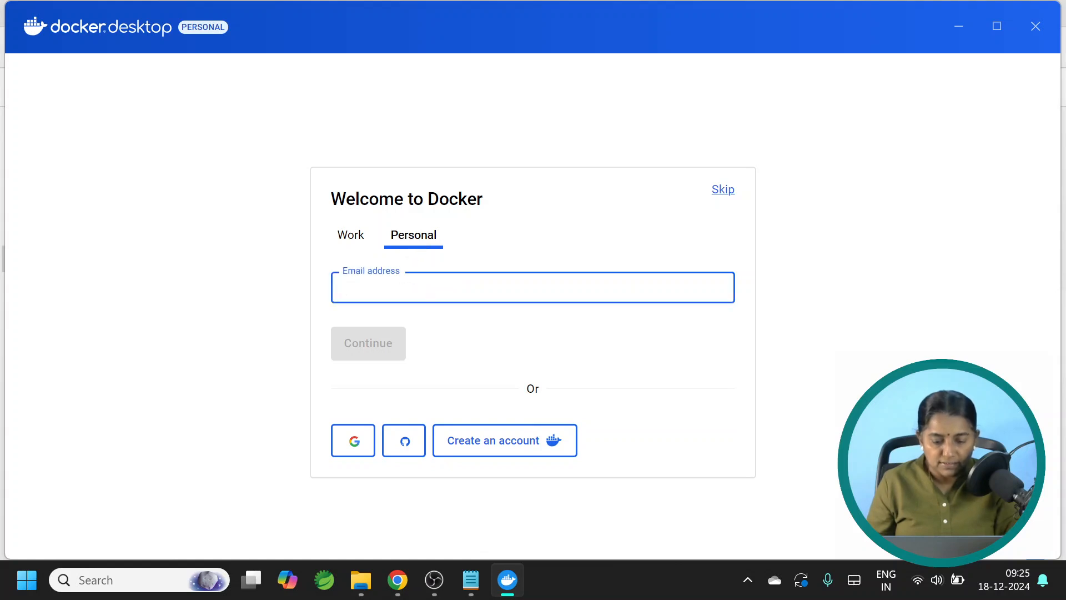
text(s)
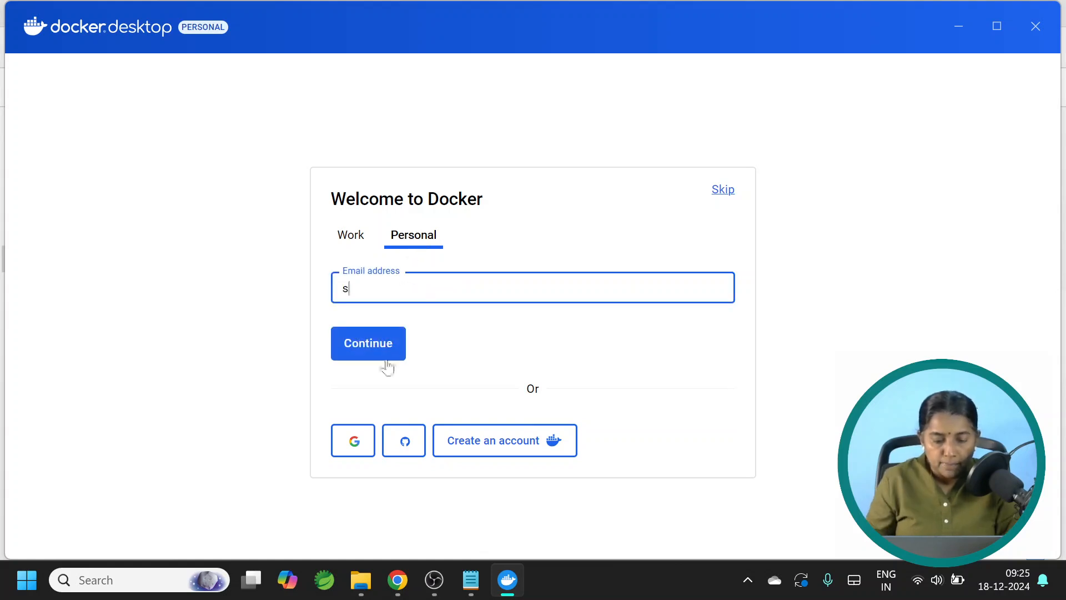
click(368, 343)
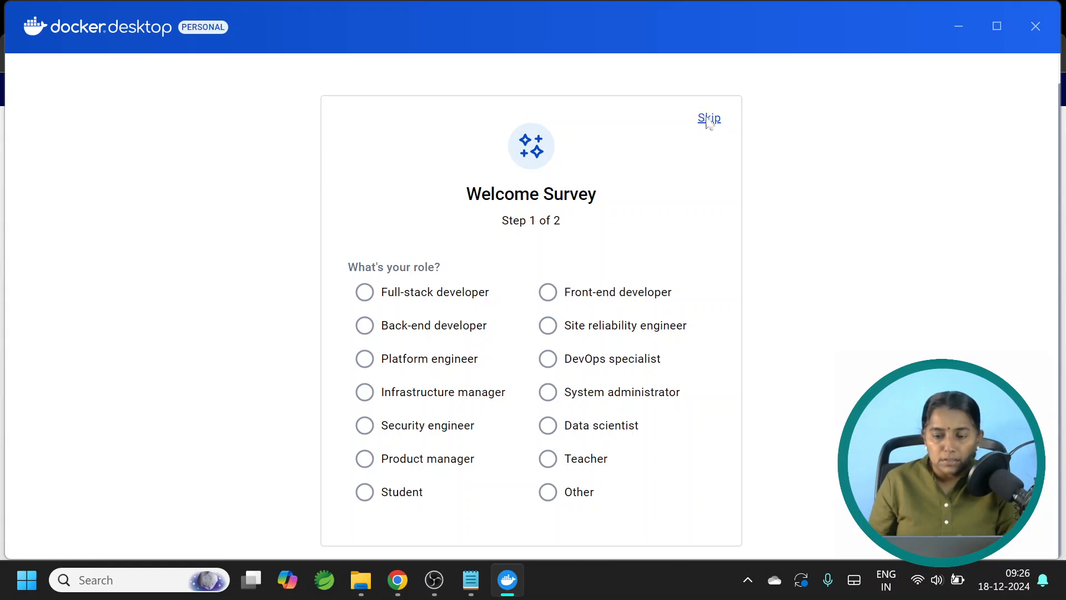
Step: Skip the Welcome Survey and show the empty Containers page with the engine running
click(709, 118)
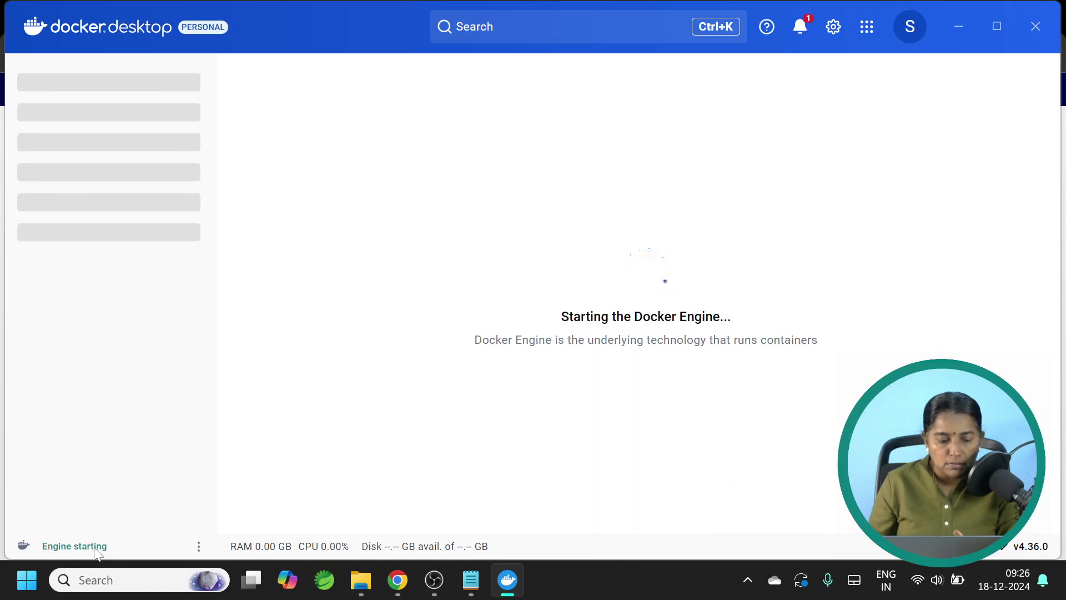
mouse_move(696, 401)
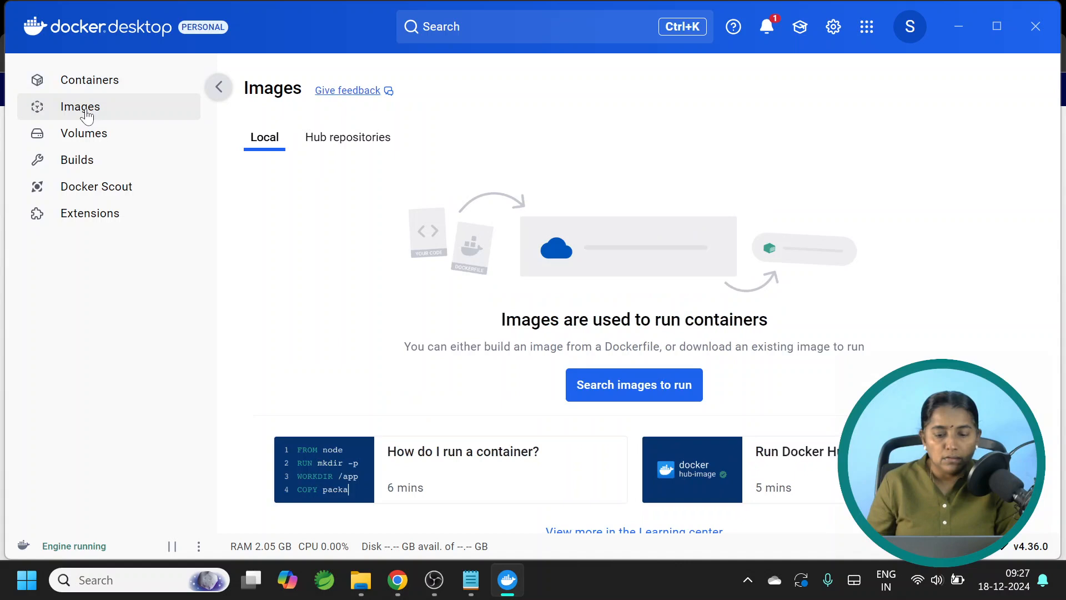
click(89, 80)
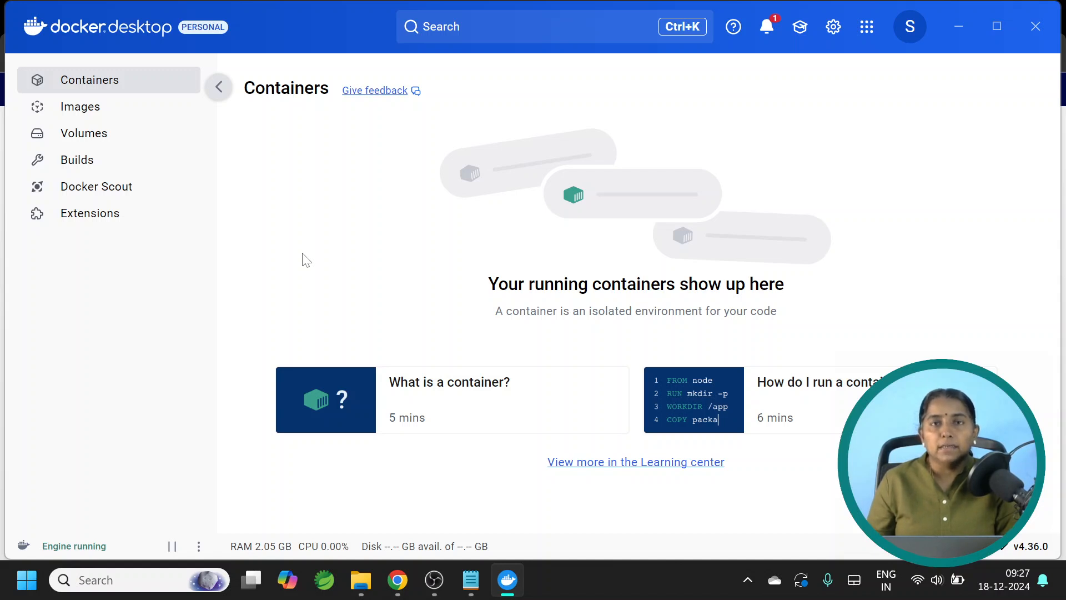
mouse_move(278, 241)
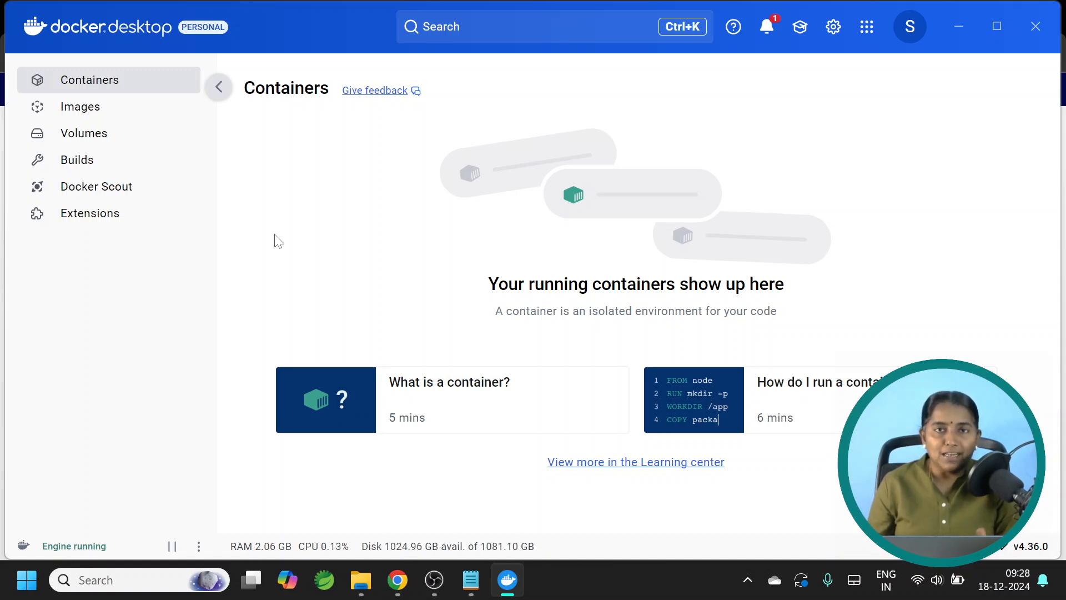